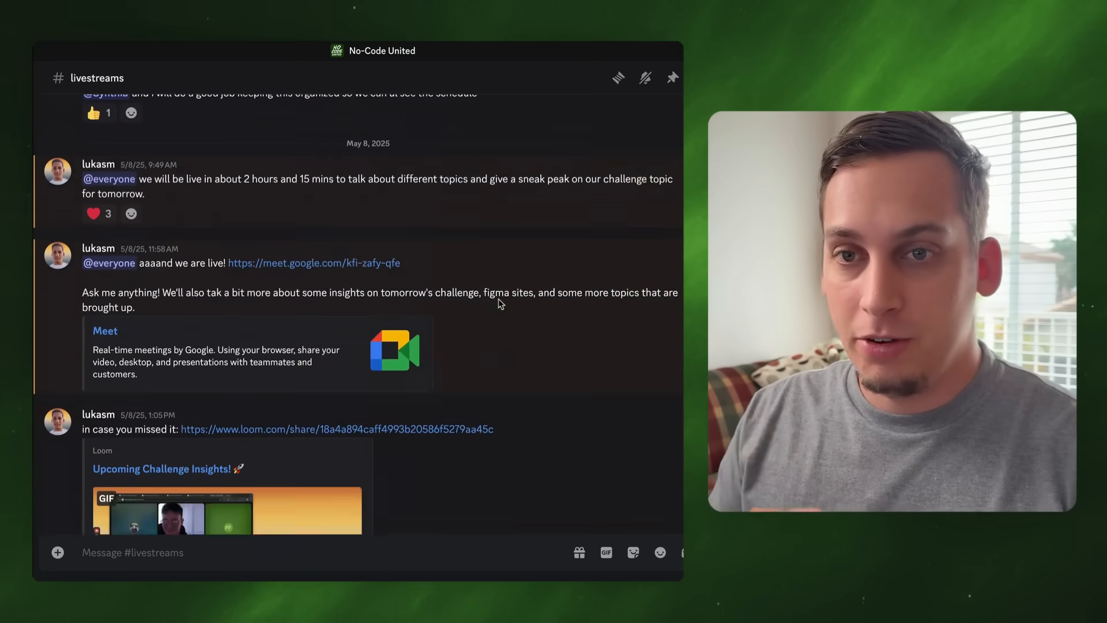
Step: Scroll the #livestreams channel and jump ahead in a shared Loom livestream recording
{"action": "scroll", "scroll_direction": "down", "scroll_amount": 3}
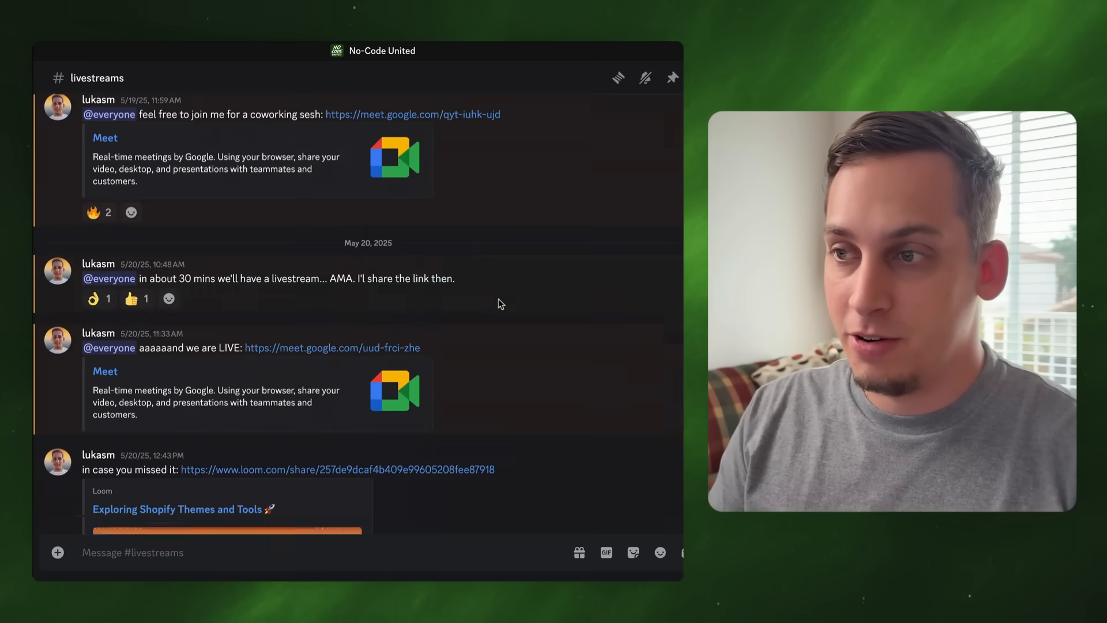
{"action": "scroll", "scroll_direction": "down", "scroll_amount": 3}
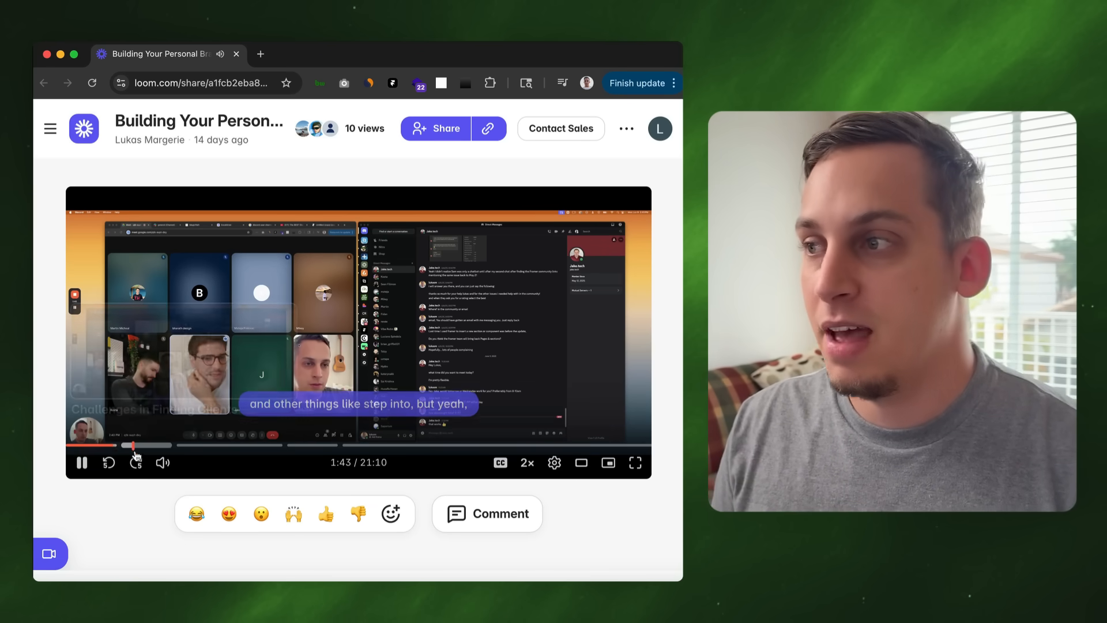
{"action": "left_click_drag", "start_coordinate": [134, 445], "coordinate": [188, 445]}
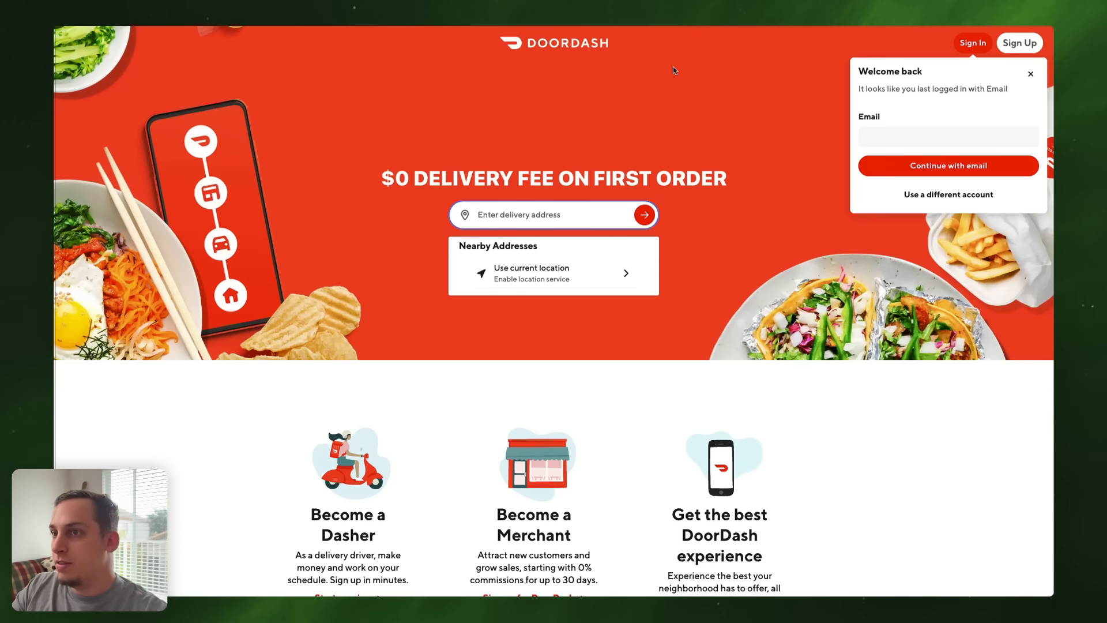
{"action": "mouse_move", "coordinate": [855, 74]}
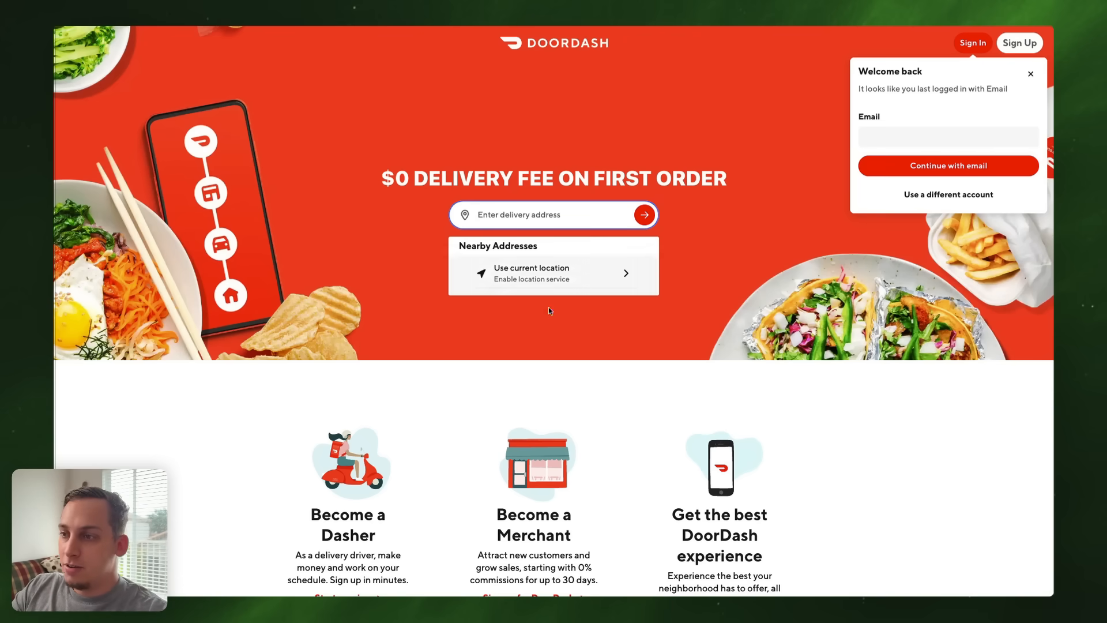
{"action": "scroll", "scroll_direction": "down", "scroll_amount": 3}
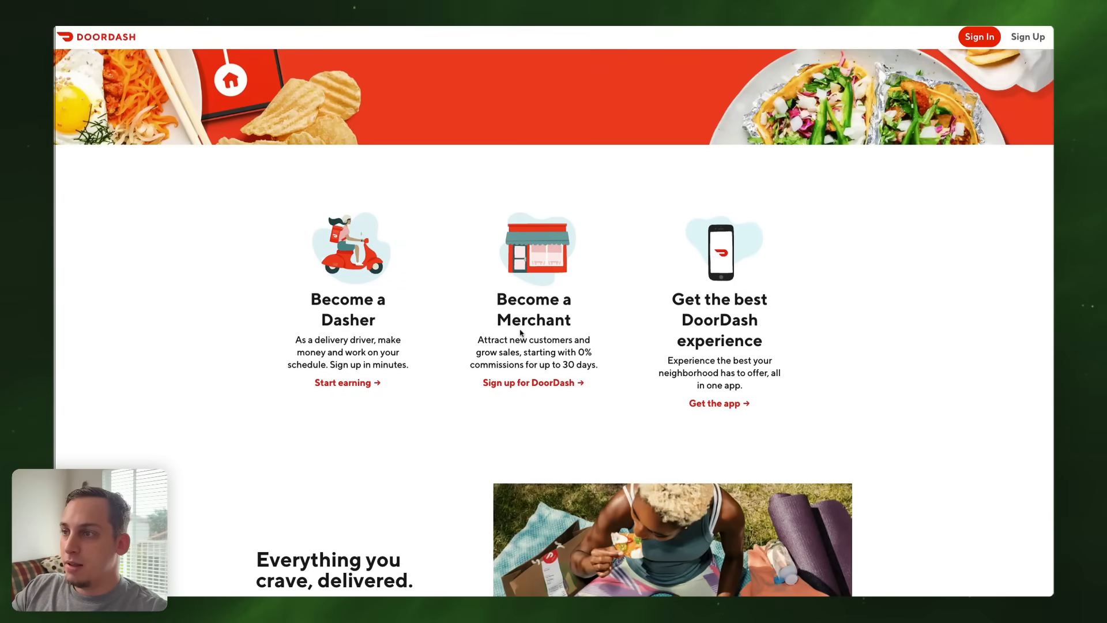
{"action": "scroll", "scroll_direction": "down", "scroll_amount": 3}
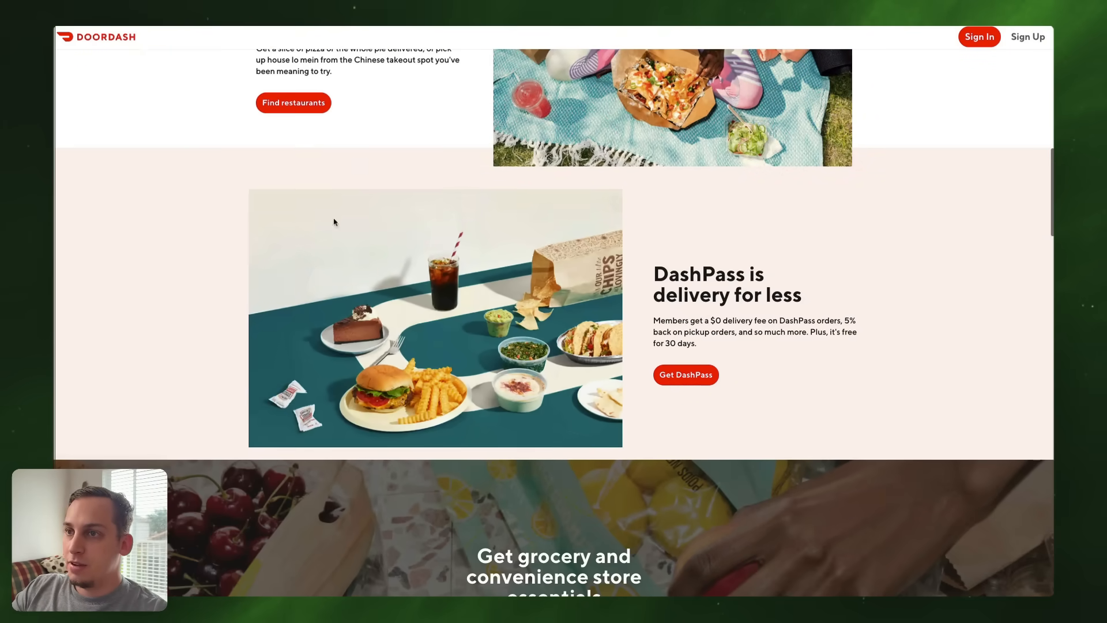
{"action": "mouse_move", "coordinate": [740, 223]}
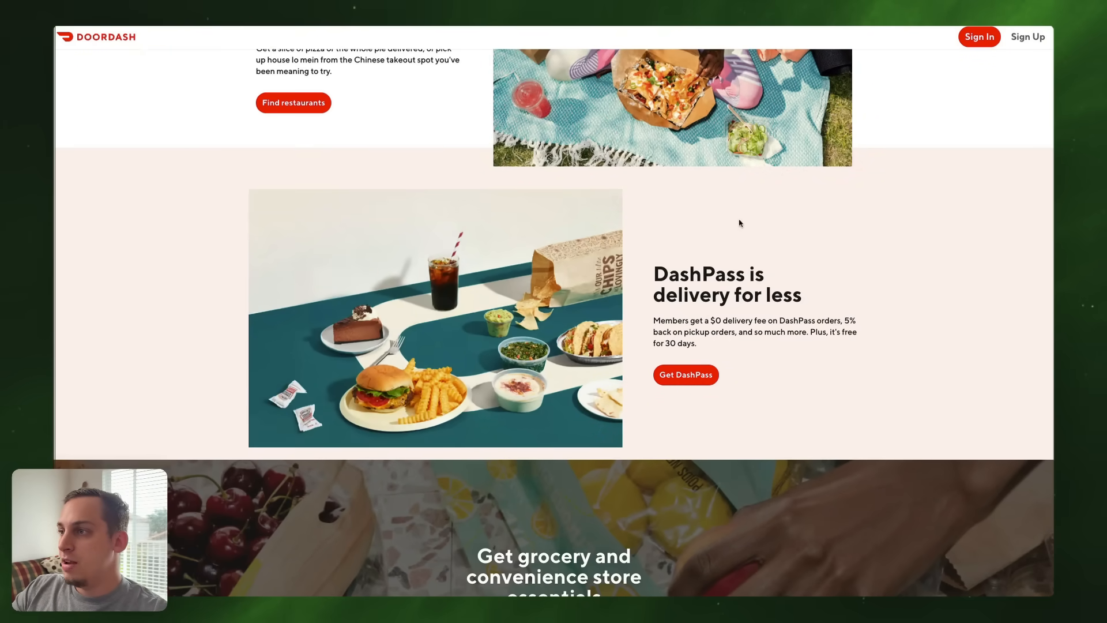
{"action": "scroll", "scroll_direction": "down", "scroll_amount": 3}
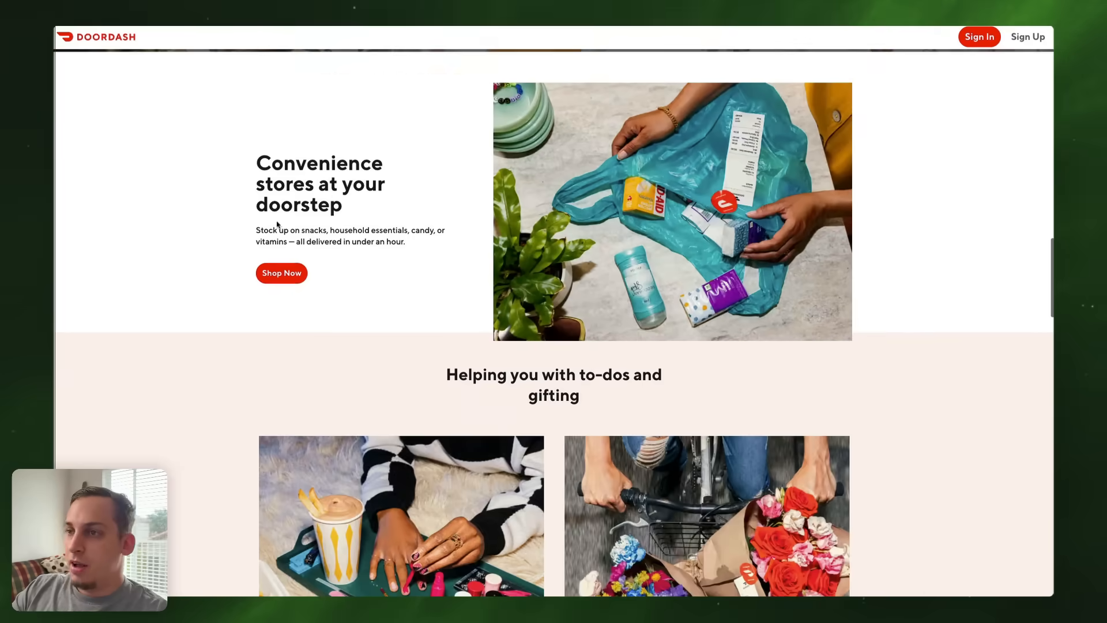
{"action": "scroll", "scroll_direction": "down", "scroll_amount": 3}
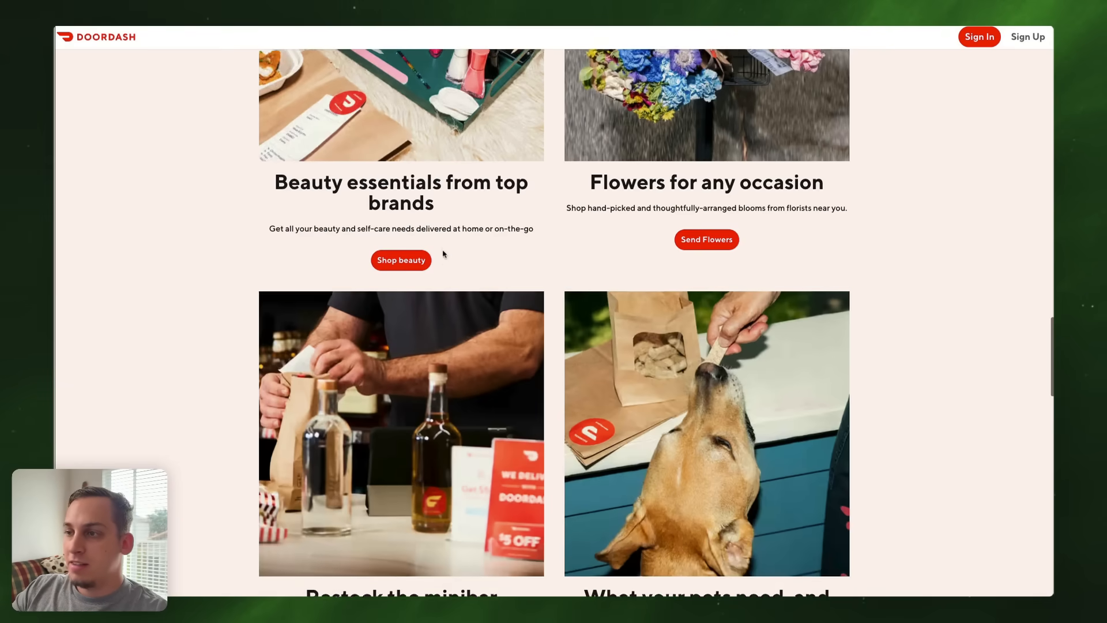
{"action": "scroll", "scroll_direction": "down", "scroll_amount": 3}
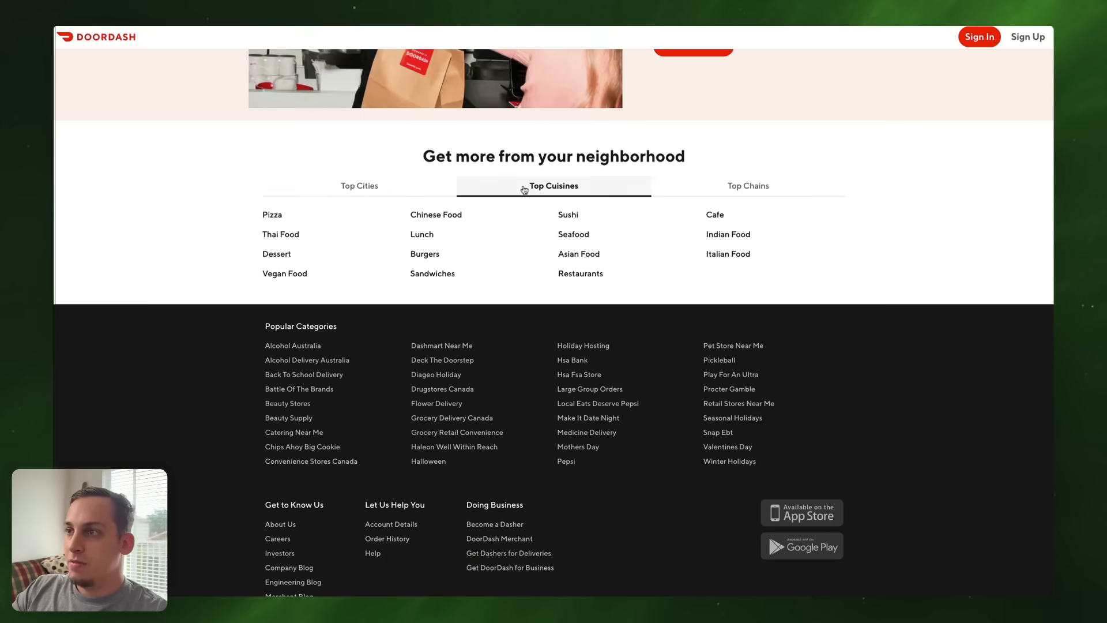
{"action": "left_click", "coordinate": [748, 186]}
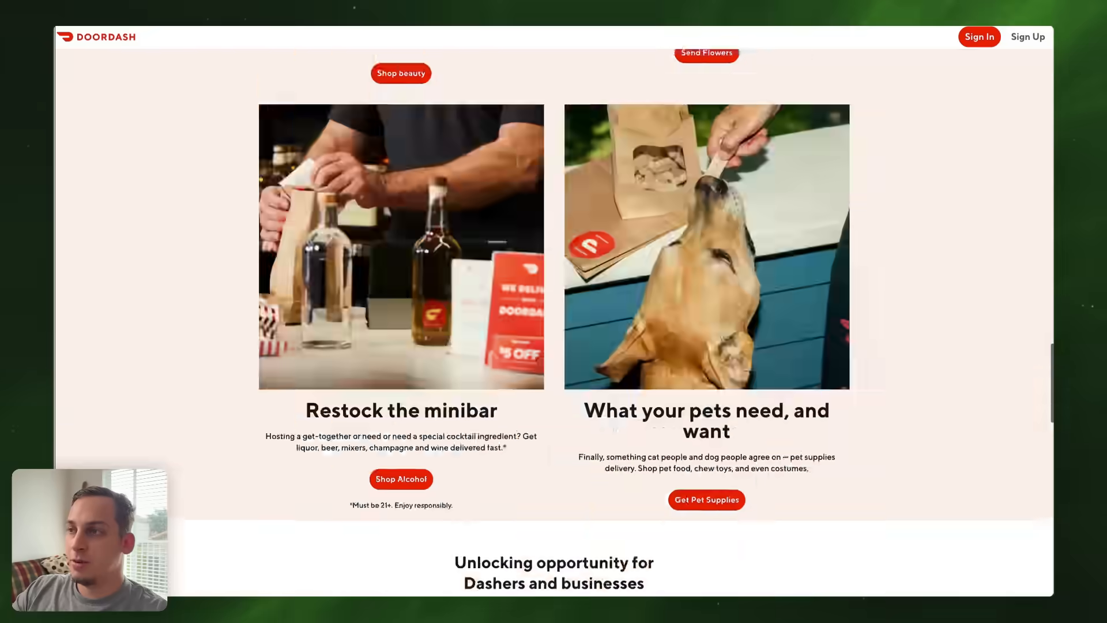
{"action": "scroll", "scroll_direction": "down", "scroll_amount": 3}
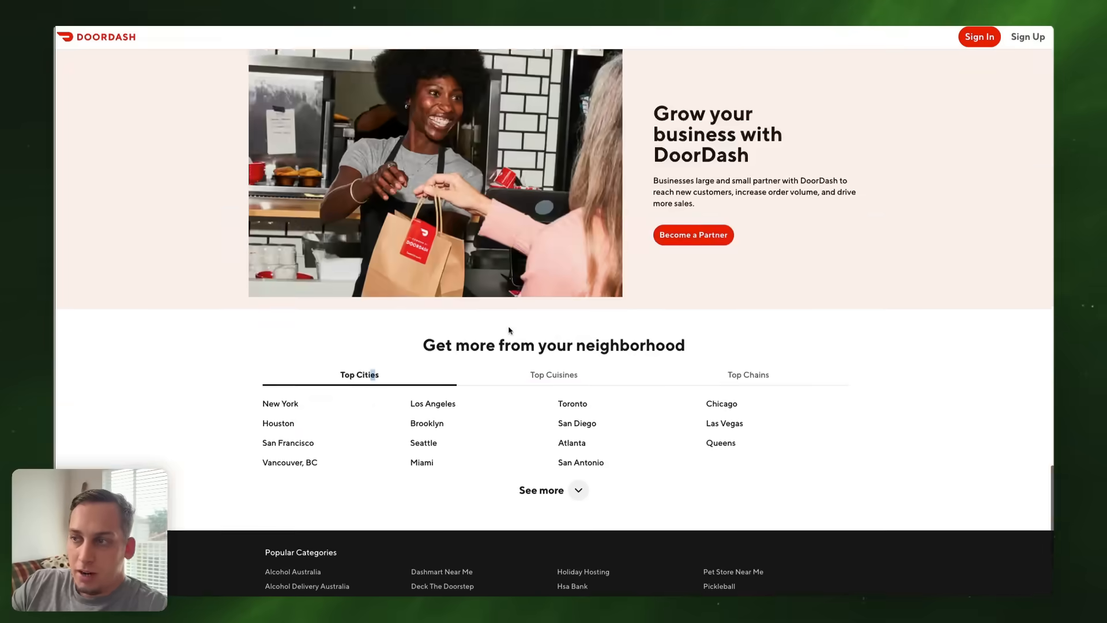
{"action": "scroll", "scroll_direction": "down", "scroll_amount": 3}
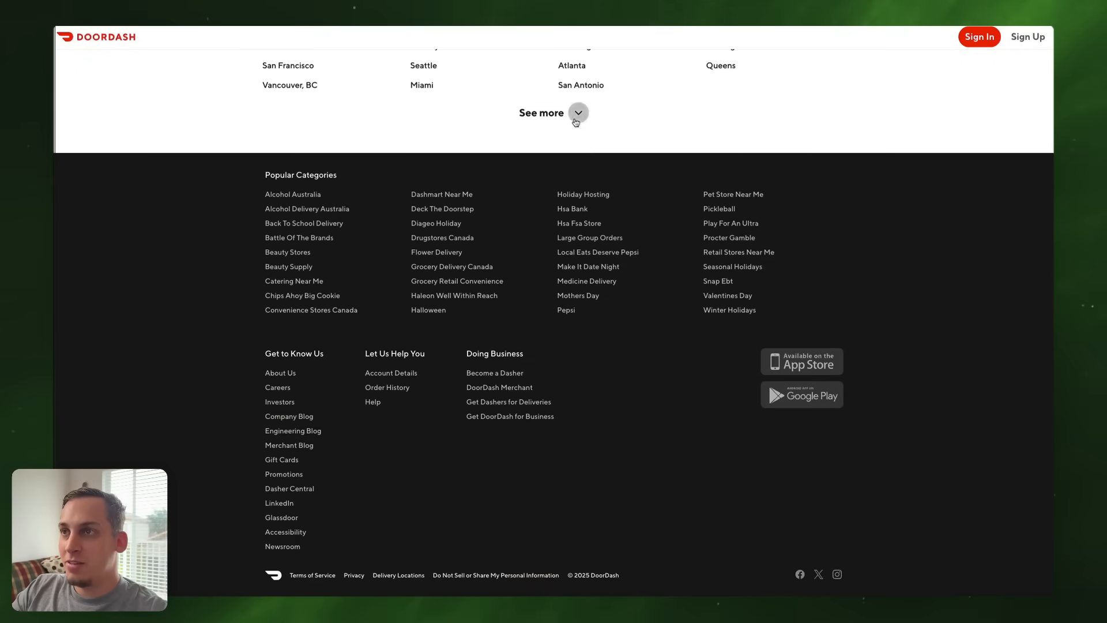
{"action": "left_click", "coordinate": [578, 113]}
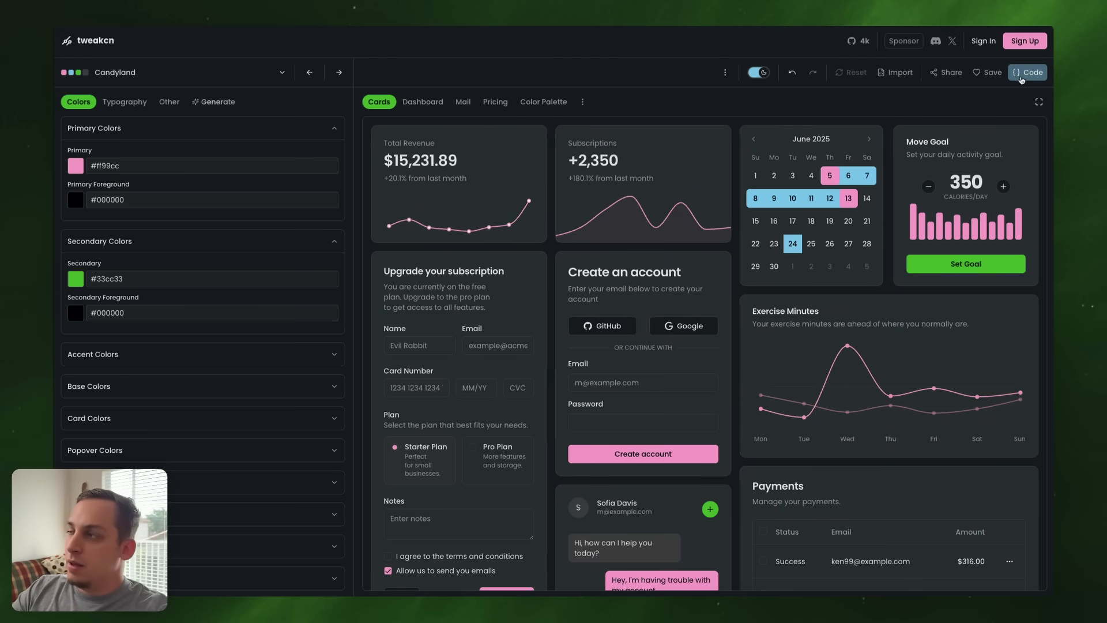
Step: Show the Candyland theme's index.css code in tweakcn's Theme Code view
{"action": "left_click", "coordinate": [1028, 71]}
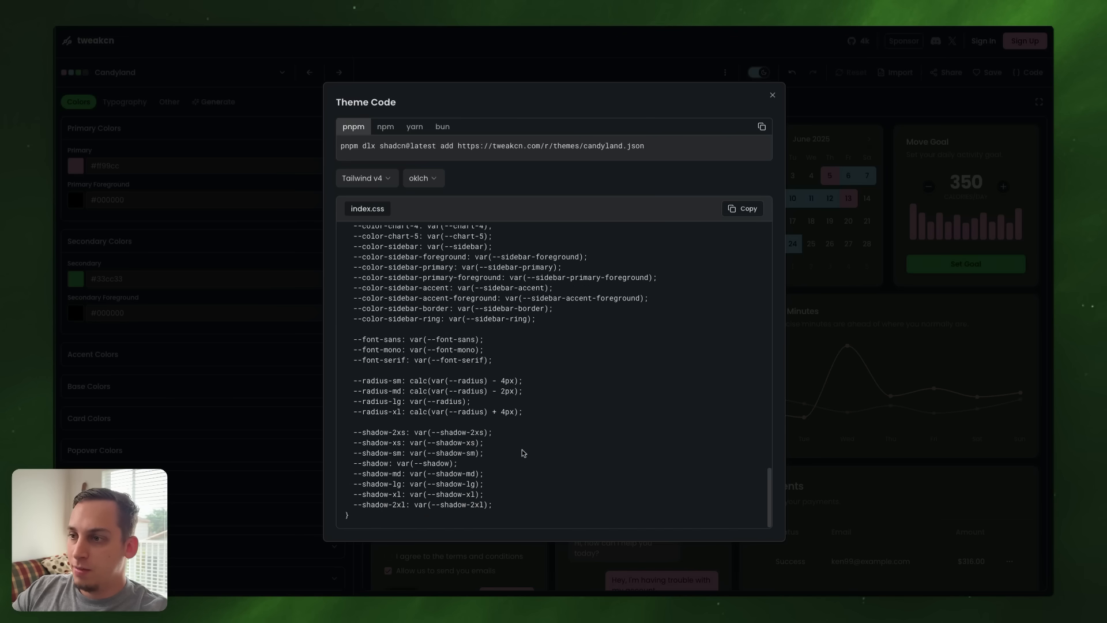
{"action": "mouse_move", "coordinate": [363, 519]}
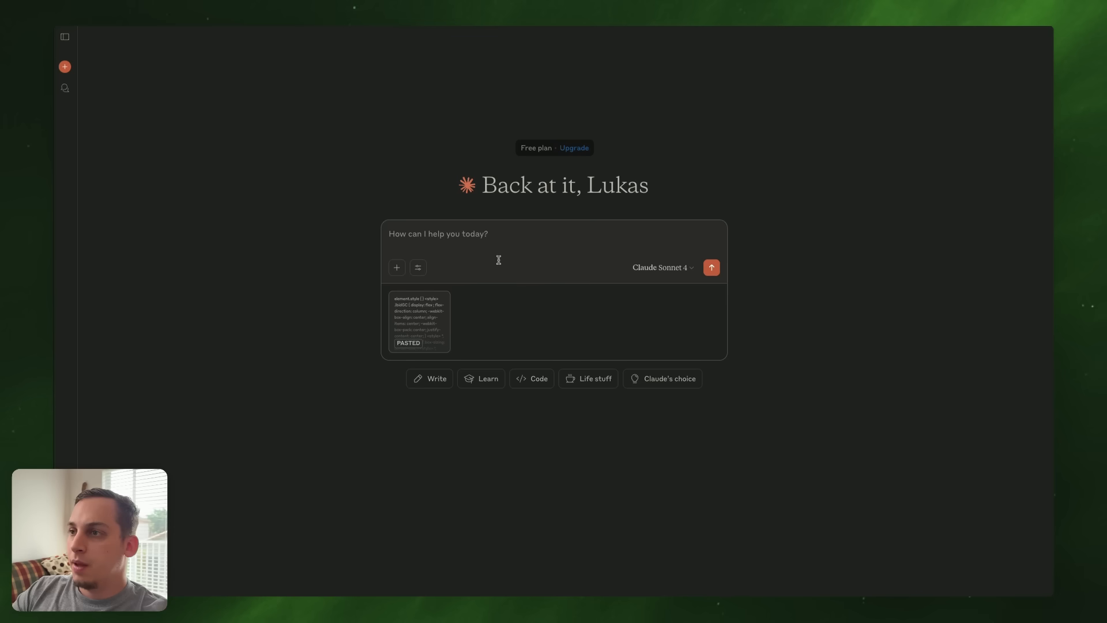
Step: Ask Claude Opus 4 to convert the pasted element styles into the :root theme format
{"action": "type", "text": "provide me with the code from the text that starts with element to be in the format of the text that starts with root"}
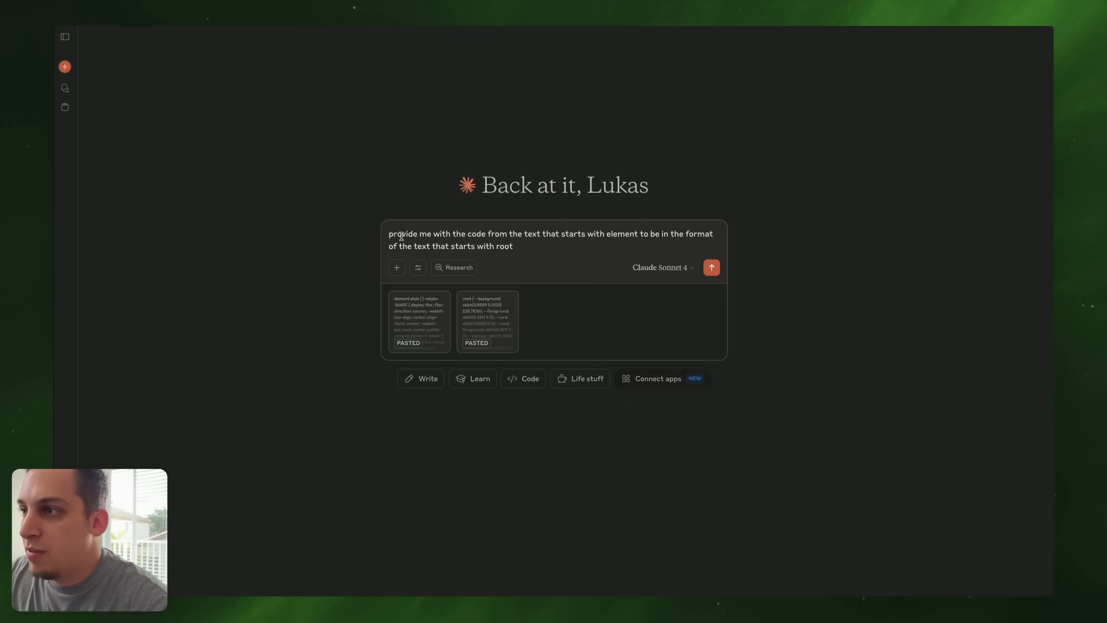
{"action": "mouse_move", "coordinate": [532, 240]}
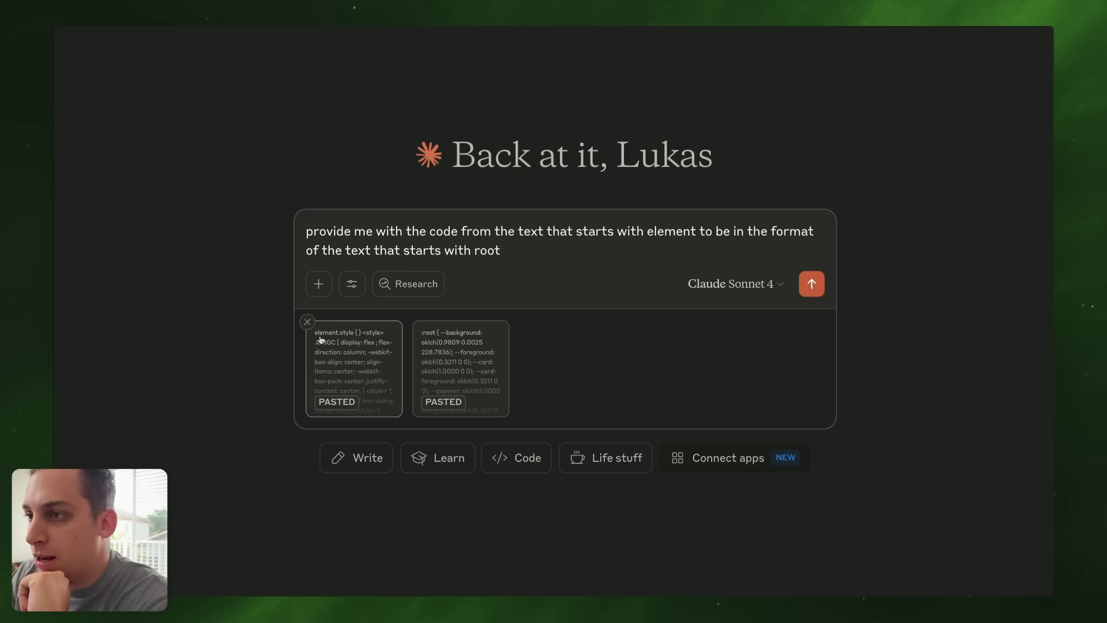
{"action": "left_click", "coordinate": [812, 284]}
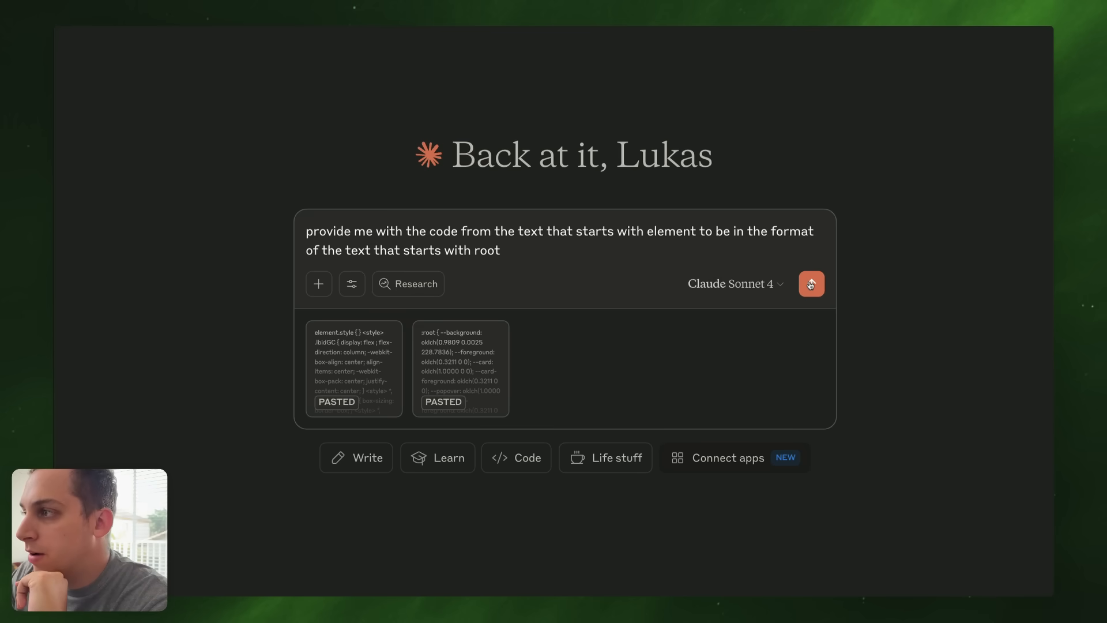
{"action": "left_click", "coordinate": [735, 284]}
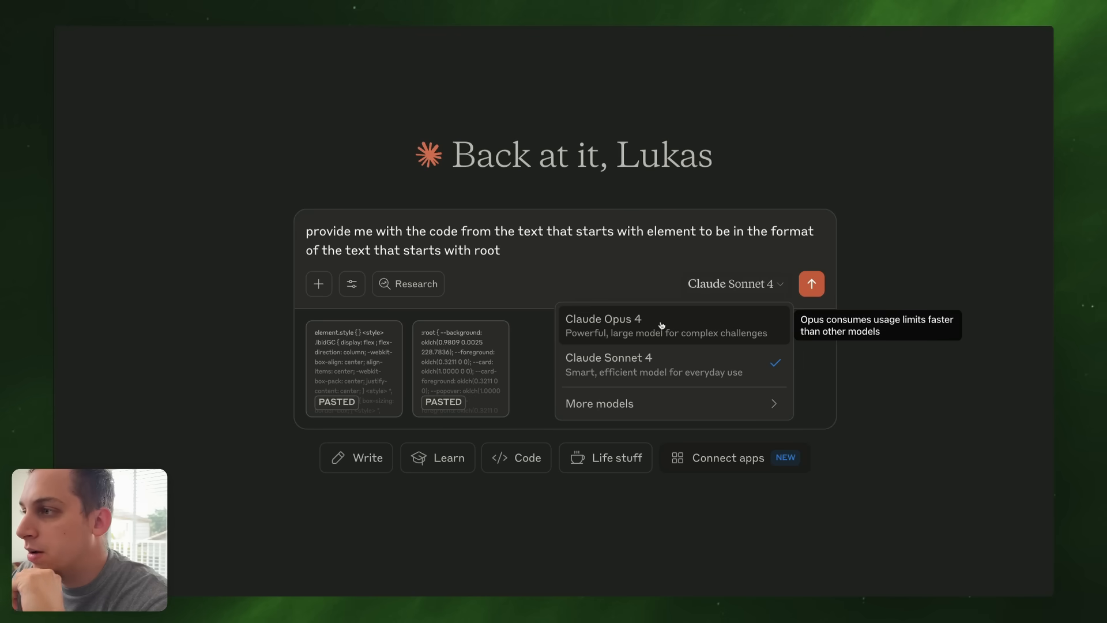
{"action": "left_click", "coordinate": [812, 284]}
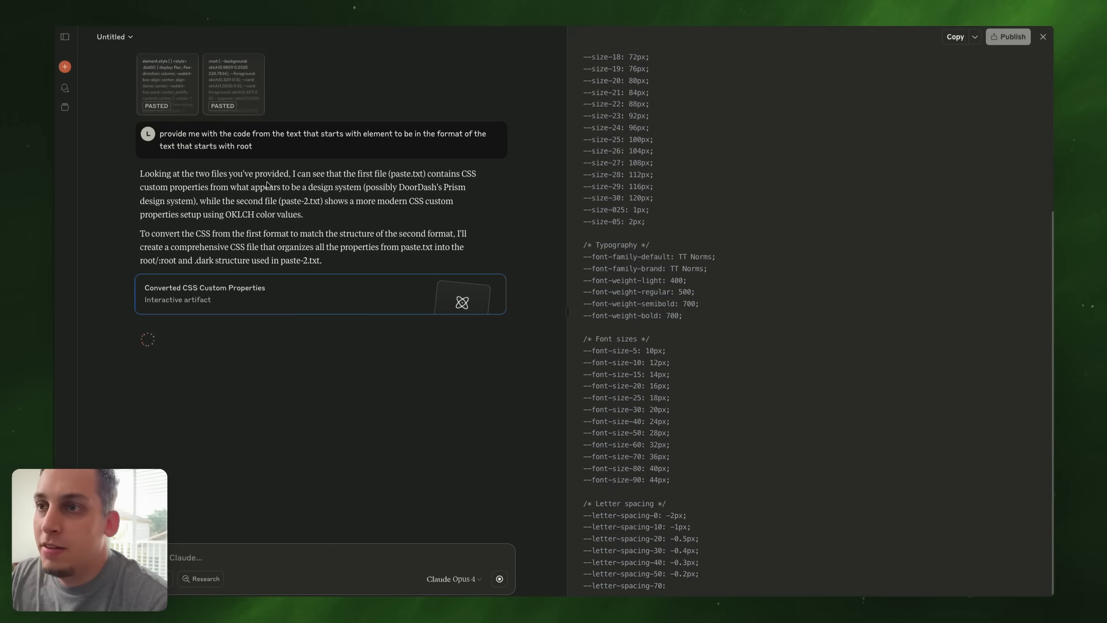
Step: Scroll through Claude's Converted CSS Custom Properties artifact as it is drafted
{"action": "scroll", "scroll_direction": "down", "scroll_amount": 3}
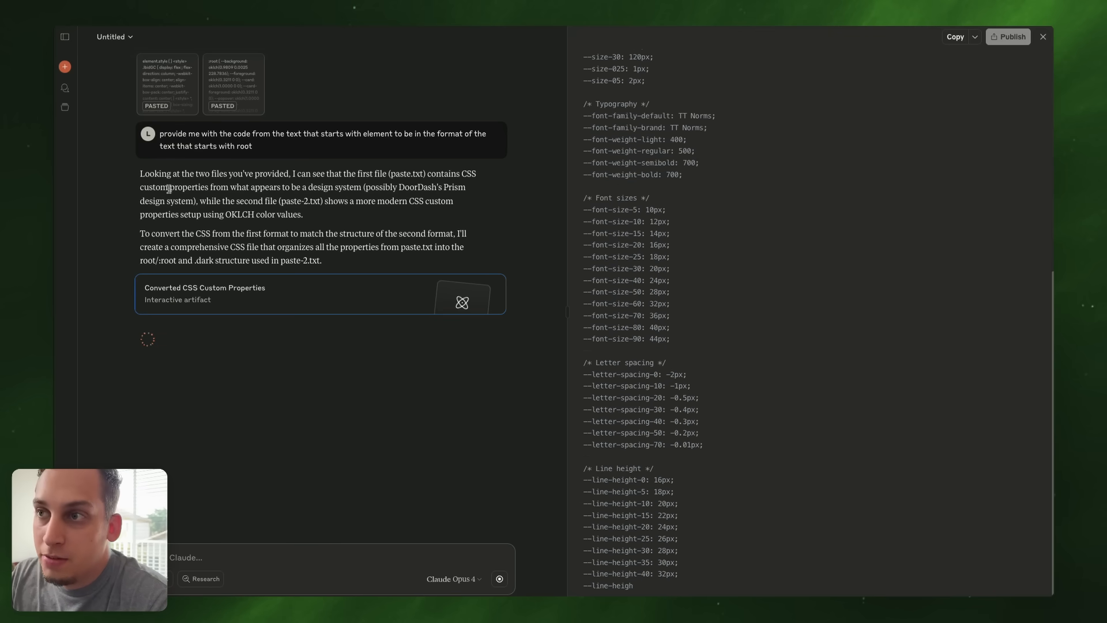
{"action": "scroll", "scroll_direction": "down", "scroll_amount": 3}
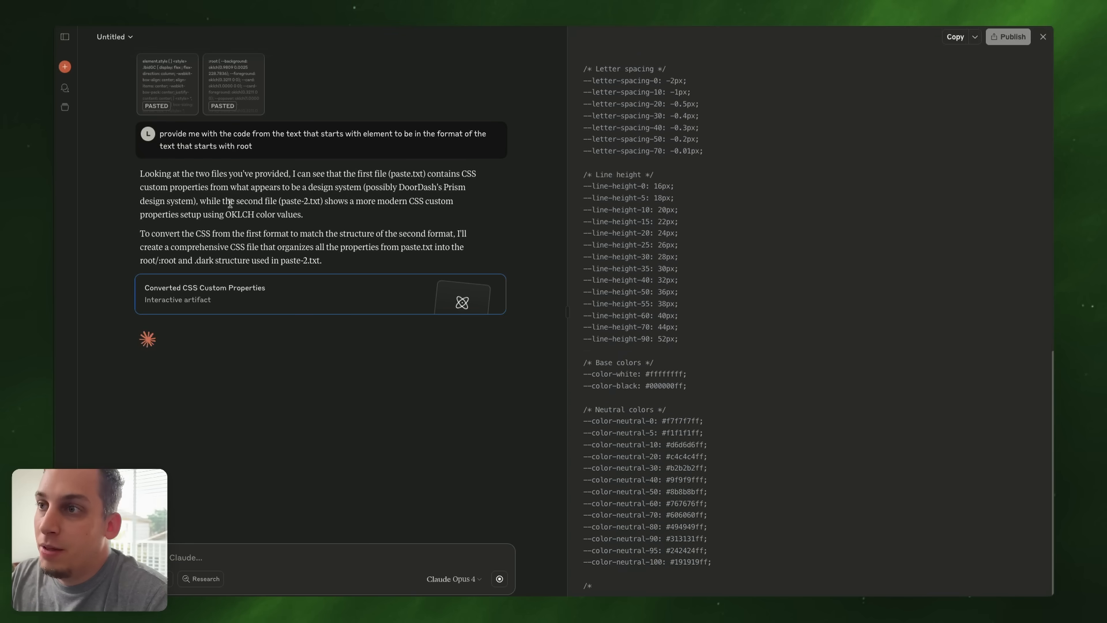
{"action": "scroll", "scroll_direction": "down", "scroll_amount": 3}
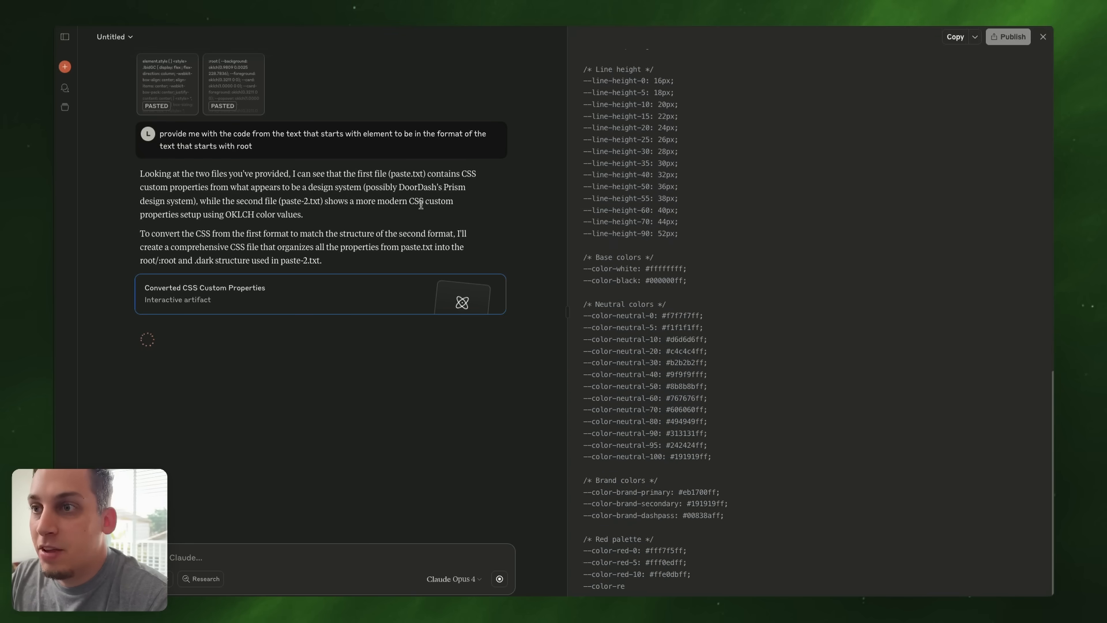
{"action": "scroll", "scroll_direction": "down", "scroll_amount": 3}
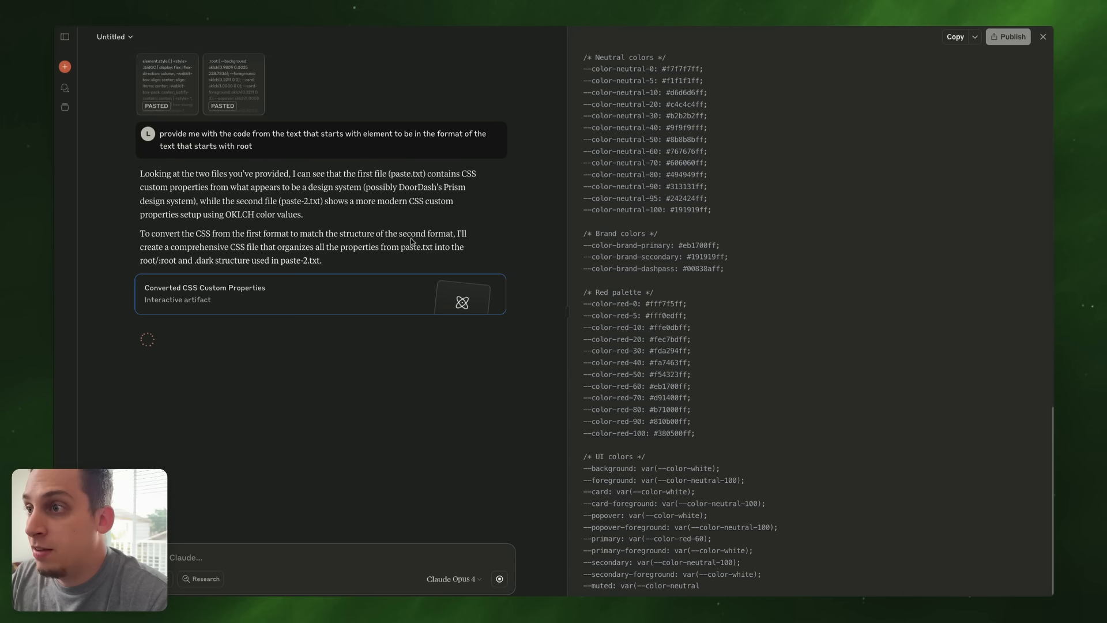
{"action": "scroll", "scroll_direction": "down", "scroll_amount": 3}
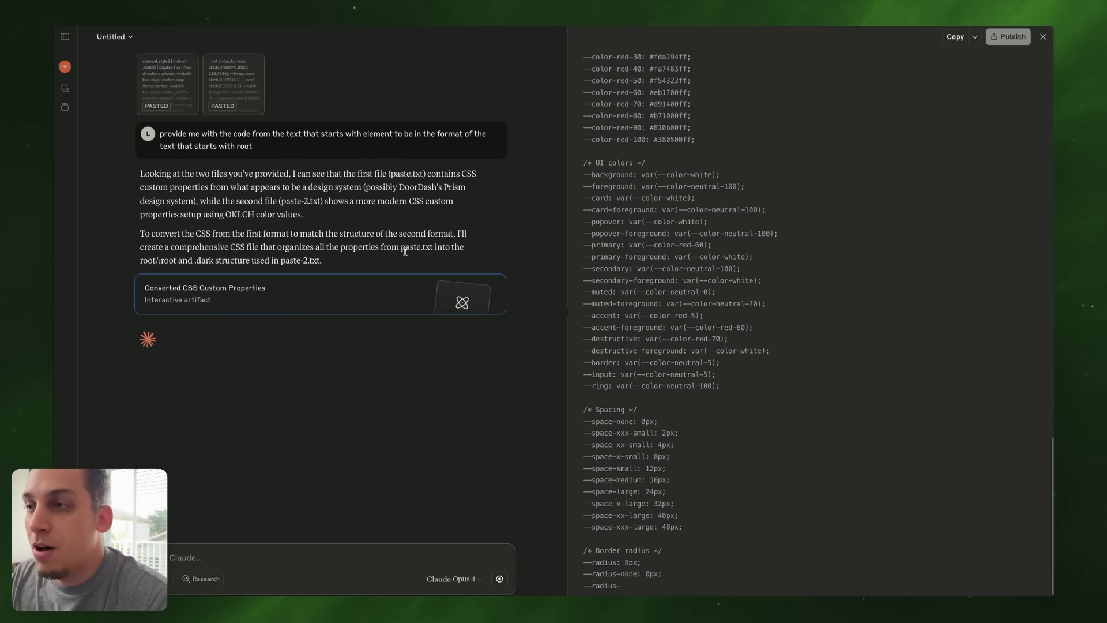
{"action": "scroll", "scroll_direction": "down", "scroll_amount": 3}
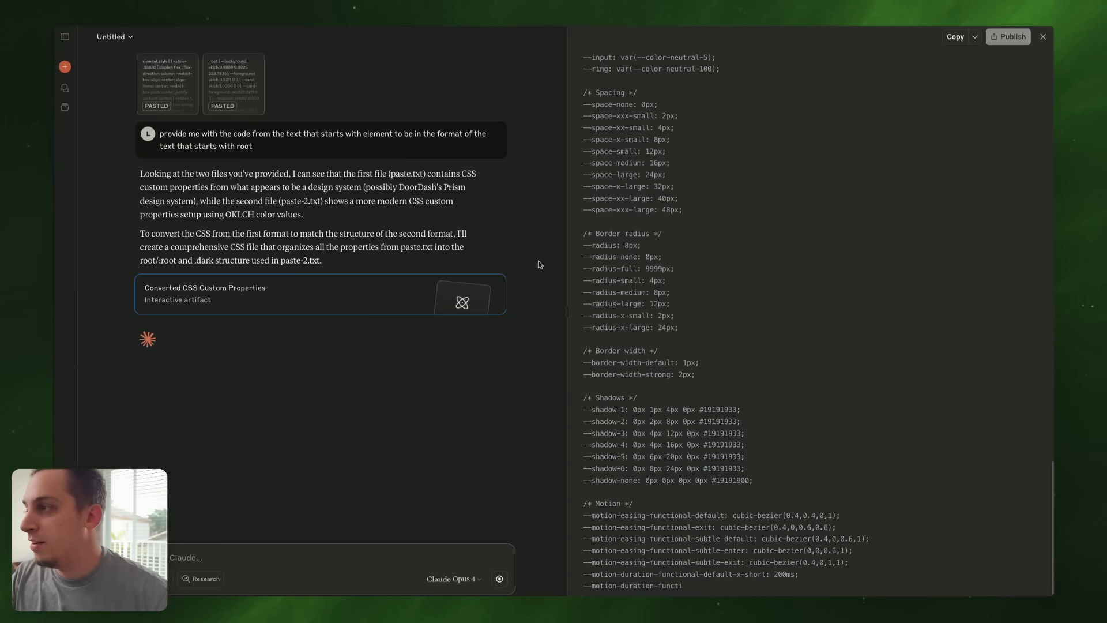
{"action": "scroll", "scroll_direction": "down", "scroll_amount": 3}
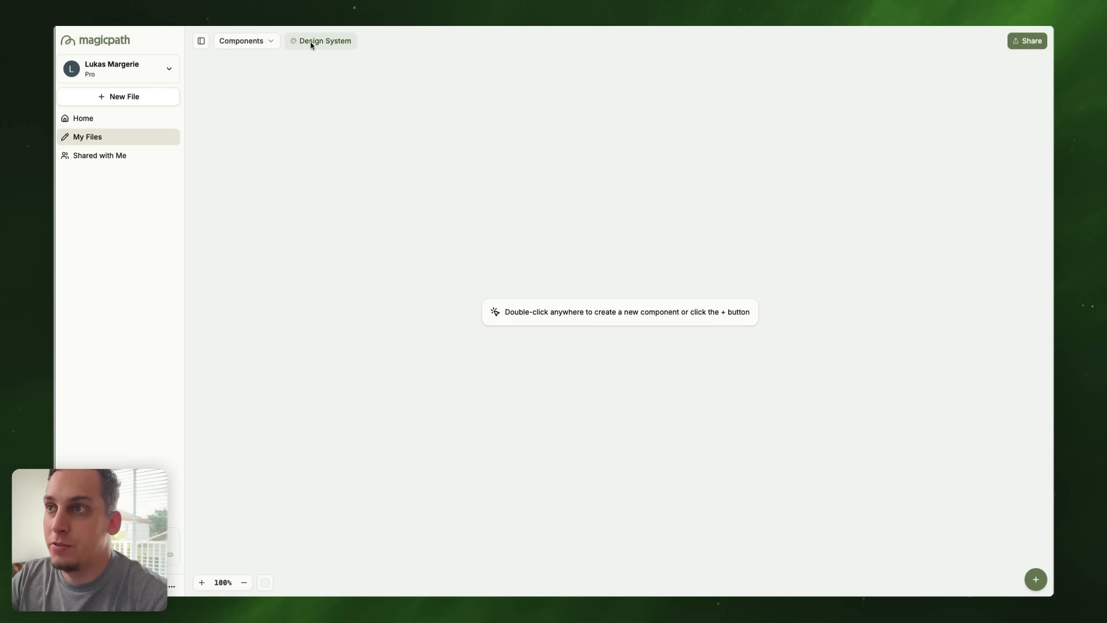
Step: Import and apply the converted CSS theme in the project's Design System
{"action": "left_click", "coordinate": [326, 42]}
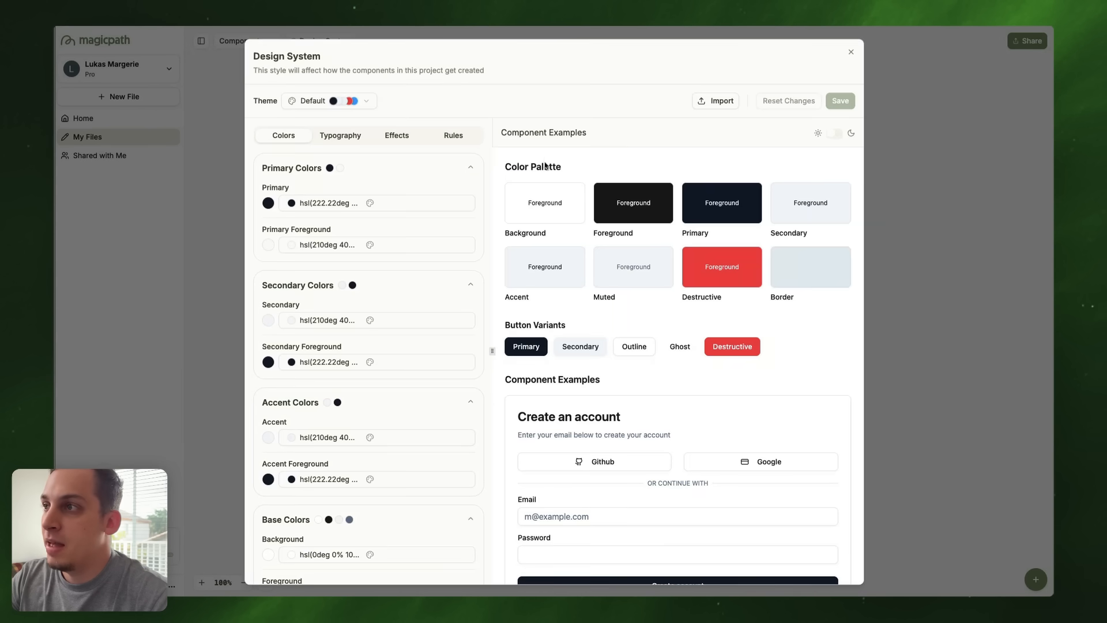
{"action": "mouse_move", "coordinate": [516, 125]}
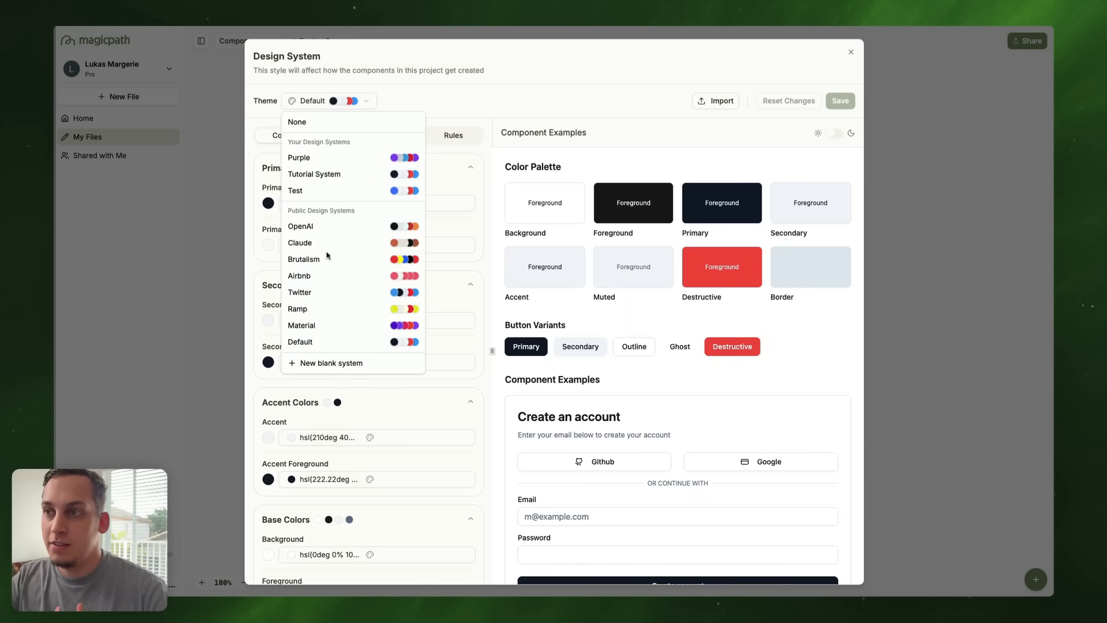
{"action": "mouse_move", "coordinate": [315, 226]}
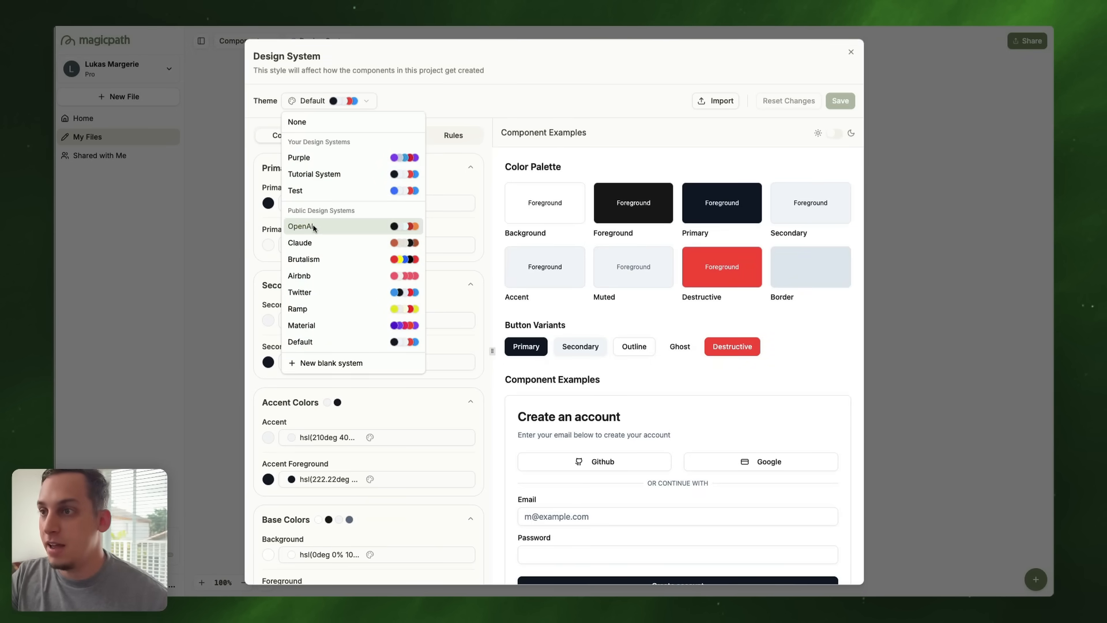
{"action": "mouse_move", "coordinate": [375, 309]}
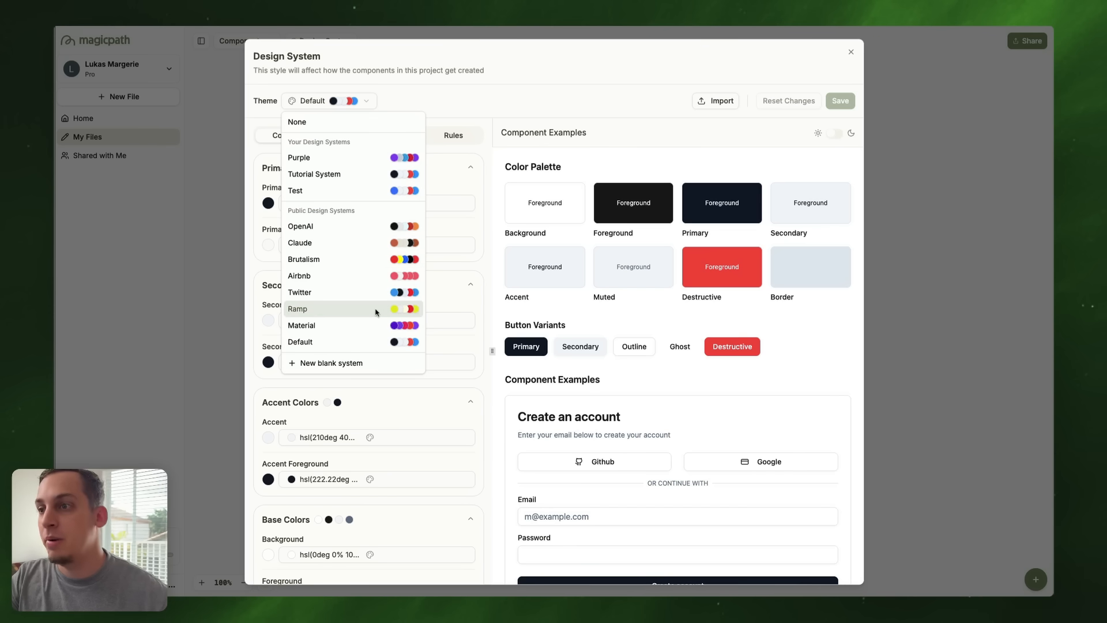
{"action": "mouse_move", "coordinate": [366, 226]}
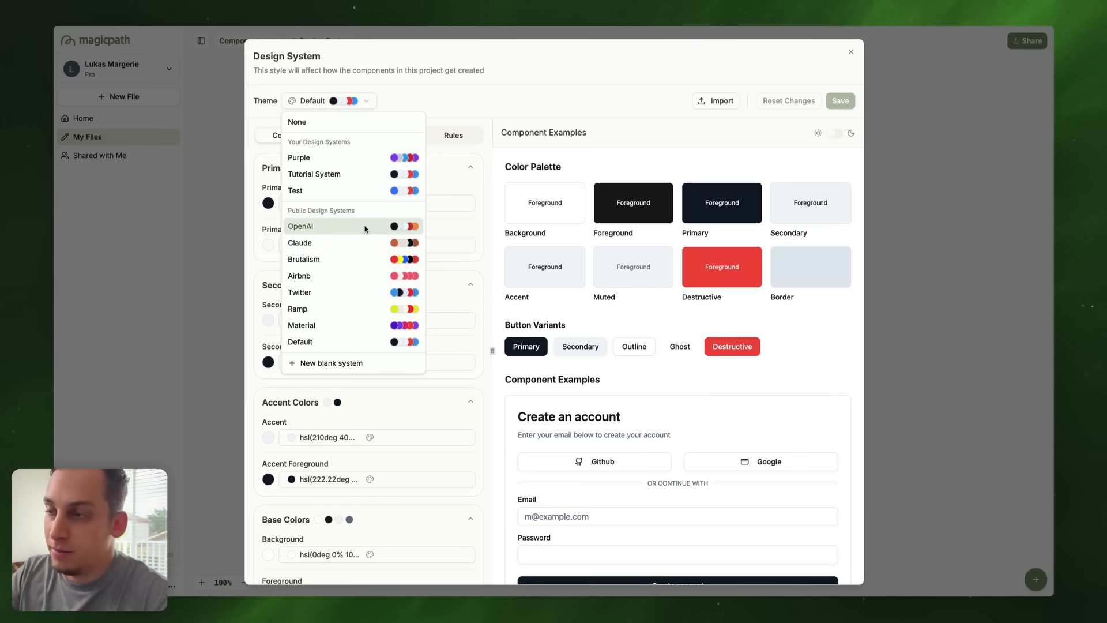
{"action": "mouse_move", "coordinate": [345, 123]}
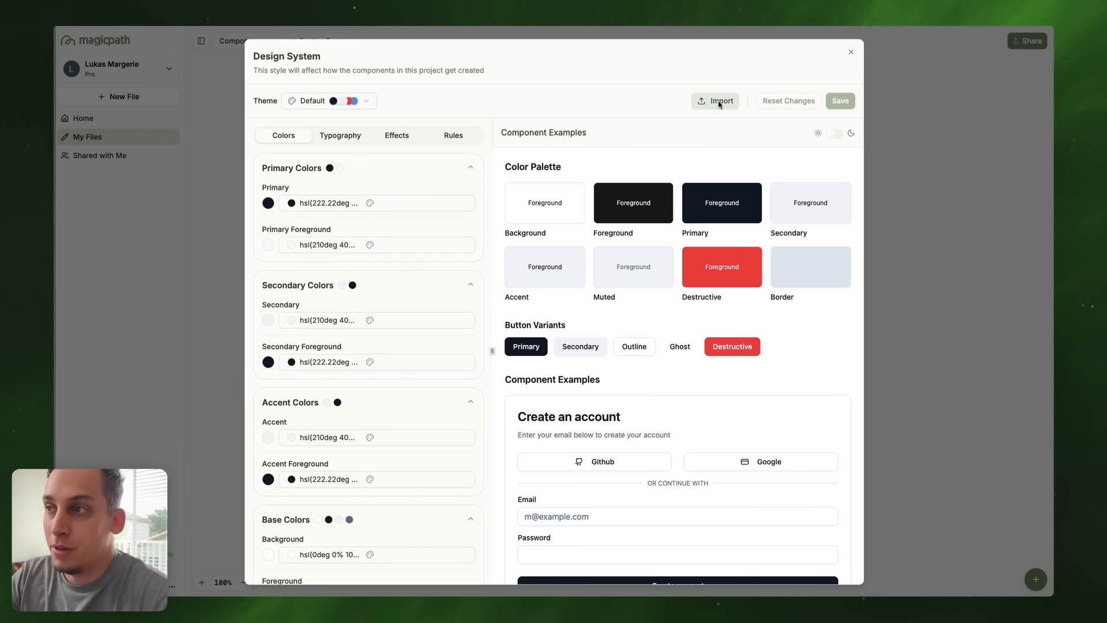
{"action": "left_click", "coordinate": [715, 102]}
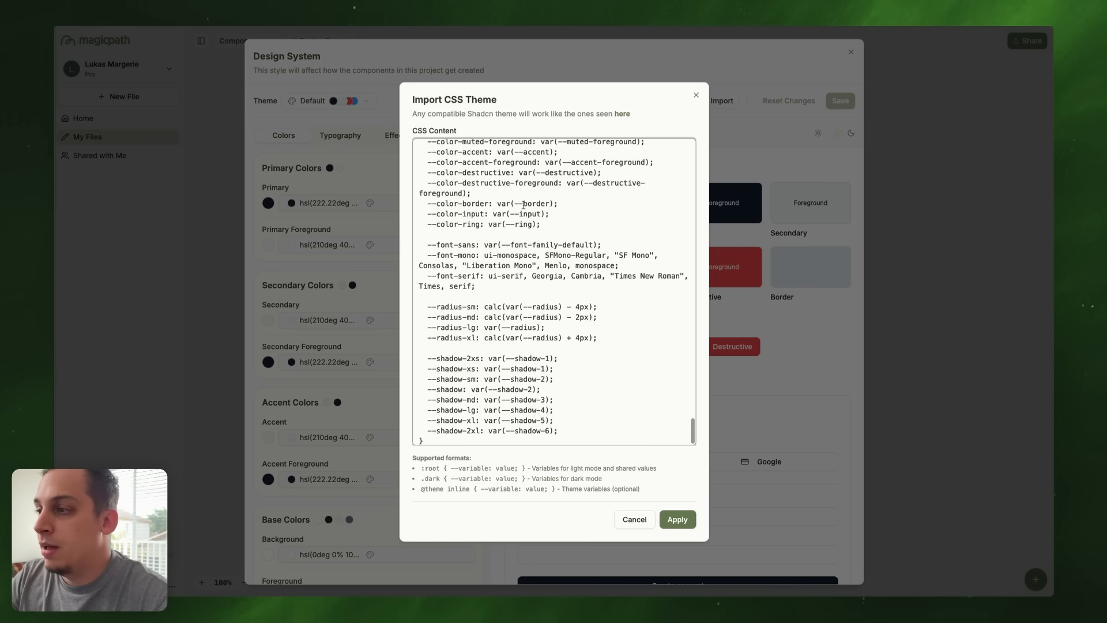
{"action": "left_click", "coordinate": [678, 519]}
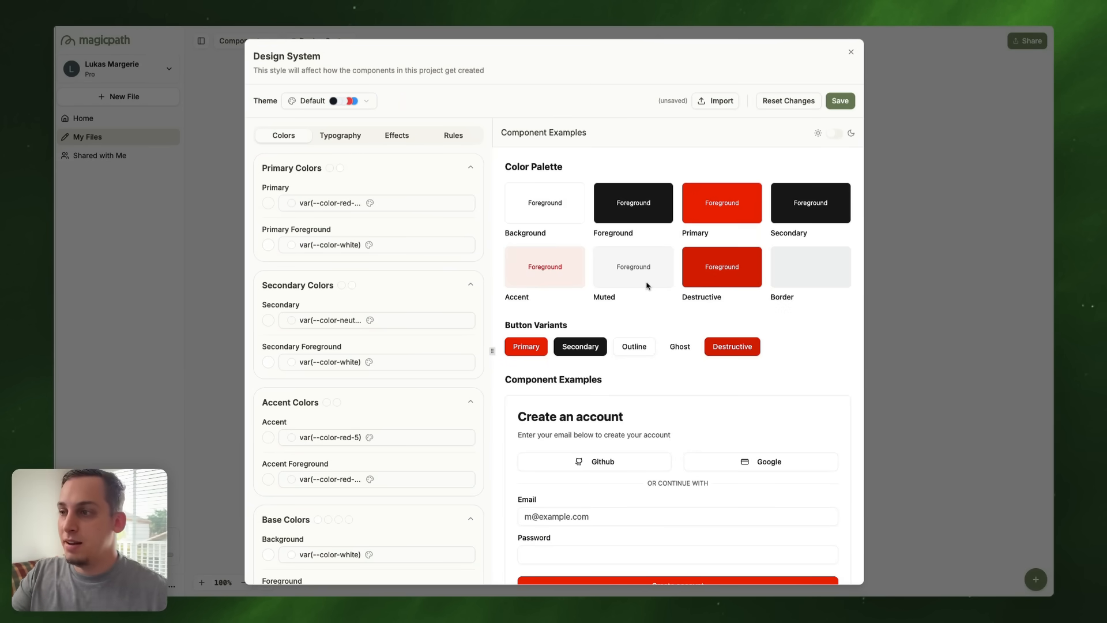
Step: Review the red-and-black Component Examples preview of the imported theme
{"action": "scroll", "scroll_direction": "down", "scroll_amount": 3}
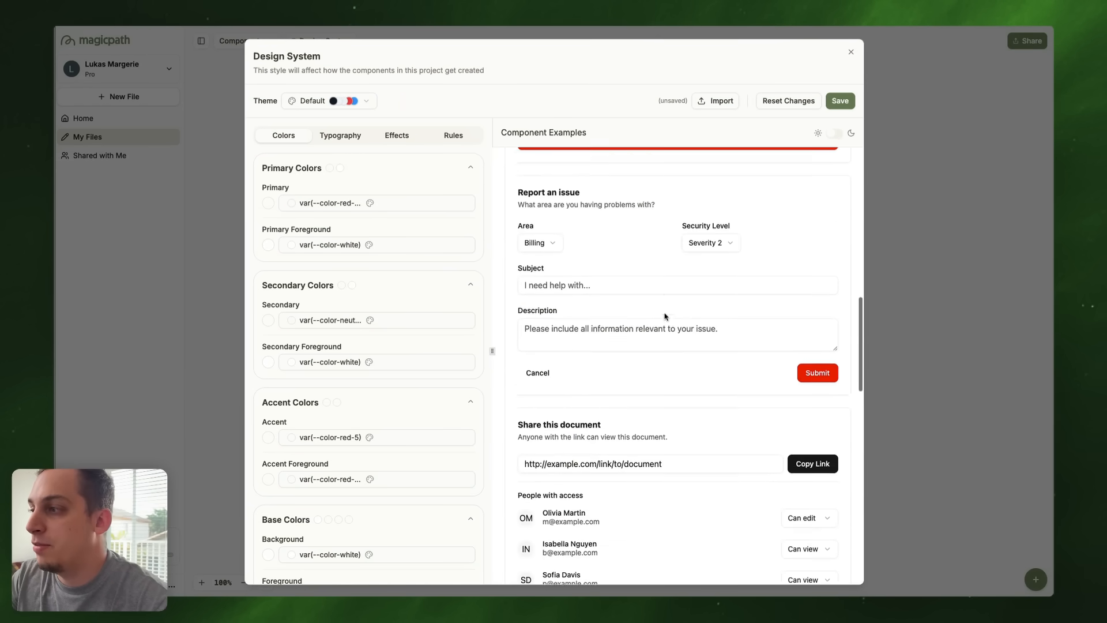
{"action": "scroll", "scroll_direction": "down", "scroll_amount": 3}
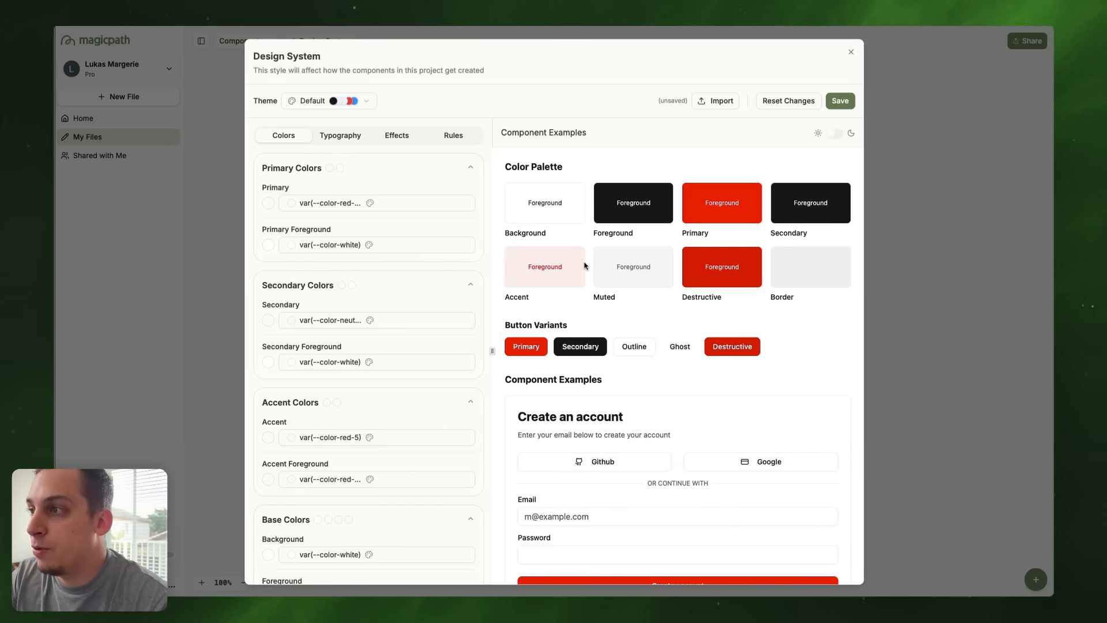
{"action": "scroll", "scroll_direction": "down", "scroll_amount": 3}
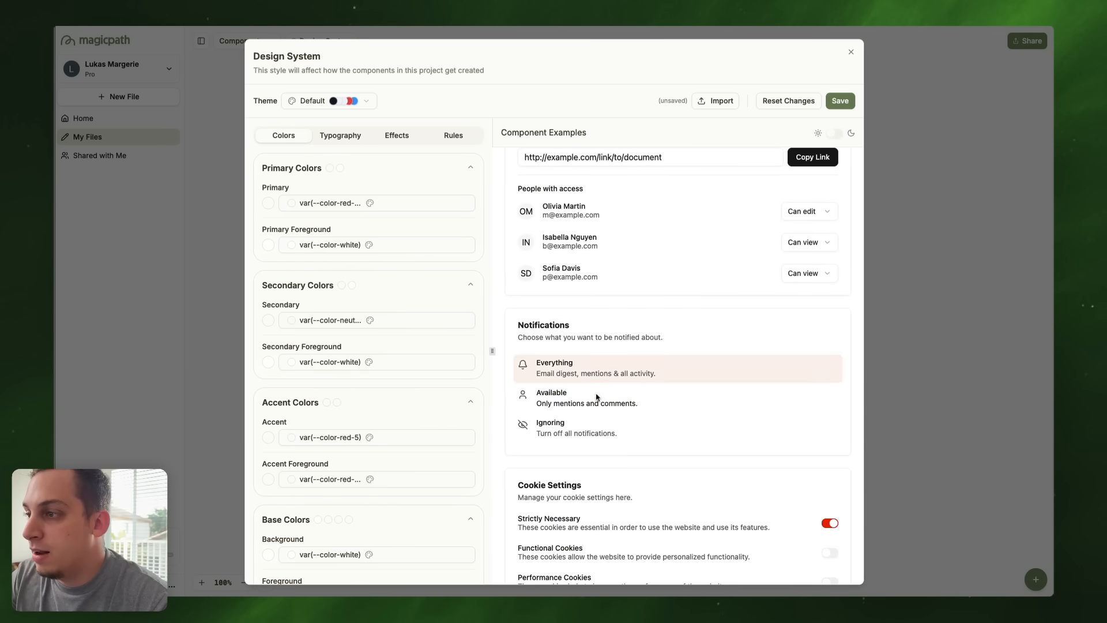
{"action": "scroll", "scroll_direction": "down", "scroll_amount": 3}
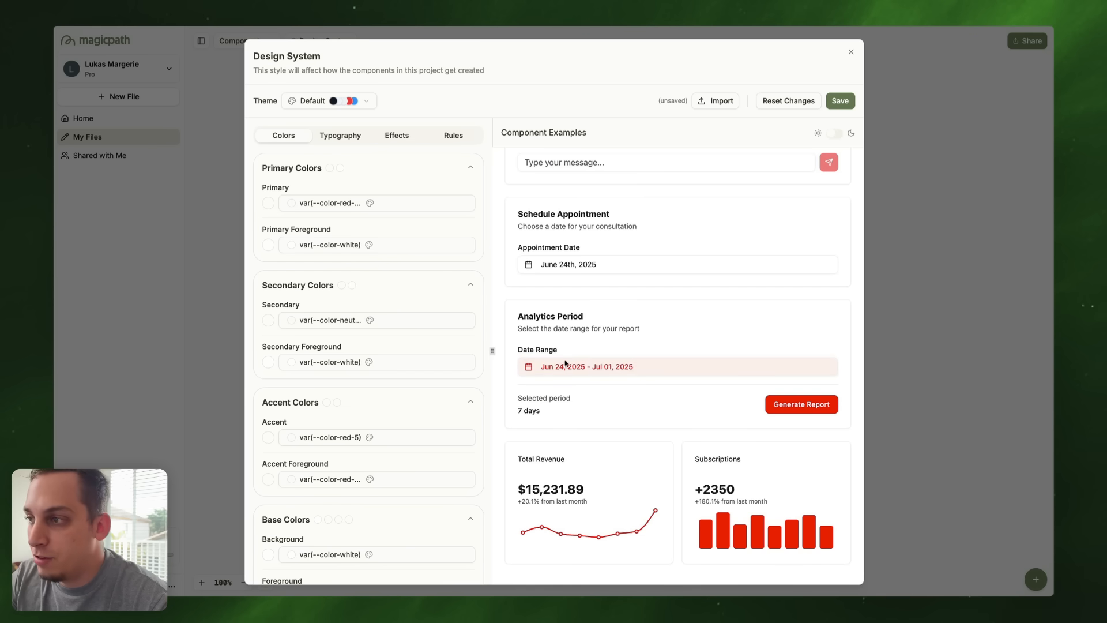
{"action": "mouse_move", "coordinate": [586, 411]}
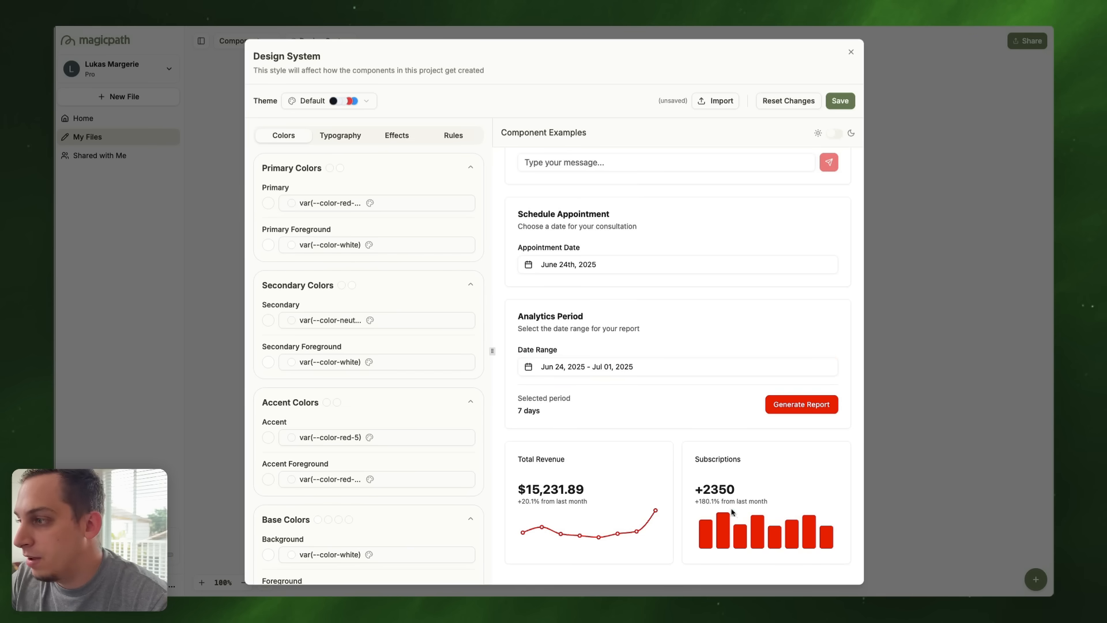
{"action": "mouse_move", "coordinate": [523, 509]}
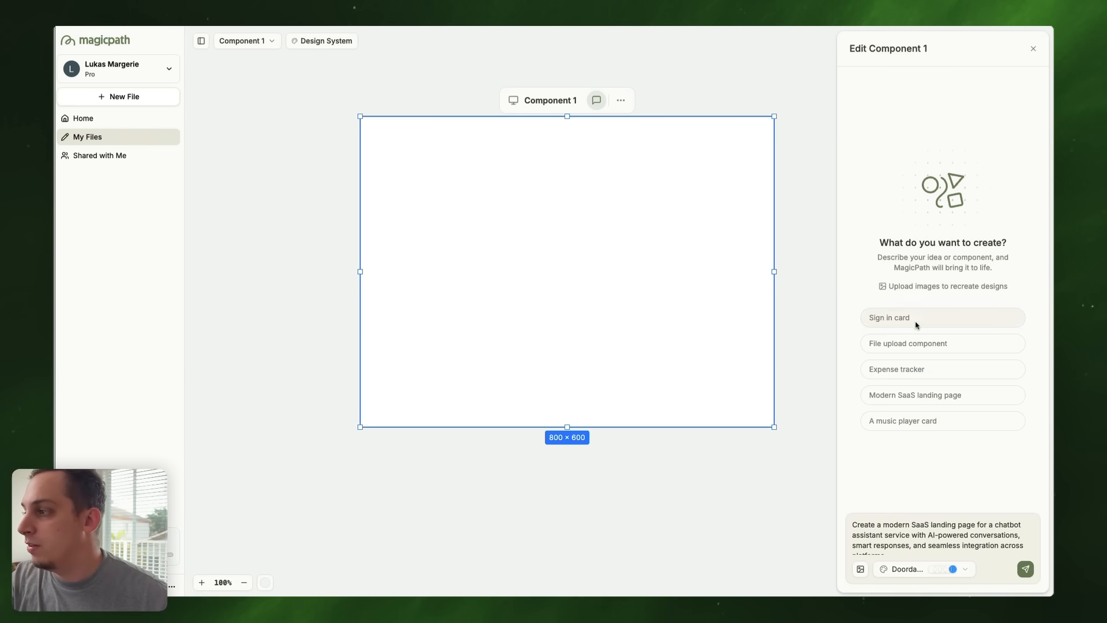
Step: Generate the ChatBot AI SaaS landing page and scroll through its sections
{"action": "left_click", "coordinate": [1024, 570]}
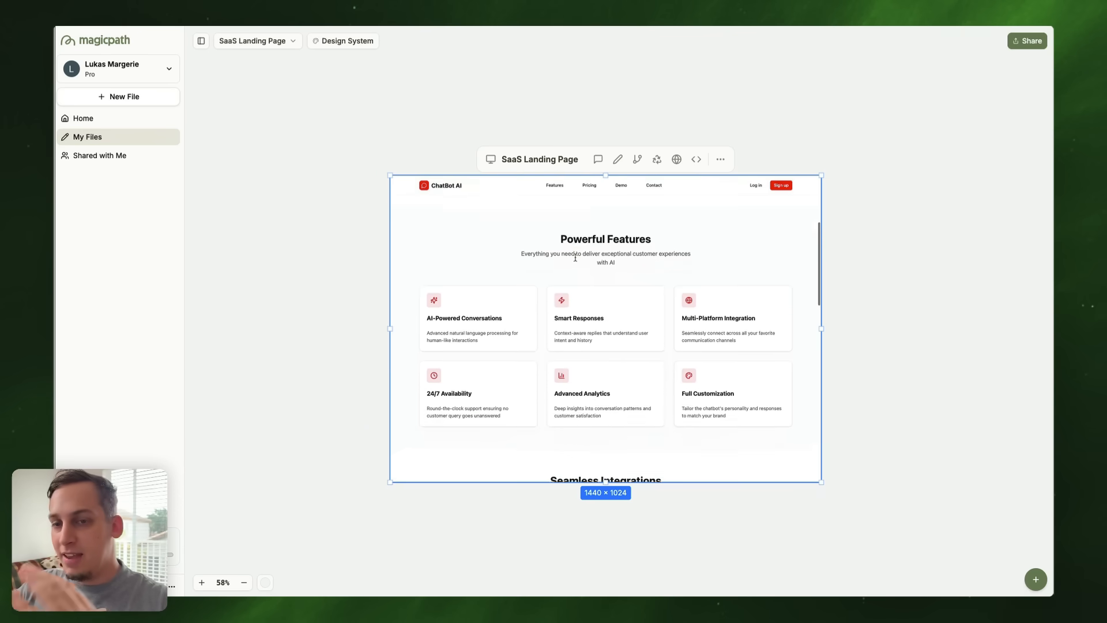
{"action": "scroll", "scroll_direction": "down", "scroll_amount": 3}
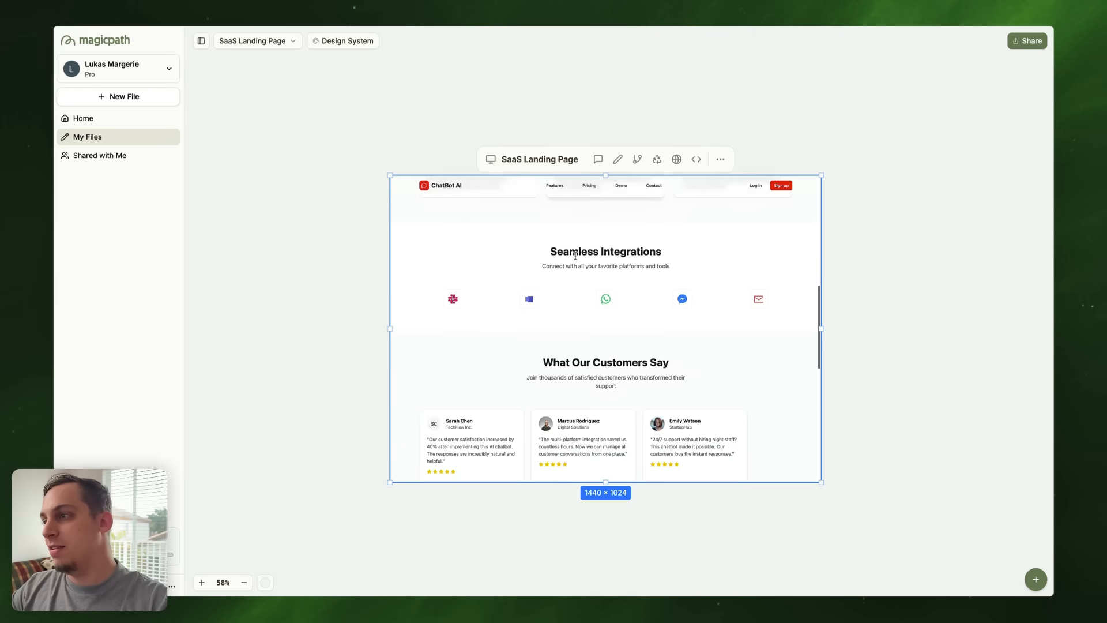
{"action": "scroll", "scroll_direction": "down", "scroll_amount": 3}
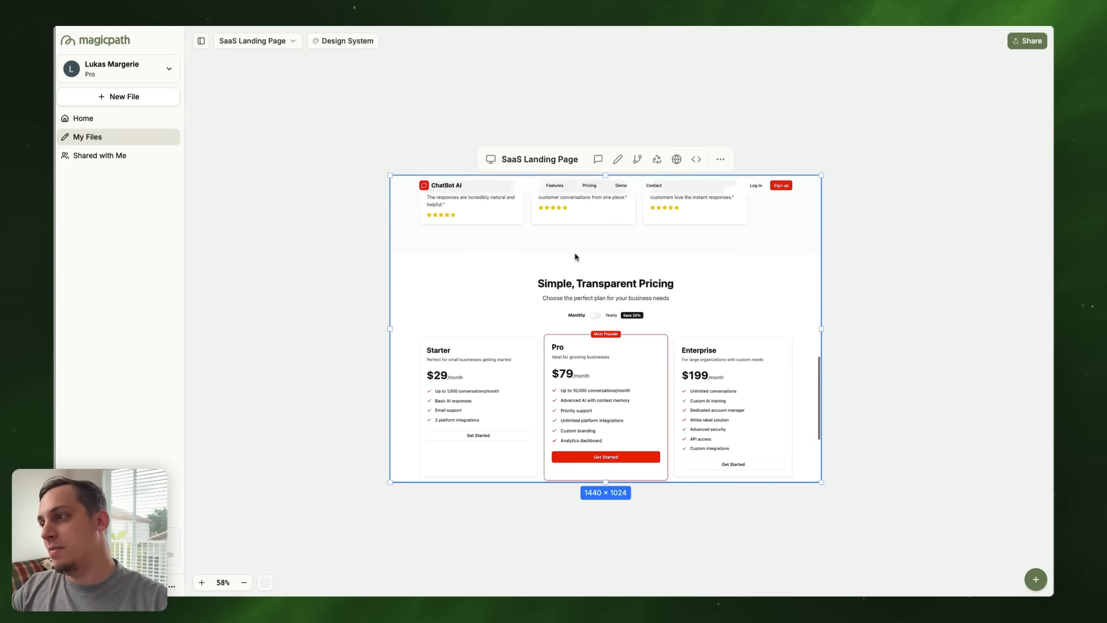
{"action": "scroll", "scroll_direction": "down", "scroll_amount": 3}
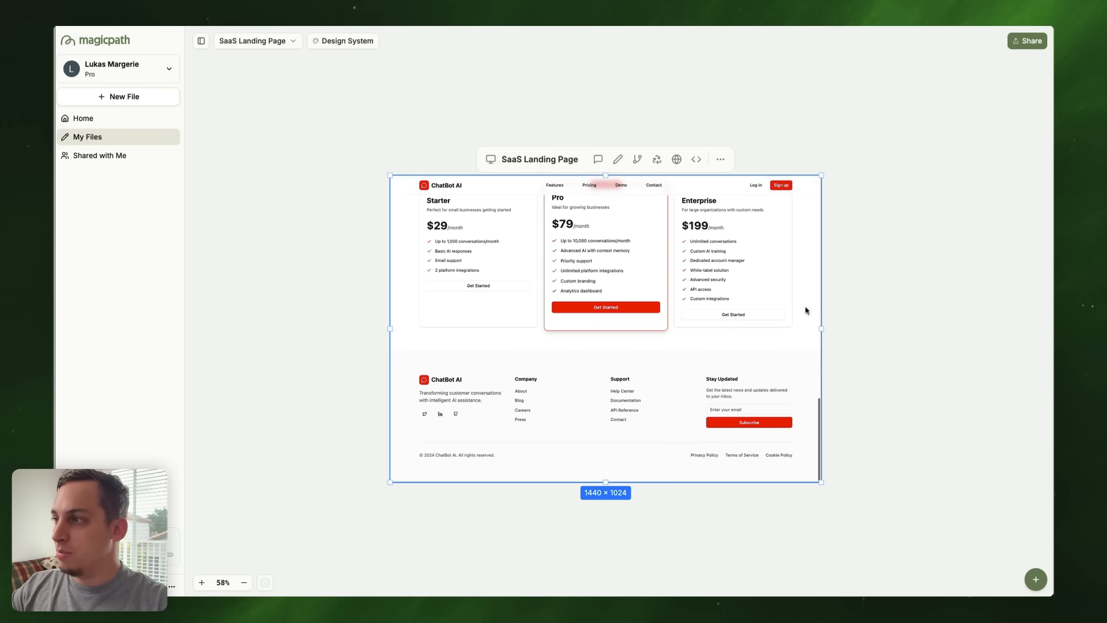
Step: Resize the landing page frame narrower, then wider to about 1671 pixels, checking responsiveness
{"action": "left_click_drag", "start_coordinate": [820, 329], "coordinate": [593, 322]}
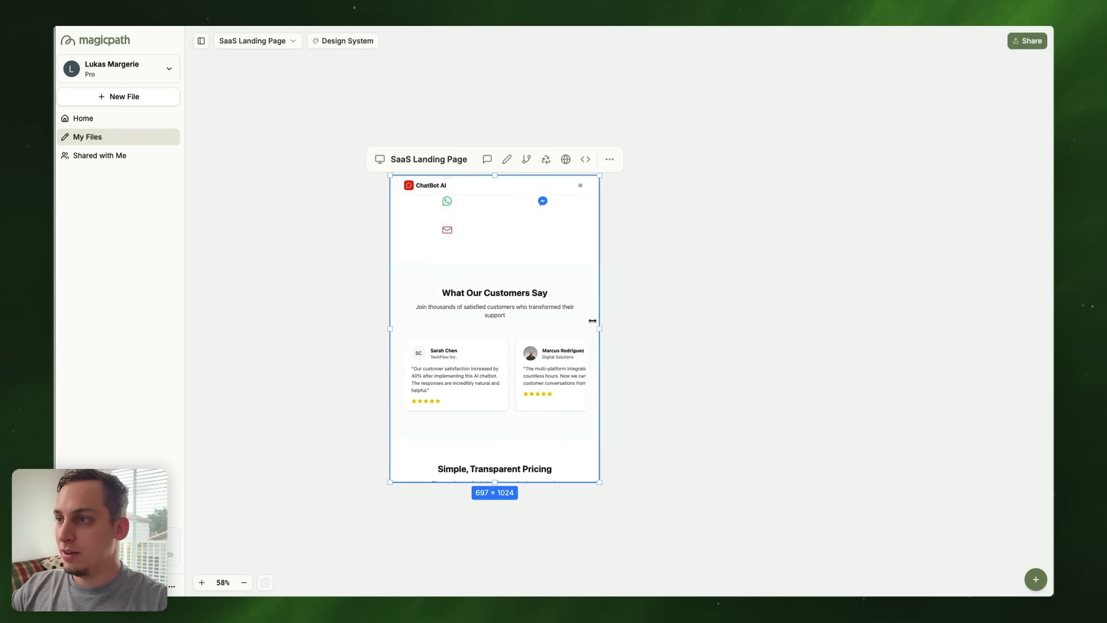
{"action": "left_click_drag", "start_coordinate": [599, 321], "coordinate": [510, 321]}
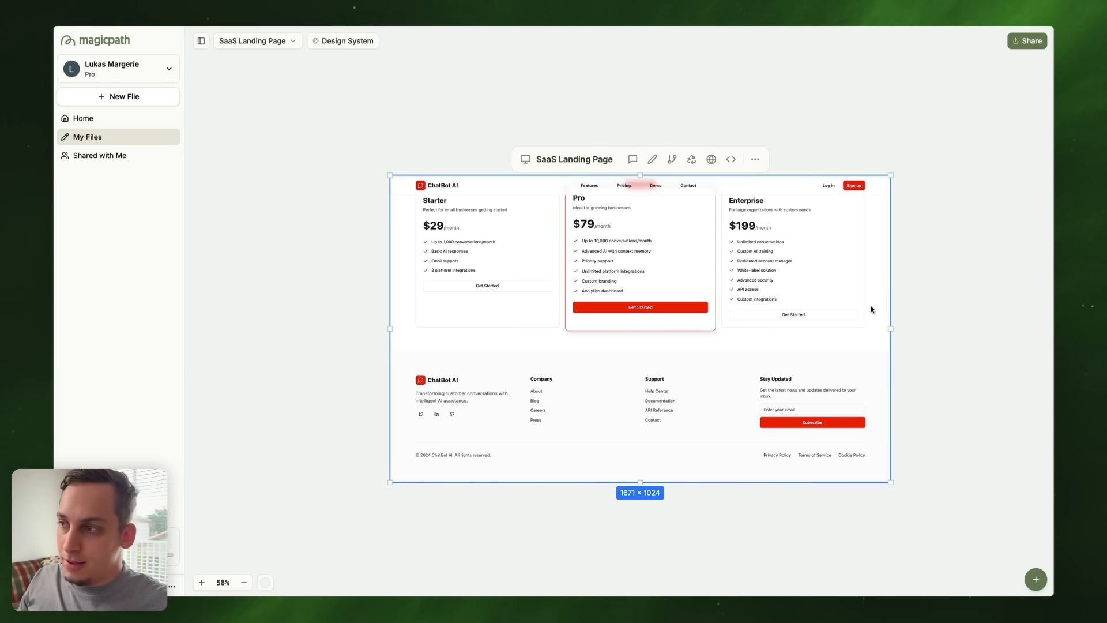
{"action": "mouse_move", "coordinate": [742, 368]}
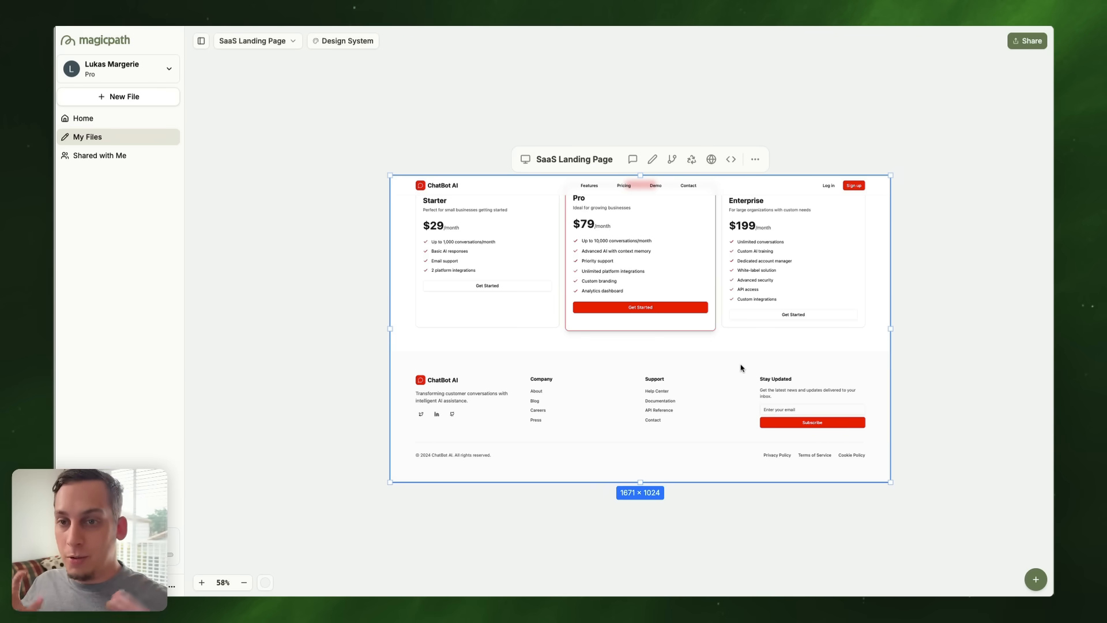
{"action": "mouse_move", "coordinate": [730, 355]}
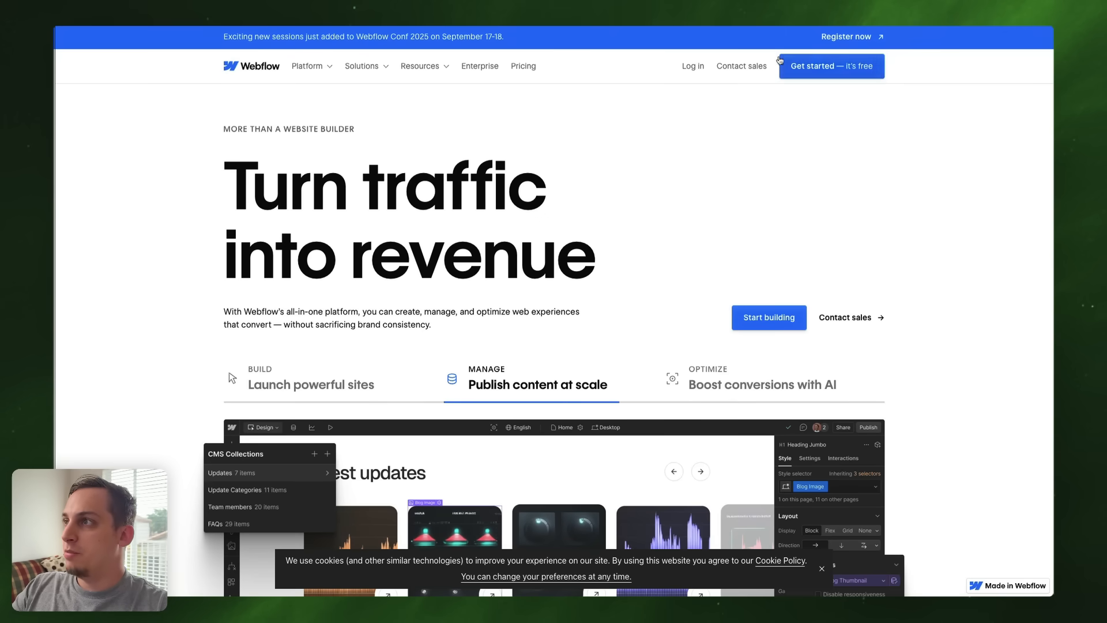
Step: Browse the Webflow homepage and inspect its styles in Chrome DevTools' phone-sized view
{"action": "scroll", "scroll_direction": "down", "scroll_amount": 3}
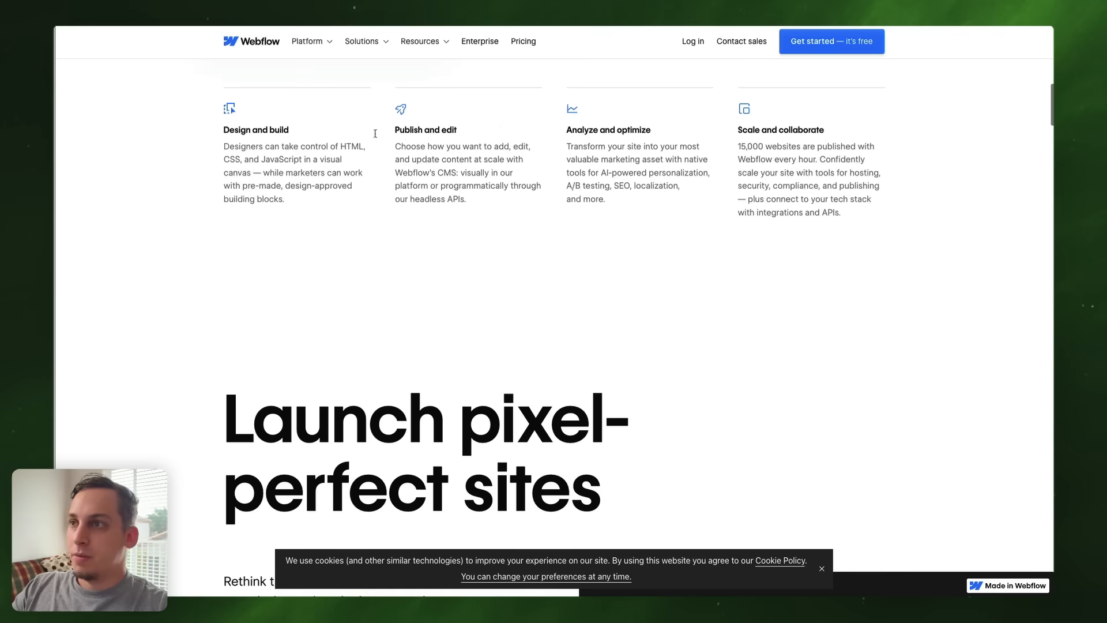
{"action": "left_click_drag", "start_coordinate": [223, 147], "coordinate": [283, 199]}
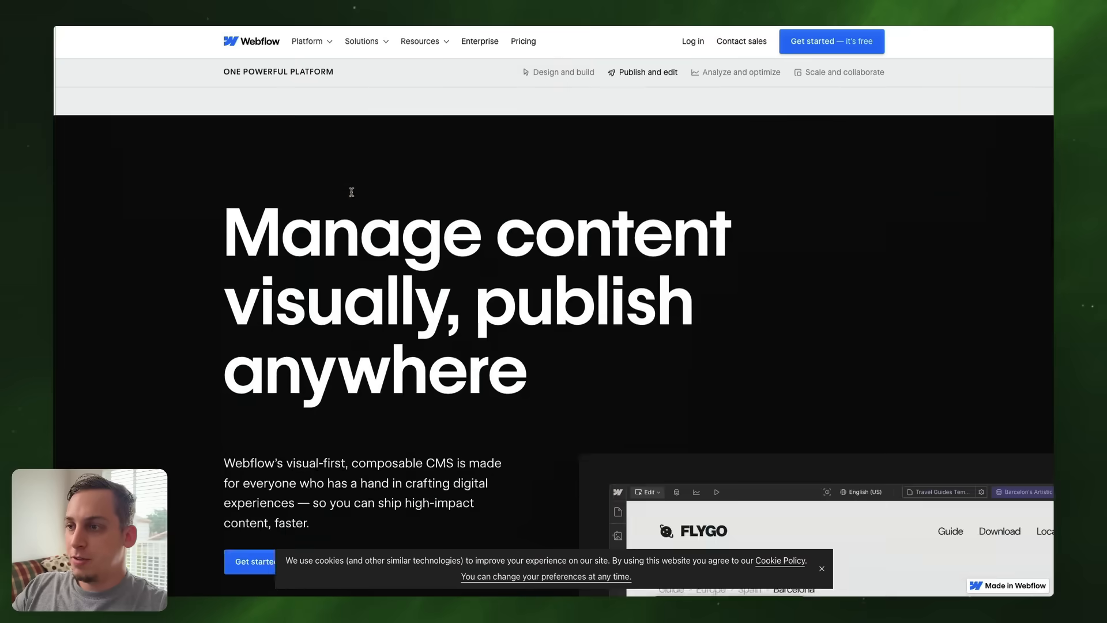
{"action": "scroll", "scroll_direction": "down", "scroll_amount": 3}
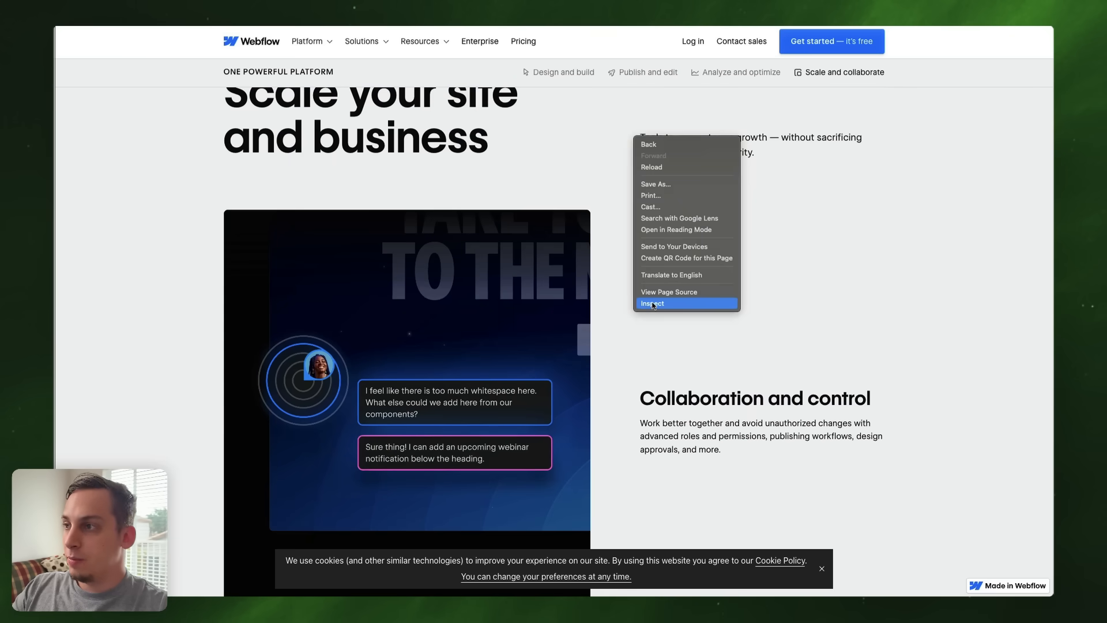
{"action": "left_click", "coordinate": [651, 303]}
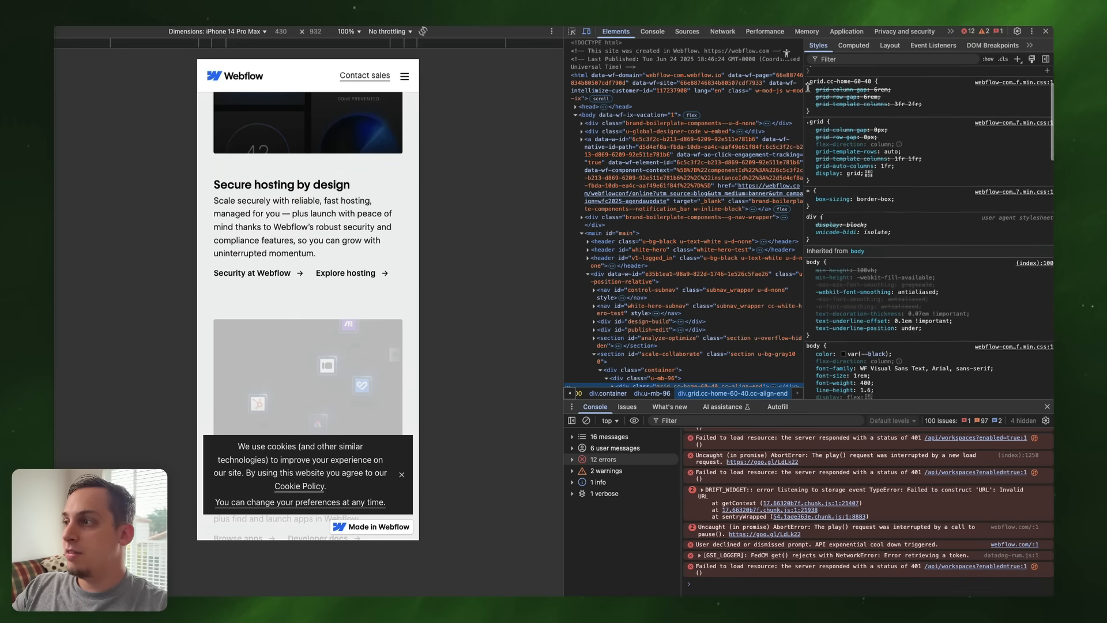
{"action": "scroll", "scroll_direction": "down", "scroll_amount": 3}
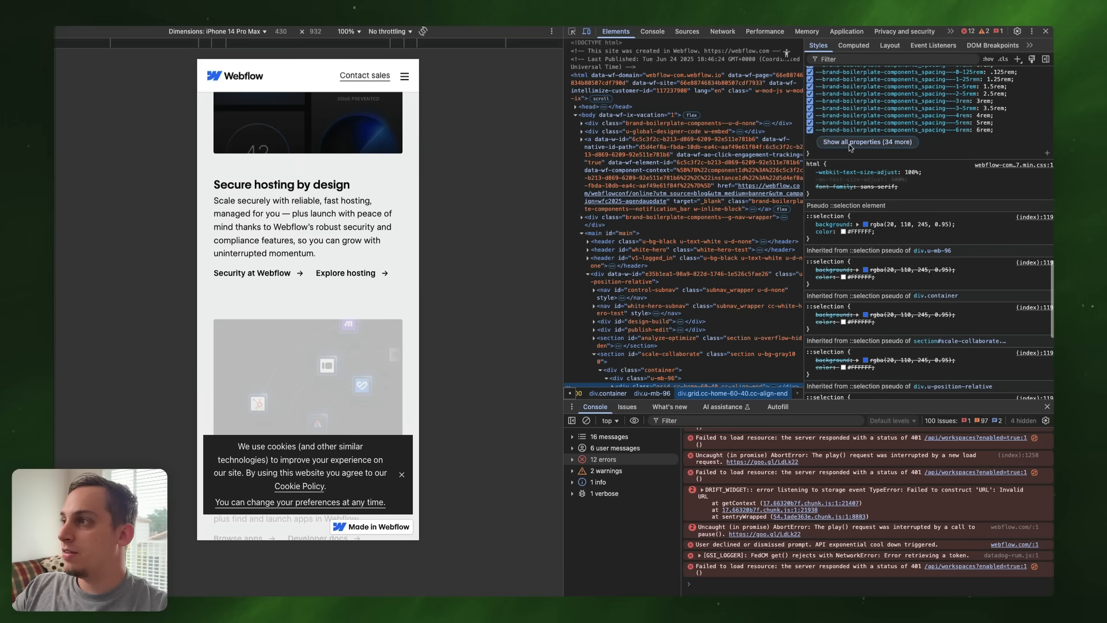
{"action": "scroll", "scroll_direction": "down", "scroll_amount": 3}
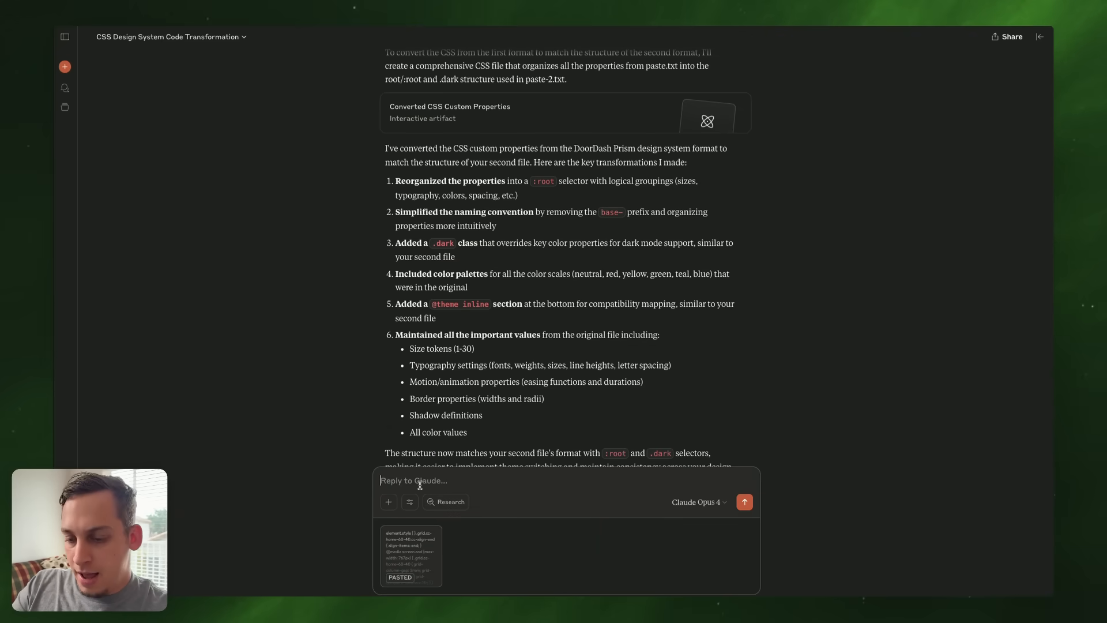
Step: Ask Claude to repeat the CSS conversion with the newly pasted Webflow styles
{"action": "type", "text": "no"}
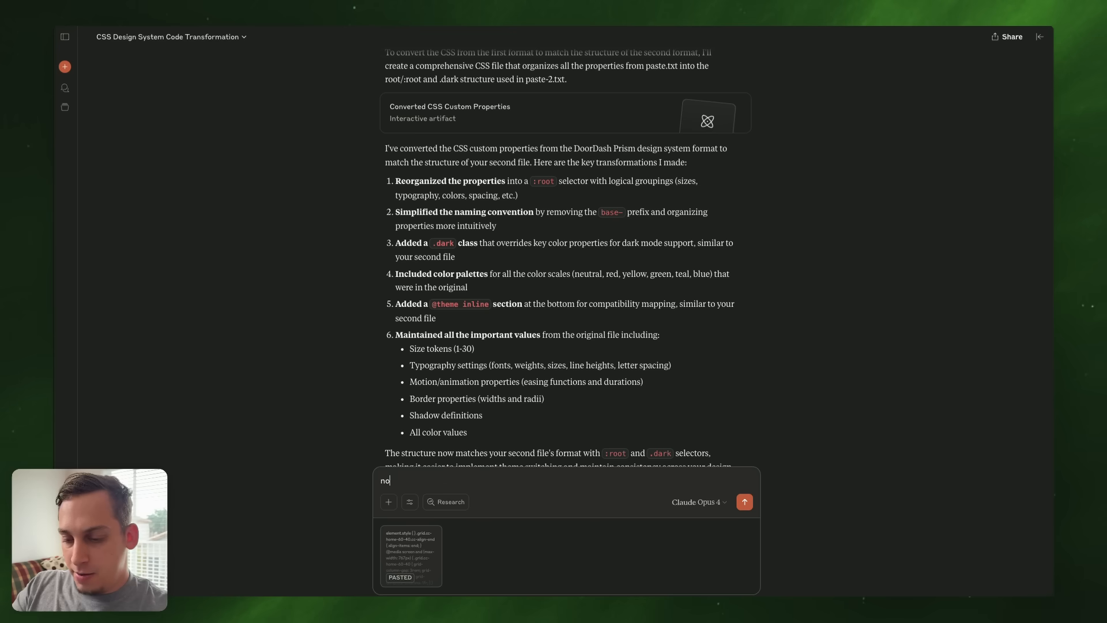
{"action": "type", "text": "now lets do it wit"}
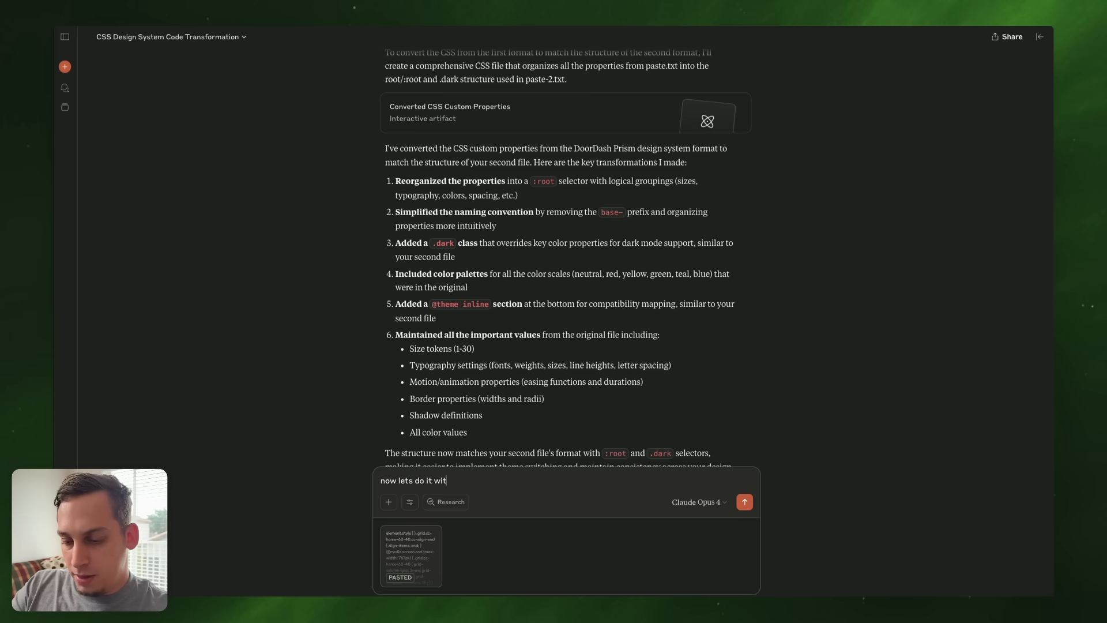
{"action": "left_click", "coordinate": [745, 502]}
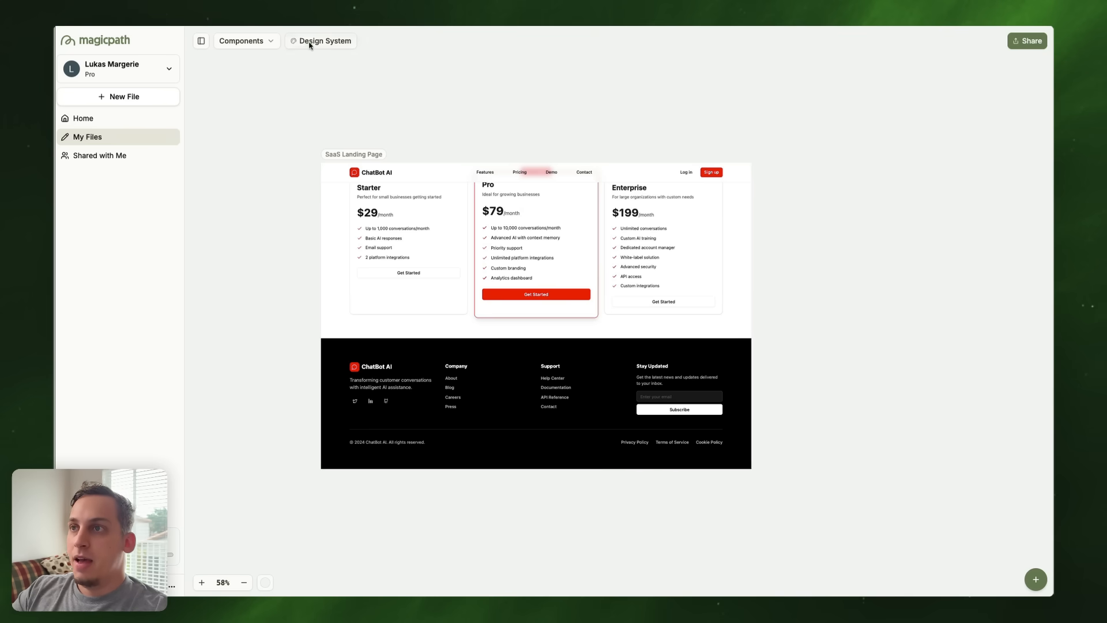
Step: Import and apply the Webflow-based CSS theme in the Design System
{"action": "left_click", "coordinate": [324, 41]}
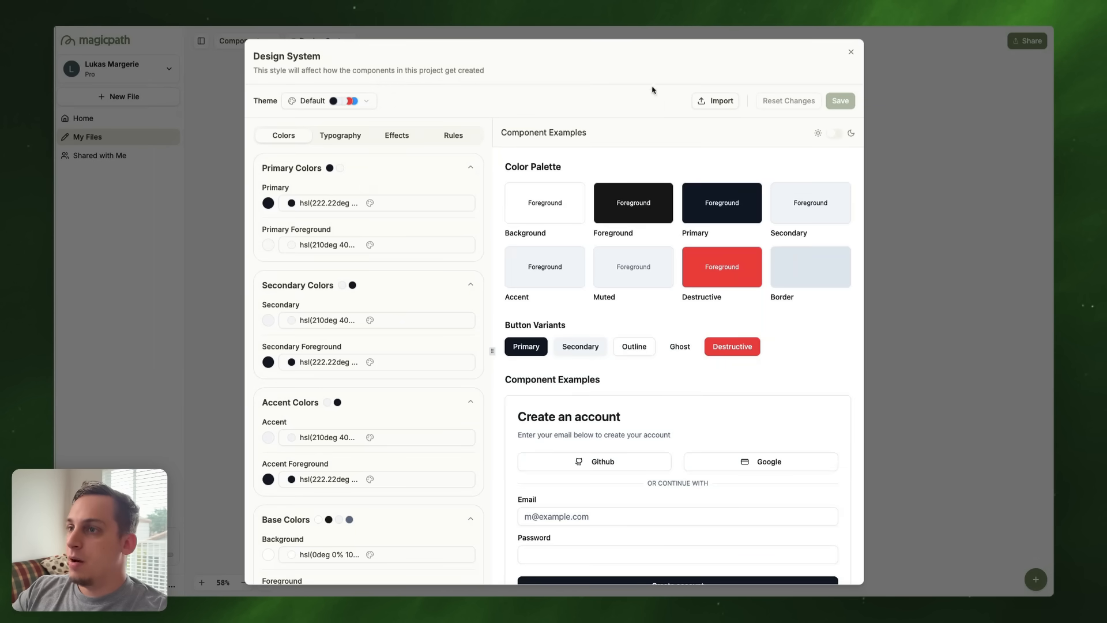
{"action": "left_click", "coordinate": [715, 102]}
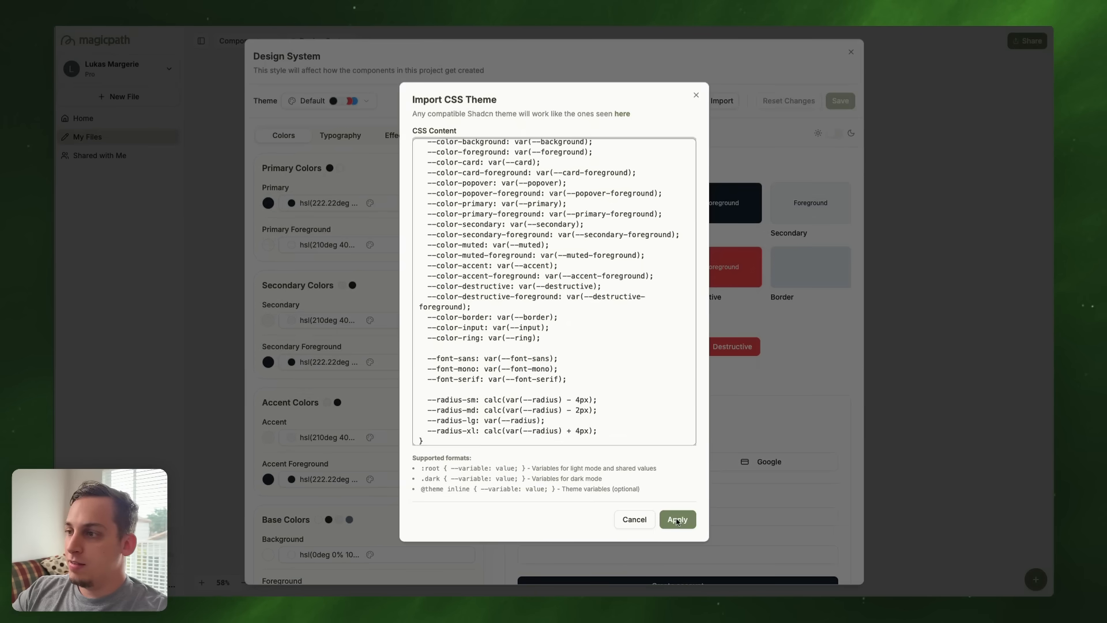
{"action": "left_click", "coordinate": [678, 519]}
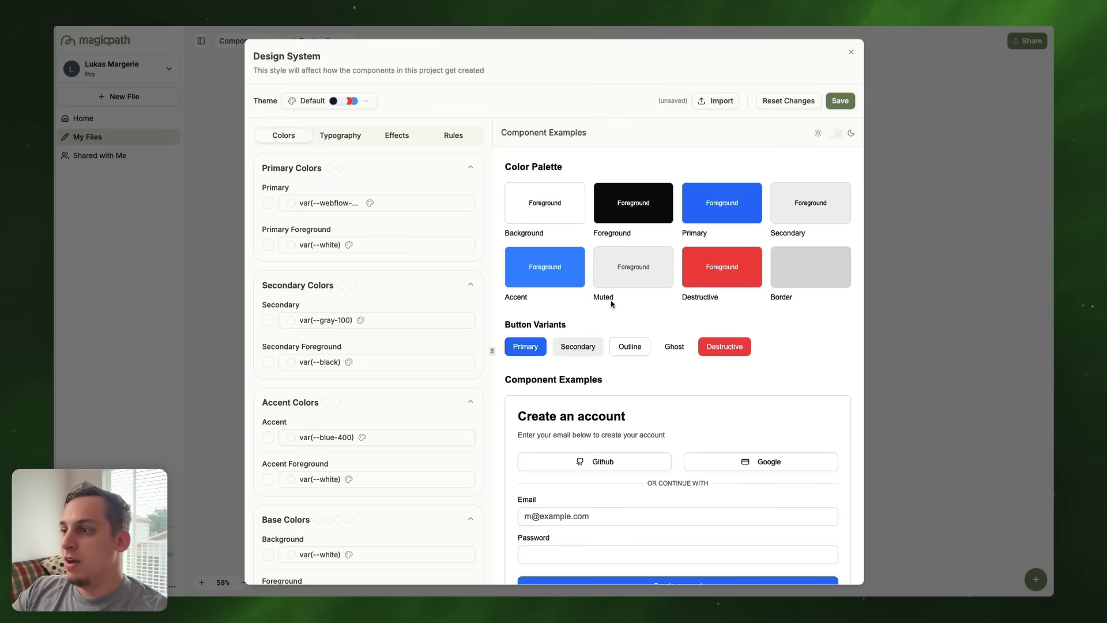
Step: Review the blue Component Examples preview of the Webflow theme
{"action": "scroll", "scroll_direction": "down", "scroll_amount": 3}
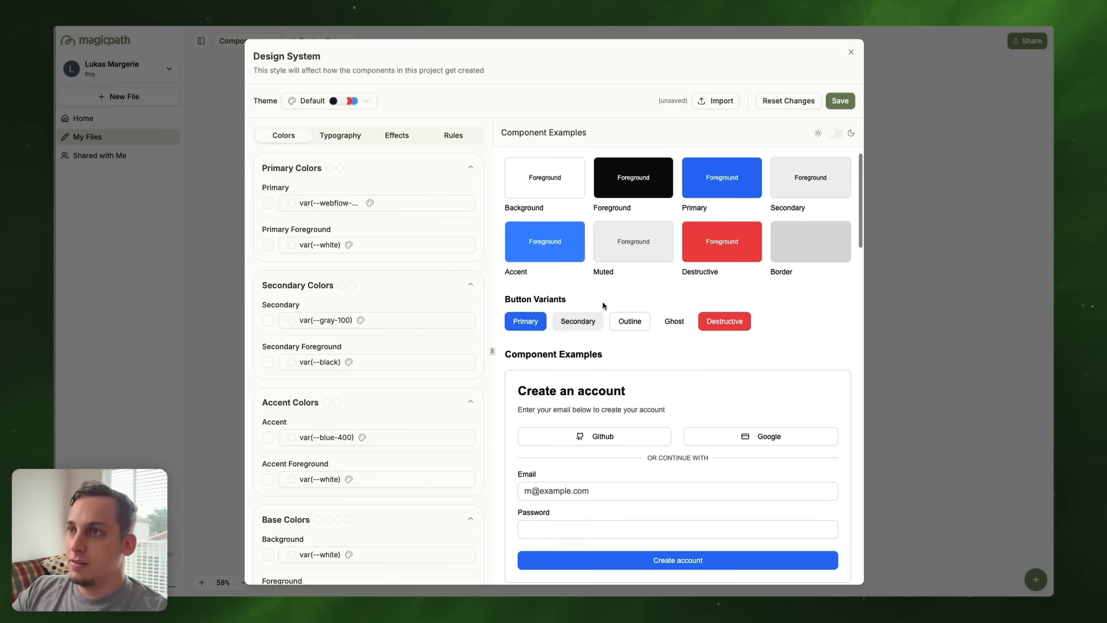
{"action": "scroll", "scroll_direction": "down", "scroll_amount": 3}
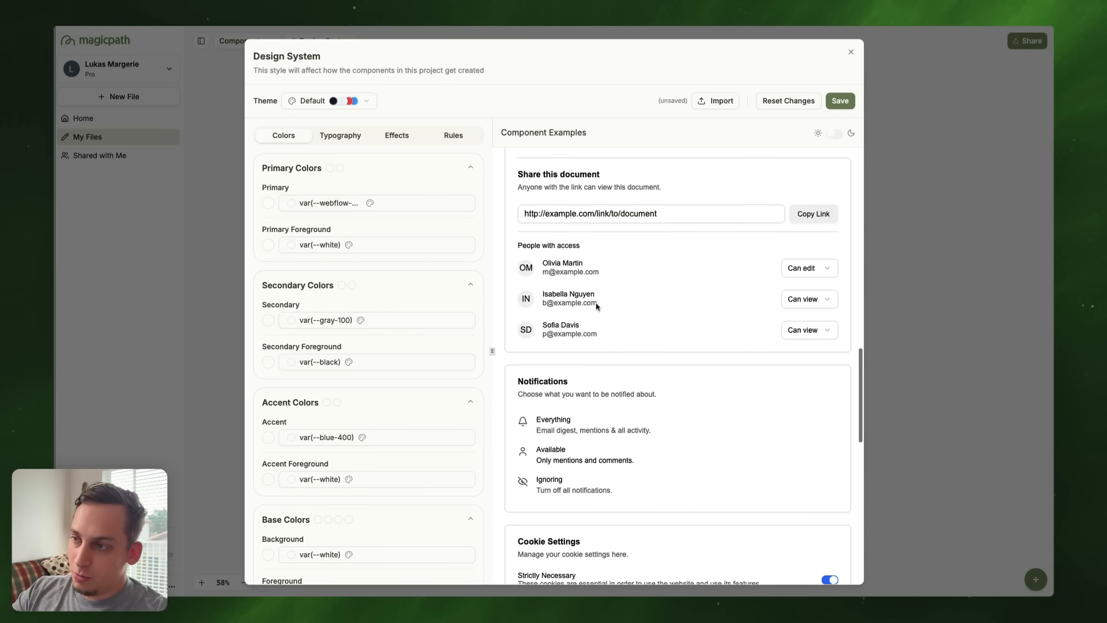
{"action": "scroll", "scroll_direction": "down", "scroll_amount": 3}
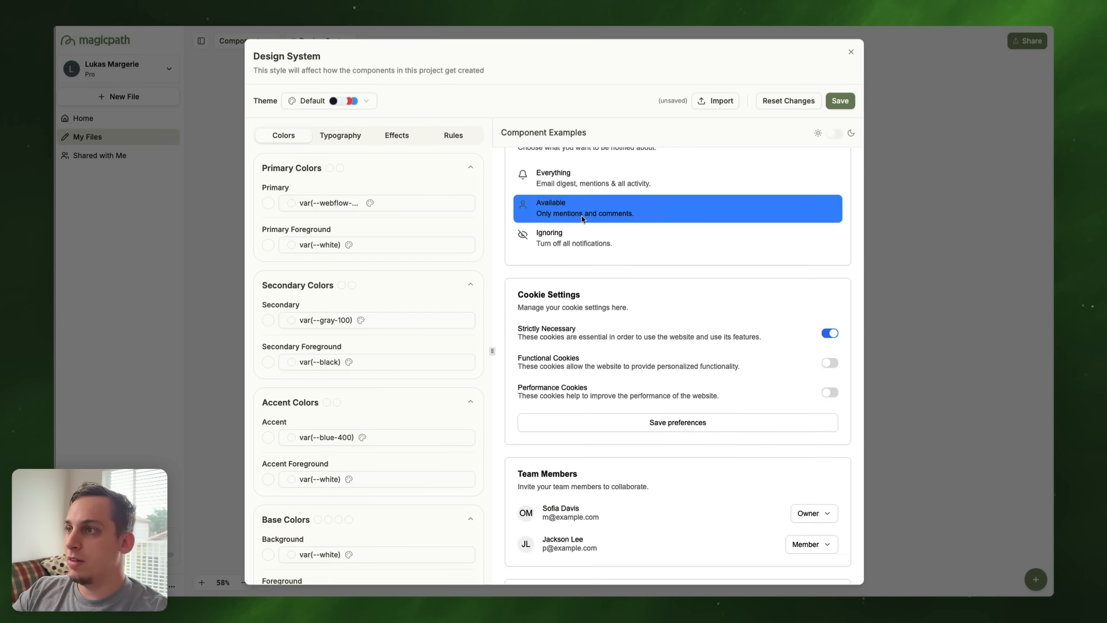
{"action": "scroll", "scroll_direction": "down", "scroll_amount": 3}
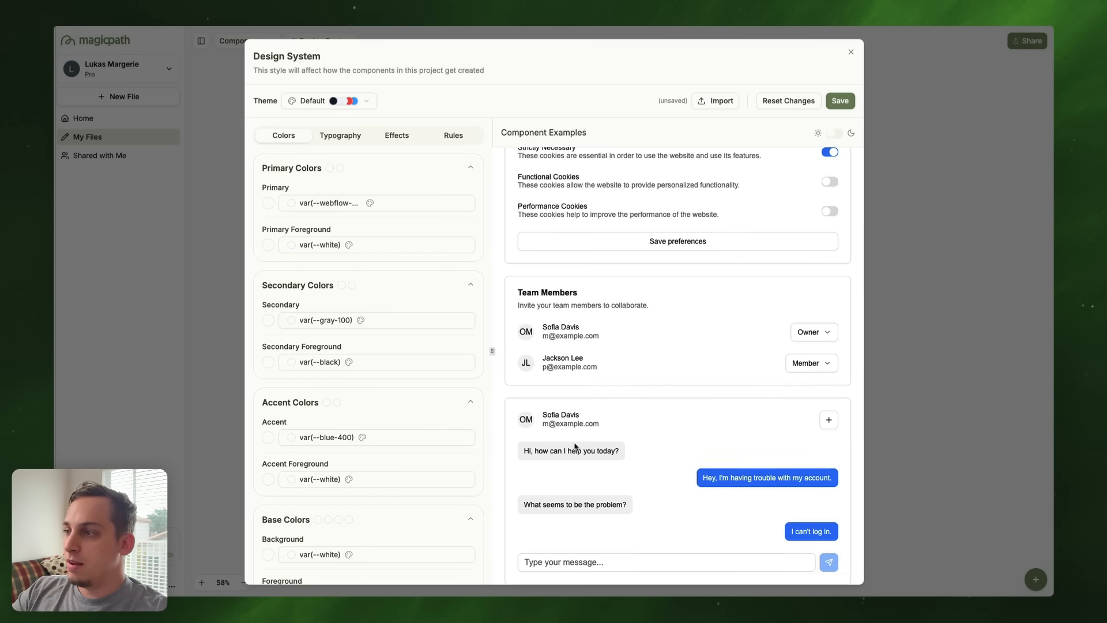
{"action": "scroll", "scroll_direction": "down", "scroll_amount": 3}
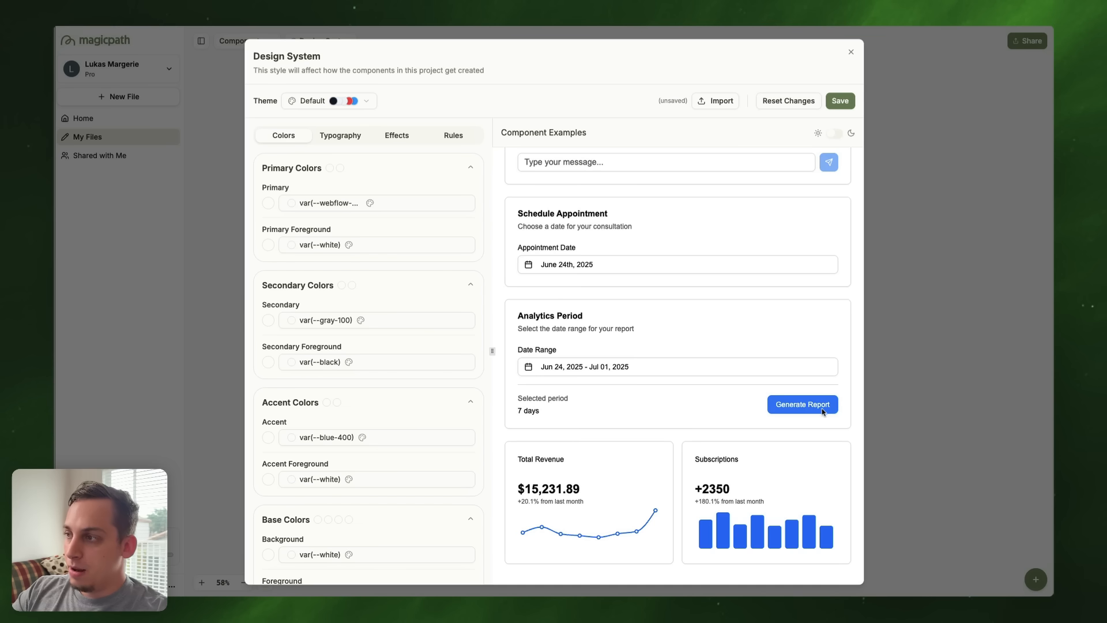
{"action": "mouse_move", "coordinate": [832, 393]}
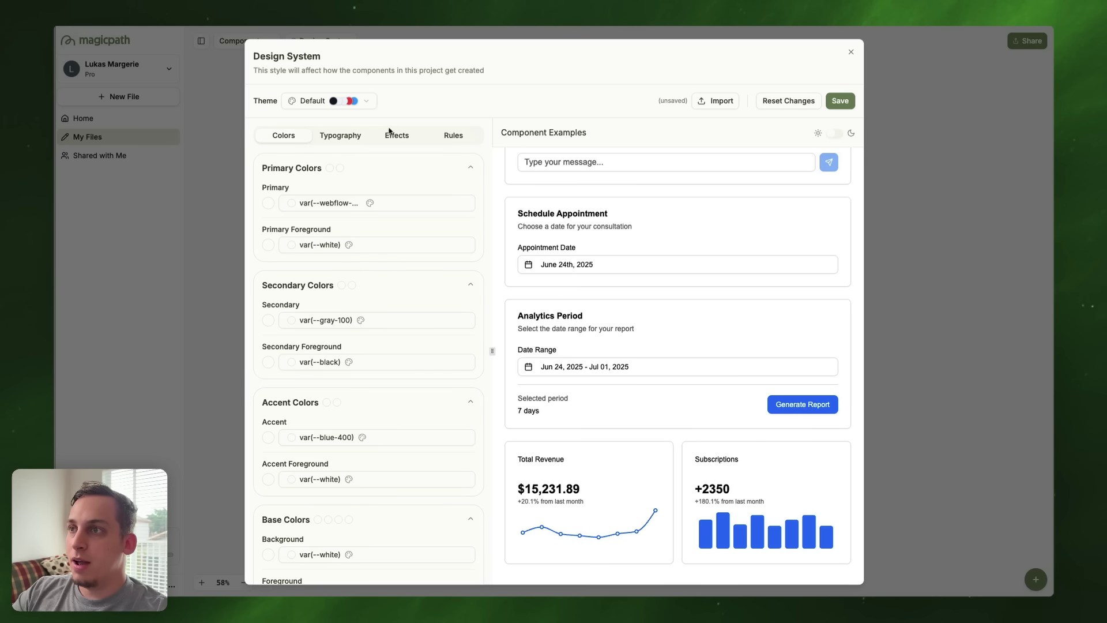
Step: Set the theme's Border Radius to 0.375 rem under Effects
{"action": "left_click", "coordinate": [397, 135]}
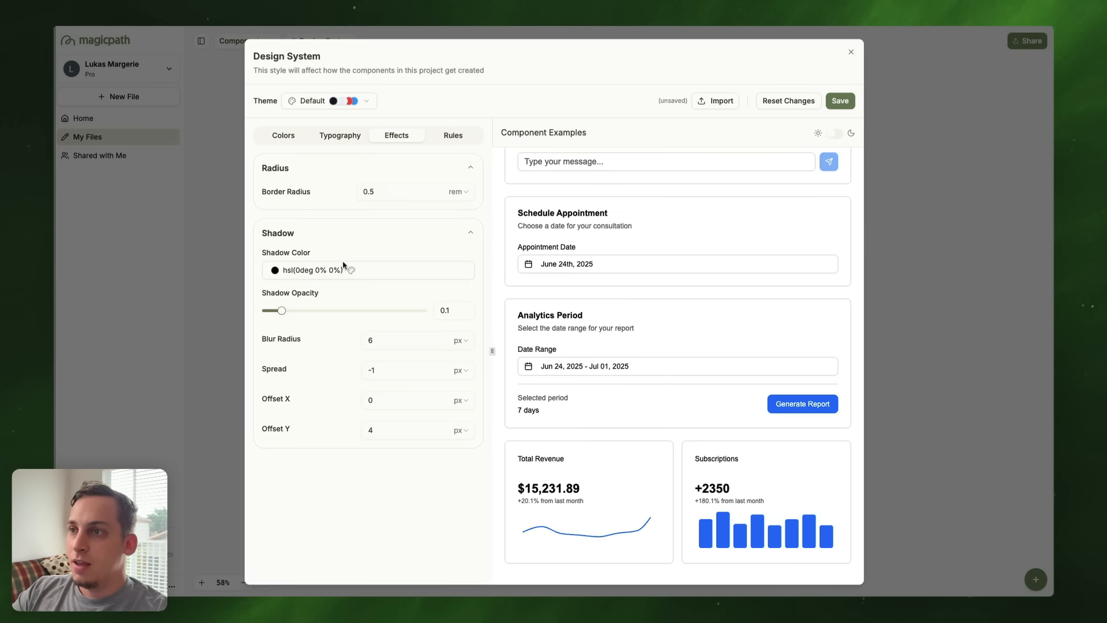
{"action": "left_click", "coordinate": [399, 192]}
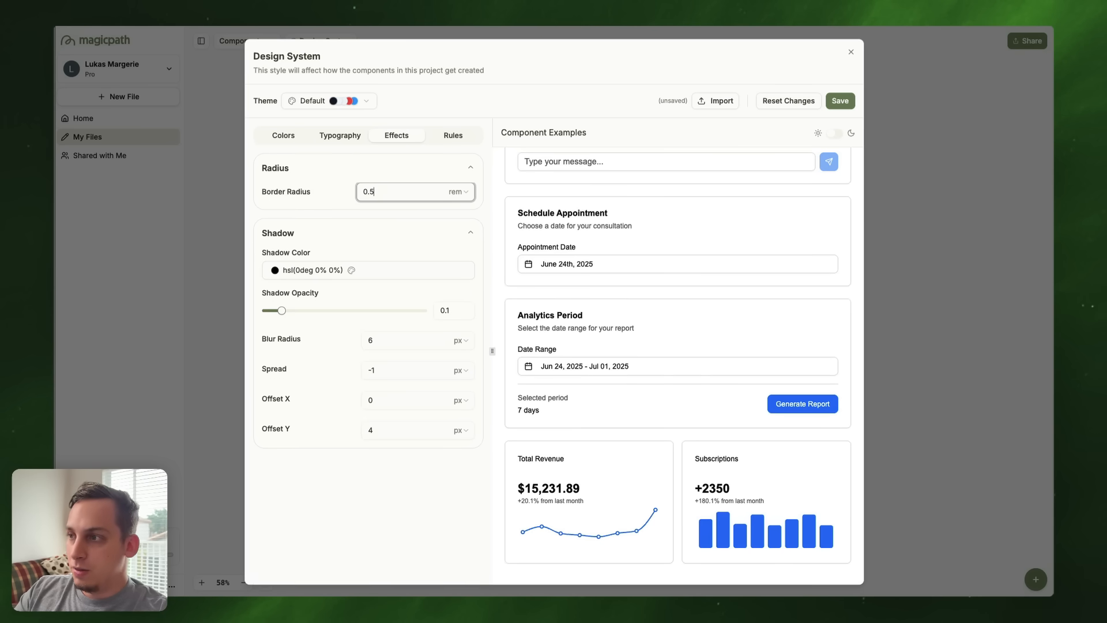
{"action": "type", "text": "0.375"}
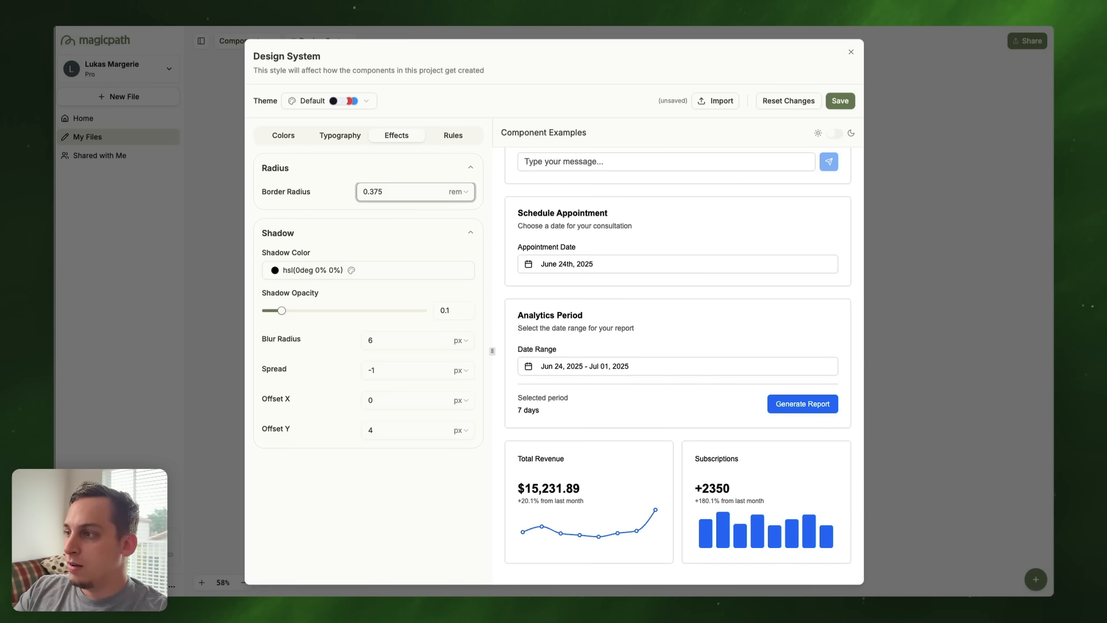
{"action": "left_click", "coordinate": [284, 134]}
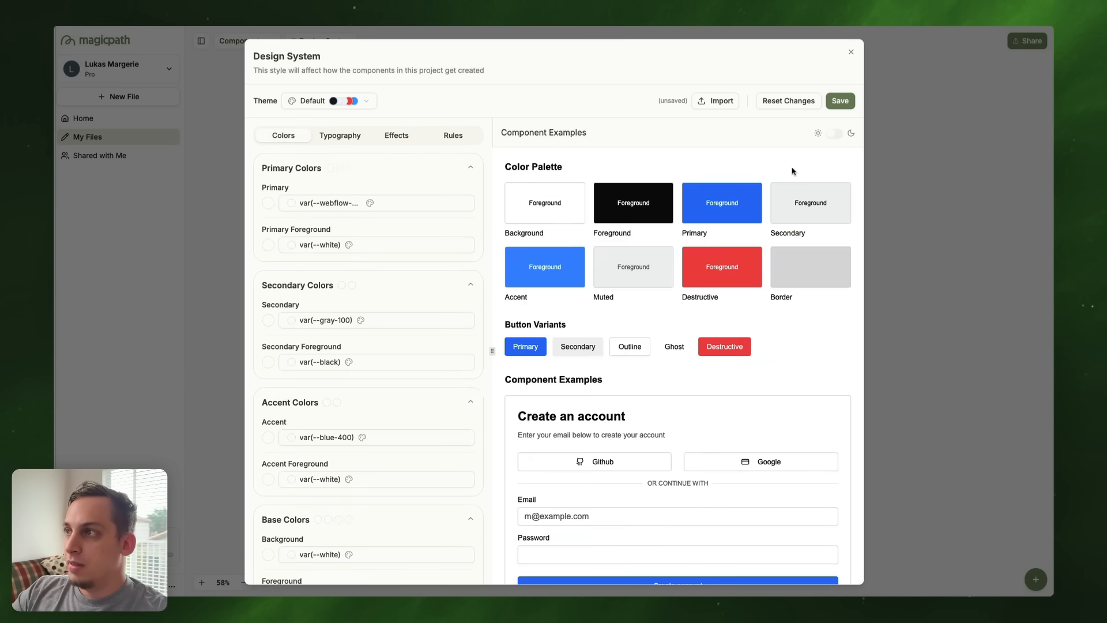
Step: Save the imported theme as a design system named Webflow
{"action": "left_click", "coordinate": [840, 102]}
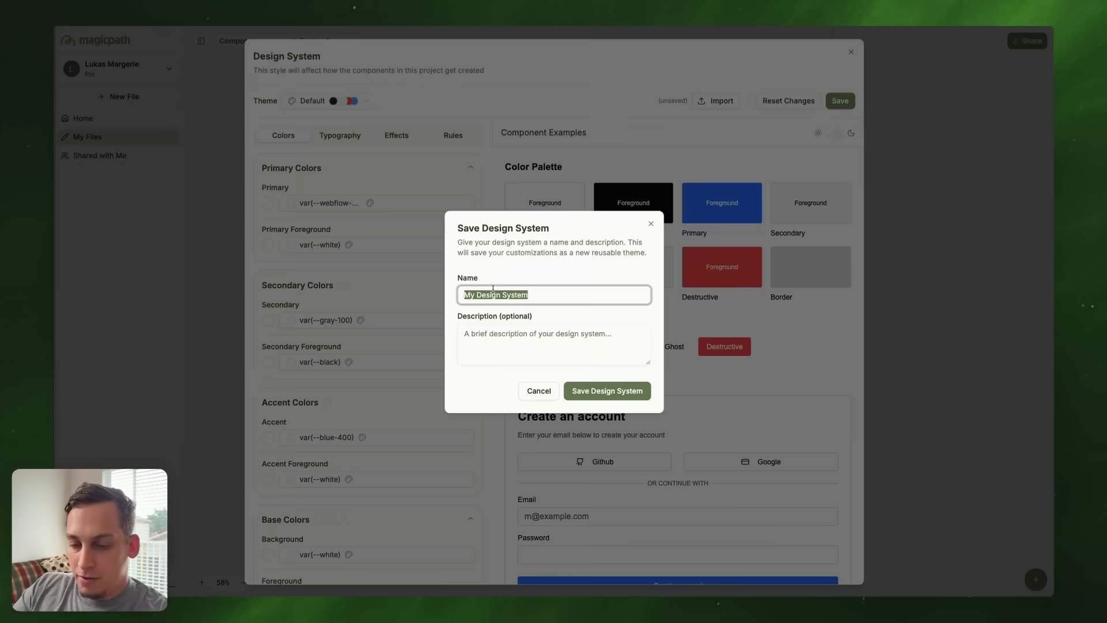
{"action": "type", "text": "Webflow"}
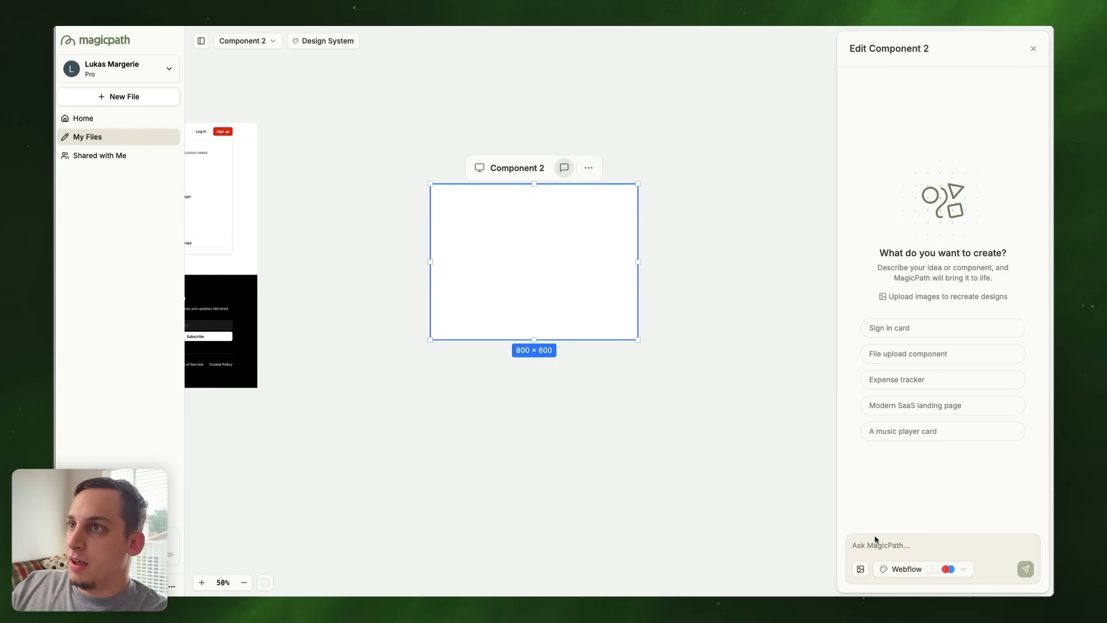
{"action": "mouse_move", "coordinate": [863, 388]}
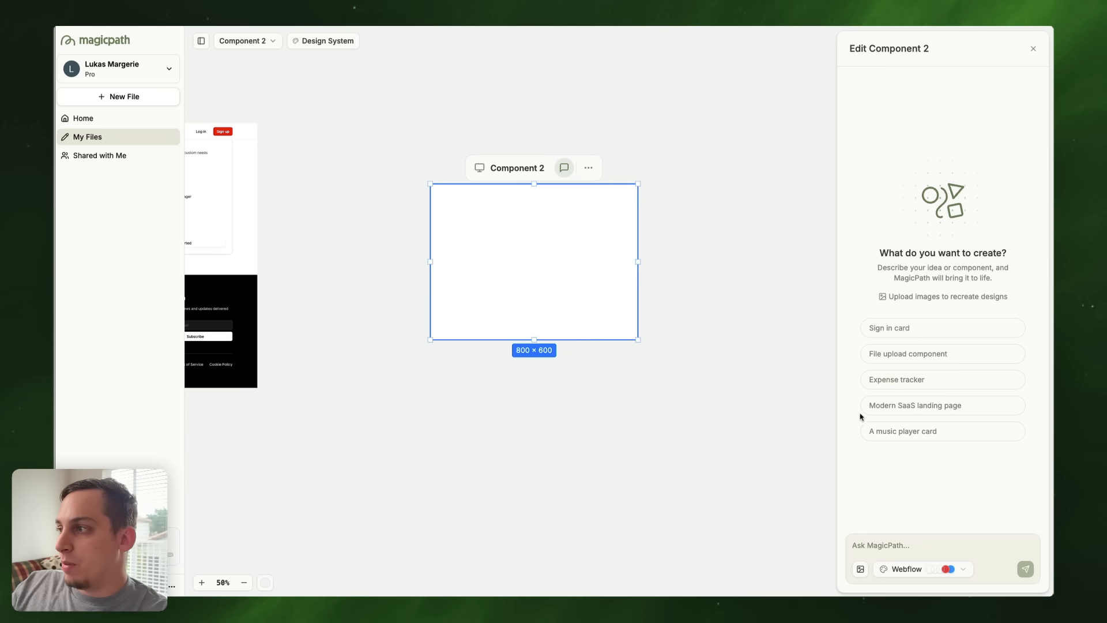
{"action": "mouse_move", "coordinate": [900, 381]}
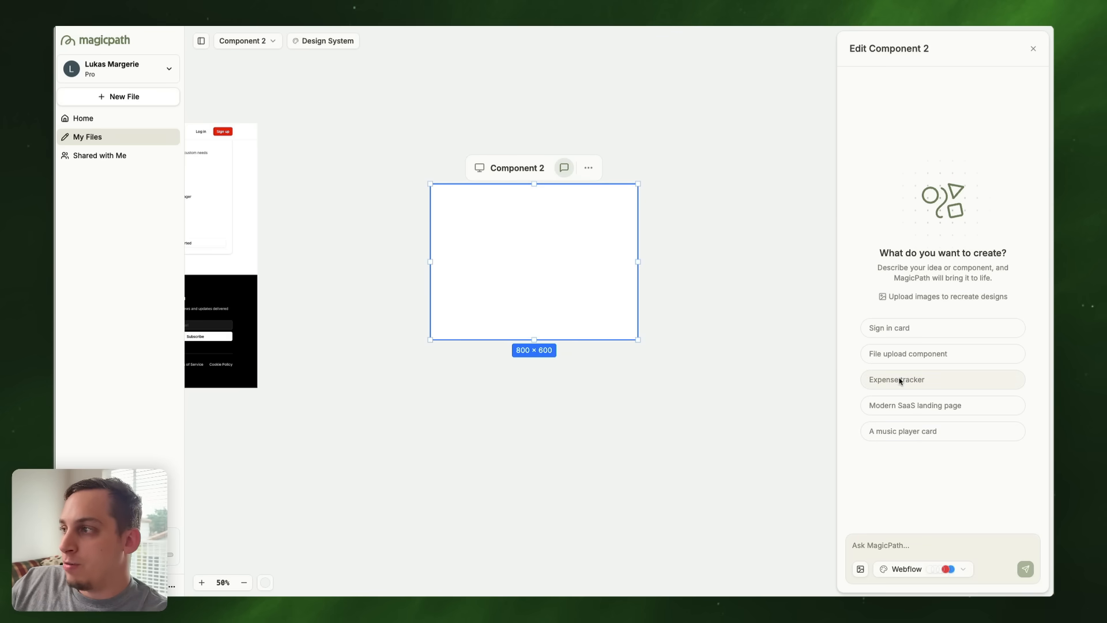
{"action": "mouse_move", "coordinate": [912, 381]}
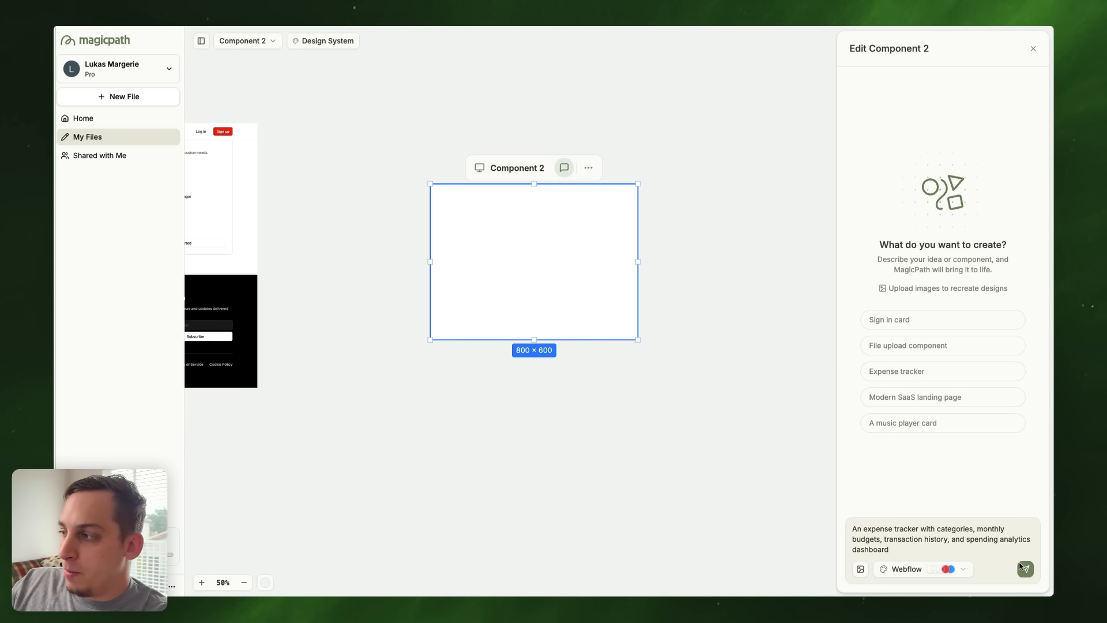
Step: Submit the Expense tracker suggestion for Component 2 with the Webflow theme selected
{"action": "left_click", "coordinate": [1024, 569]}
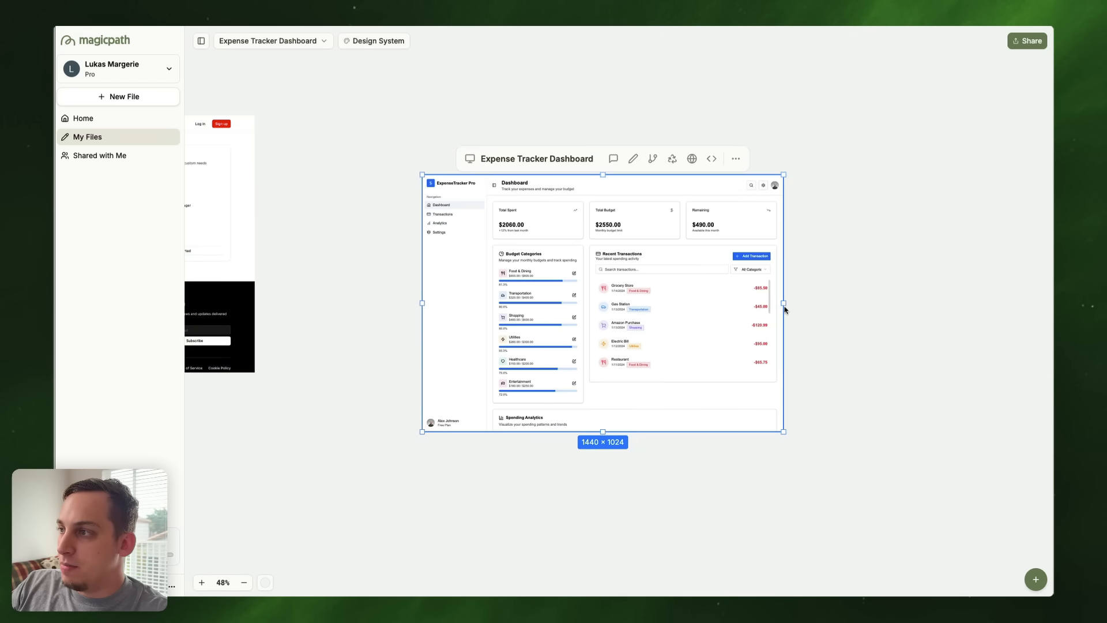
Step: Narrow the Expense Tracker Dashboard frame, then widen it back to 1465 × 1024
{"action": "left_click_drag", "start_coordinate": [782, 303], "coordinate": [551, 303]}
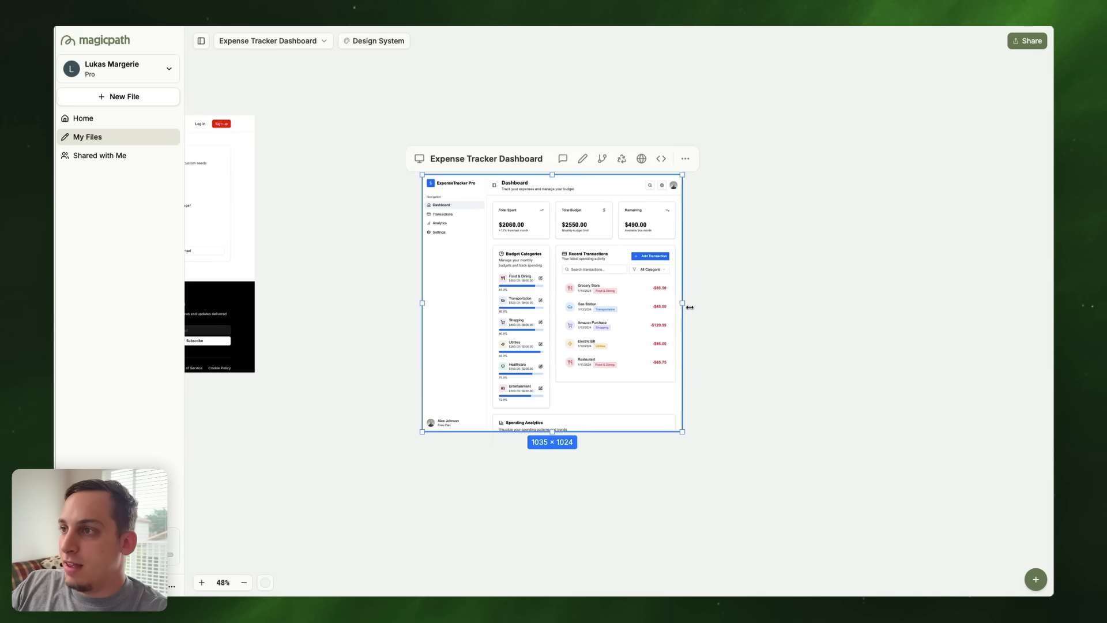
{"action": "left_click_drag", "start_coordinate": [682, 303], "coordinate": [788, 312]}
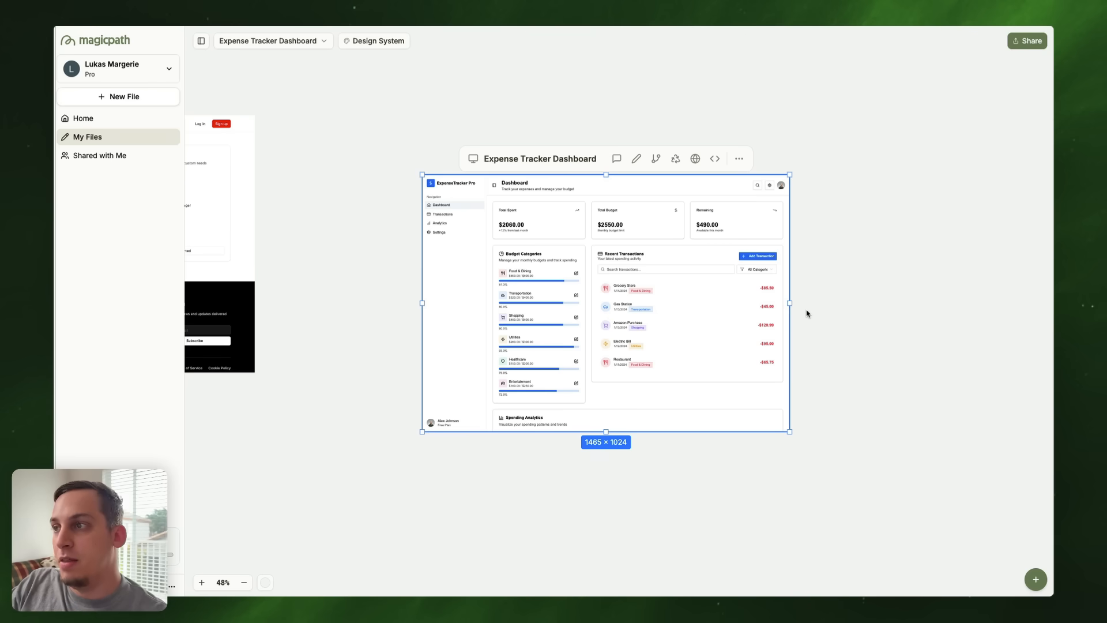
{"action": "mouse_move", "coordinate": [447, 143]}
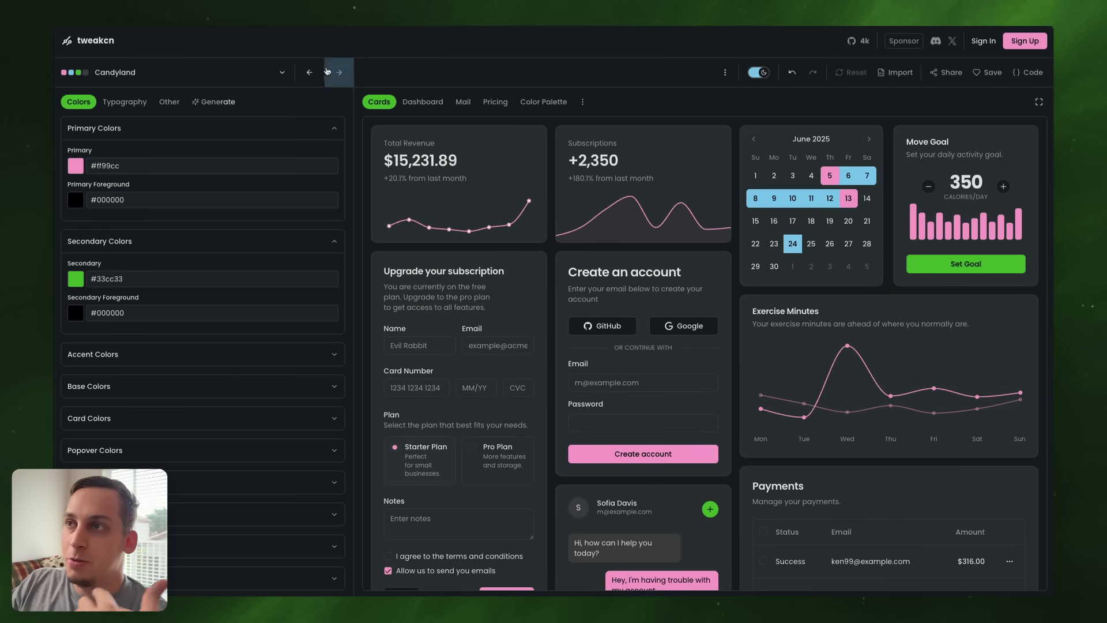
{"action": "mouse_move", "coordinate": [330, 72]}
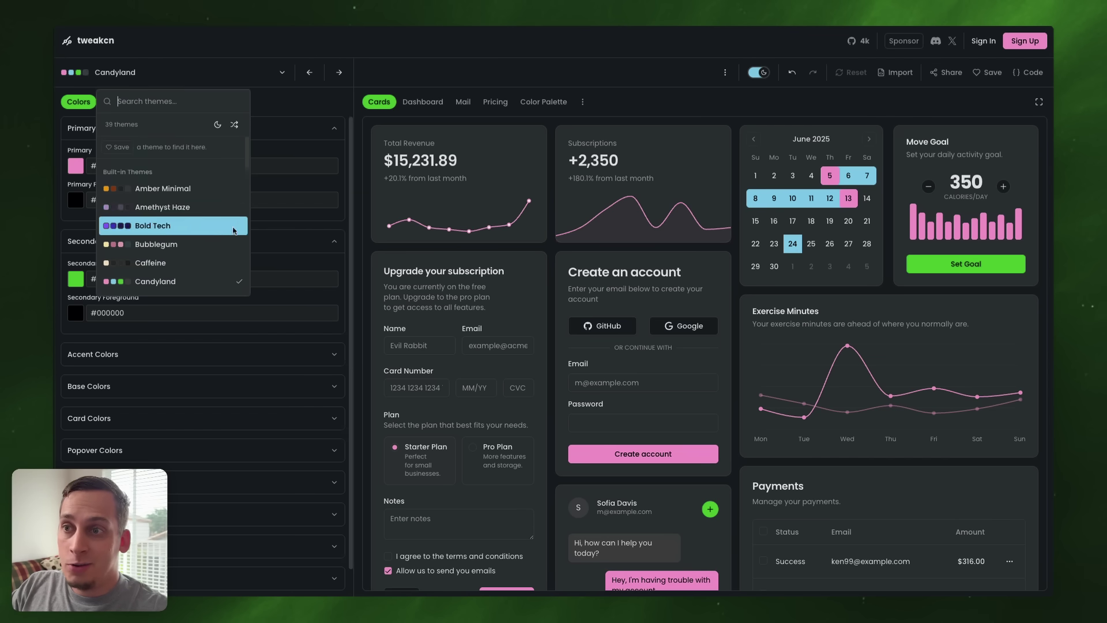
Step: Apply the Tangerine theme in tweakcn and preview it in light mode
{"action": "scroll", "scroll_direction": "down", "scroll_amount": 3}
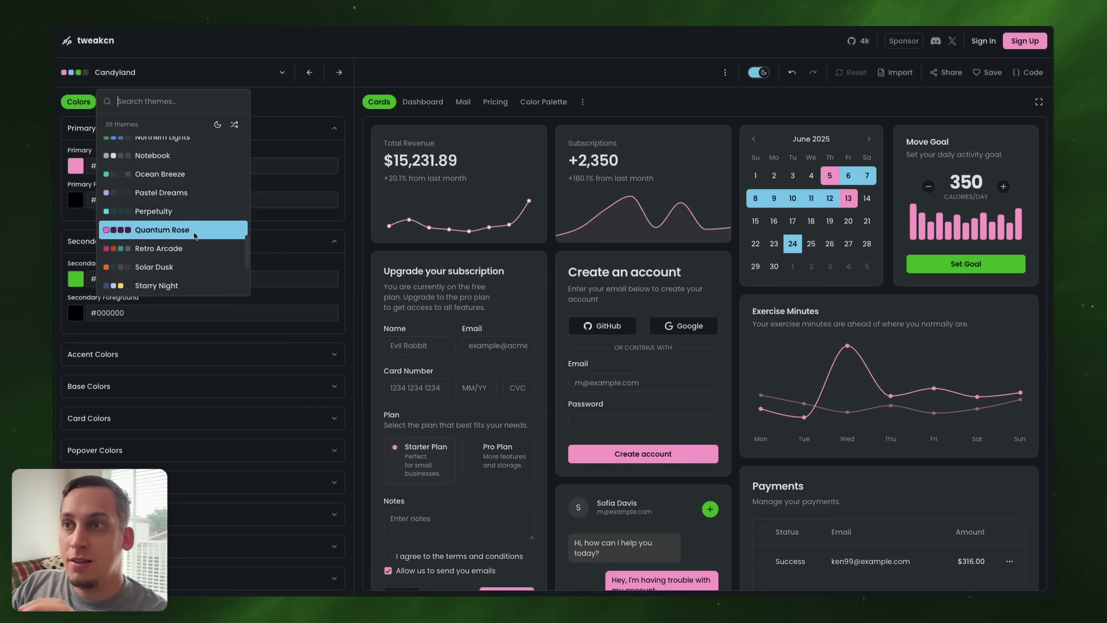
{"action": "scroll", "scroll_direction": "down", "scroll_amount": 3}
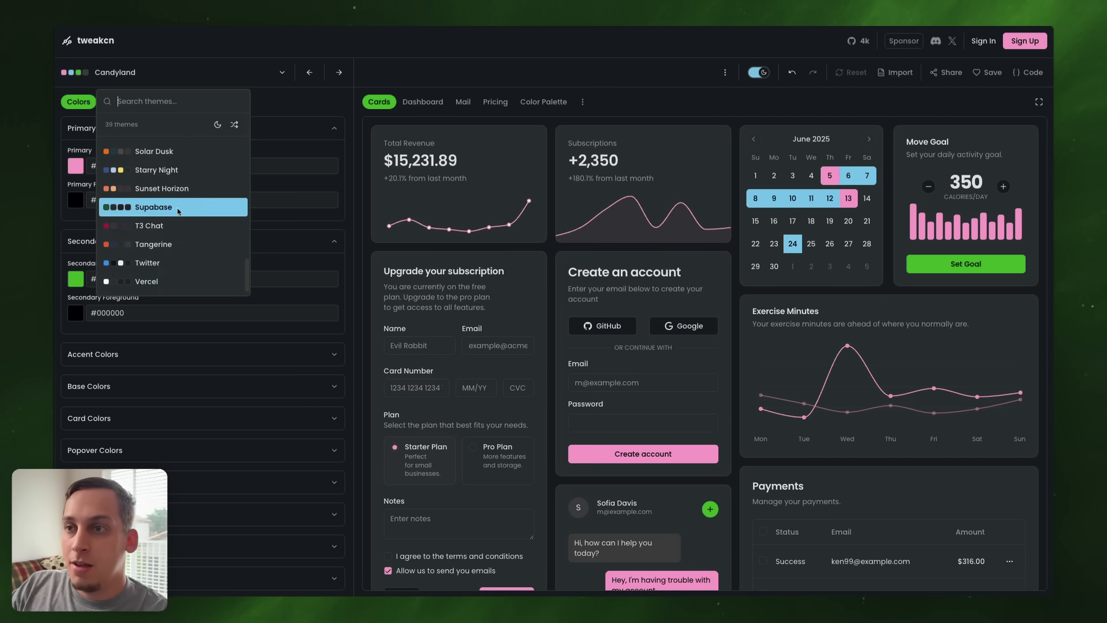
{"action": "left_click", "coordinate": [152, 244]}
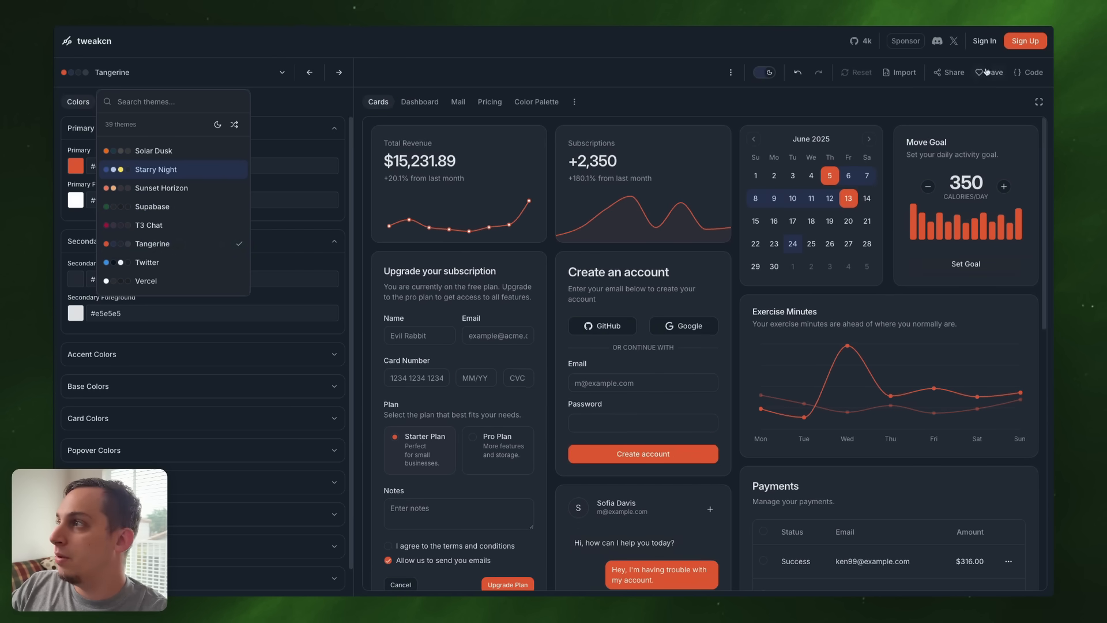
{"action": "left_click", "coordinate": [764, 71]}
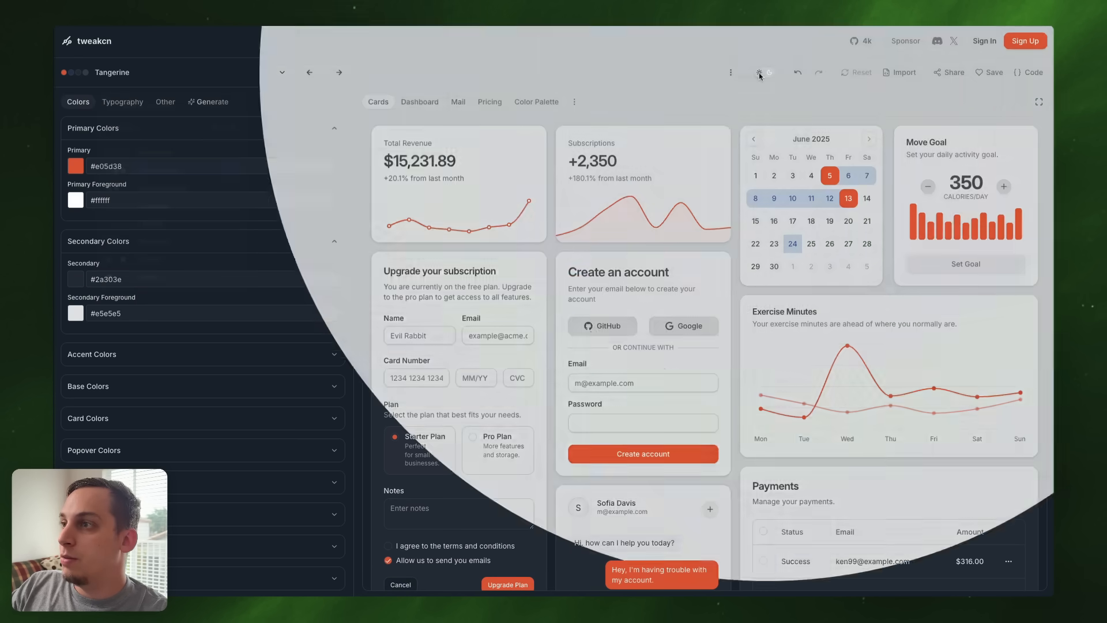
{"action": "left_click", "coordinate": [765, 72]}
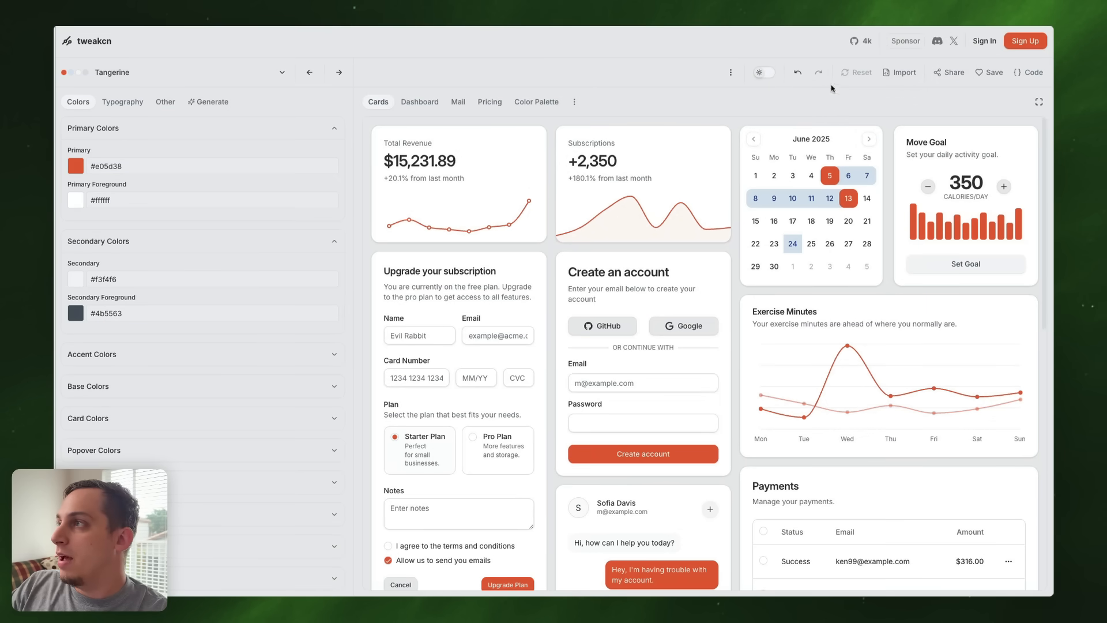
{"action": "left_click", "coordinate": [1029, 72]}
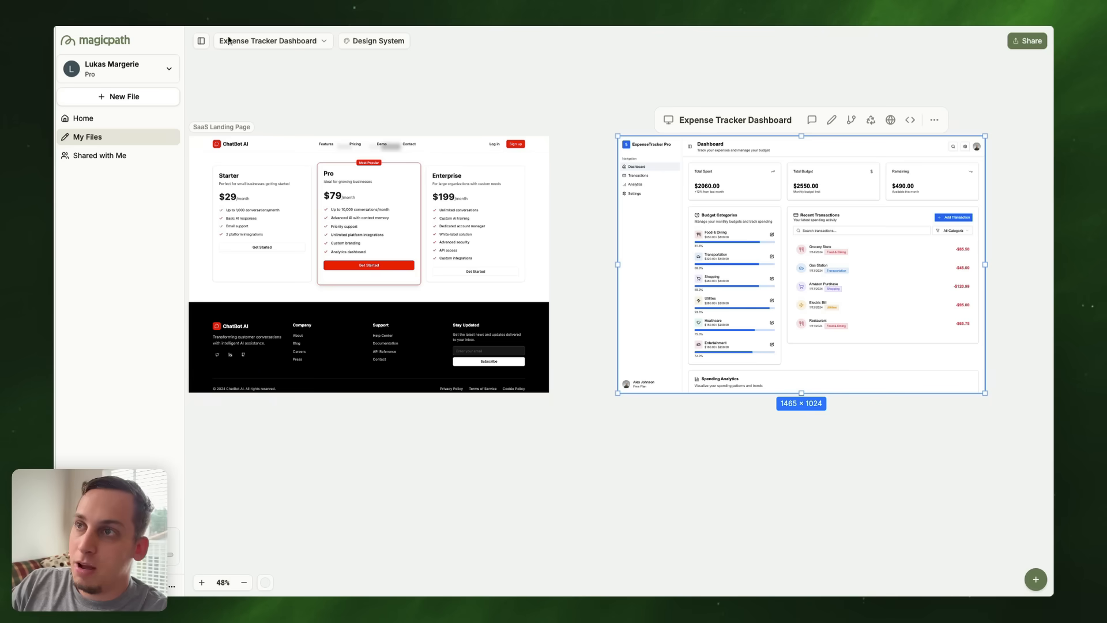
Step: Import the Tangerine CSS into the project's design system, giving orange primaries, and save
{"action": "left_click", "coordinate": [378, 41]}
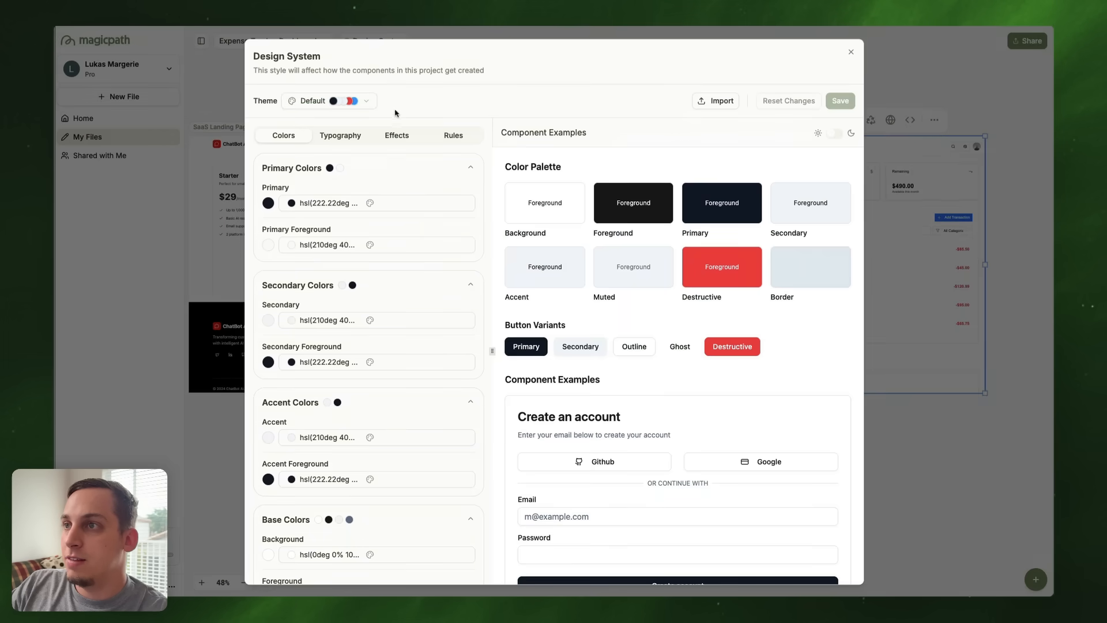
{"action": "left_click", "coordinate": [715, 100]}
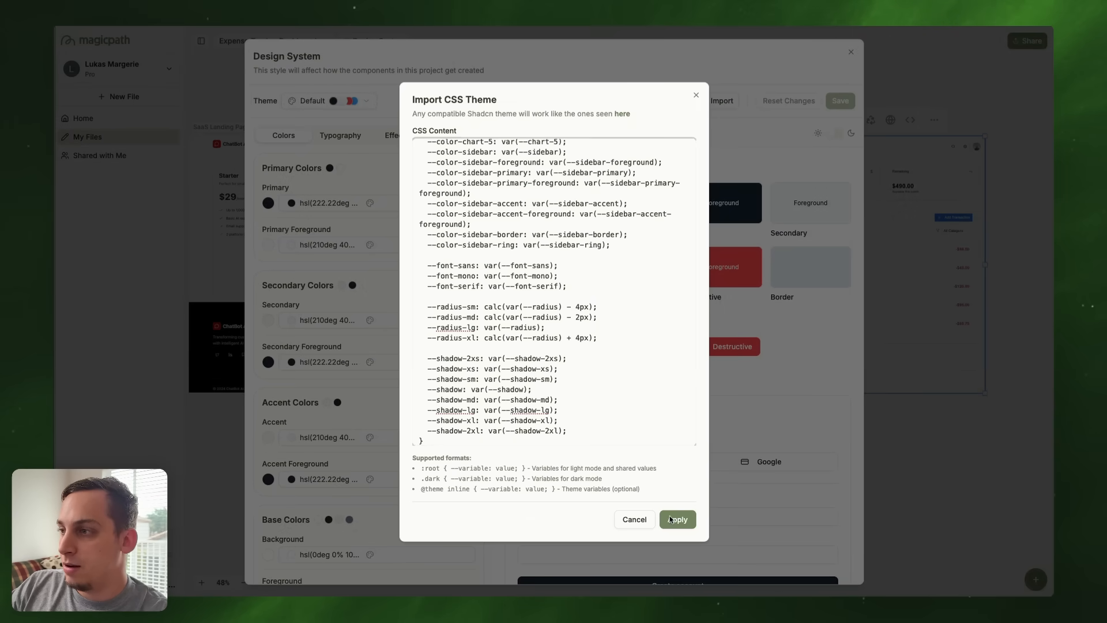
{"action": "left_click", "coordinate": [678, 519]}
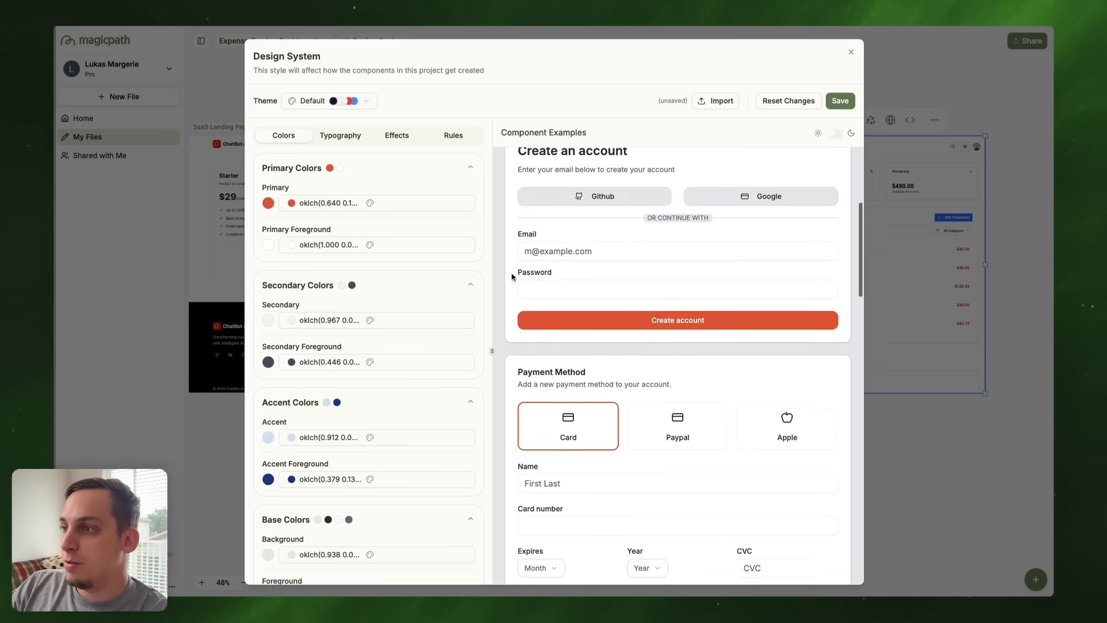
{"action": "scroll", "scroll_direction": "down", "scroll_amount": 3}
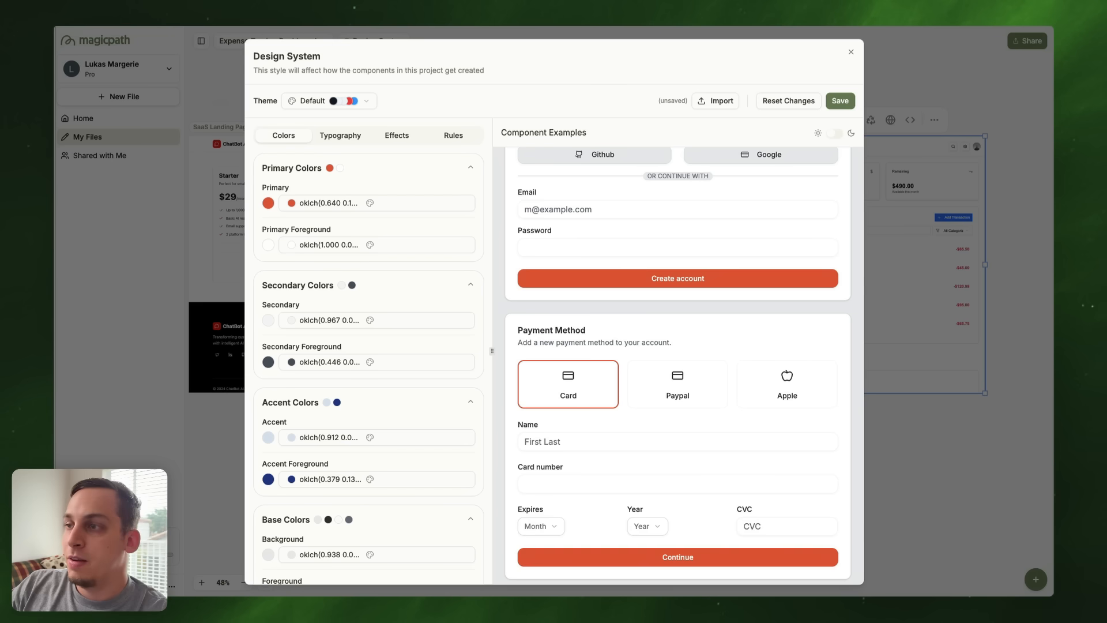
{"action": "scroll", "scroll_direction": "down", "scroll_amount": 3}
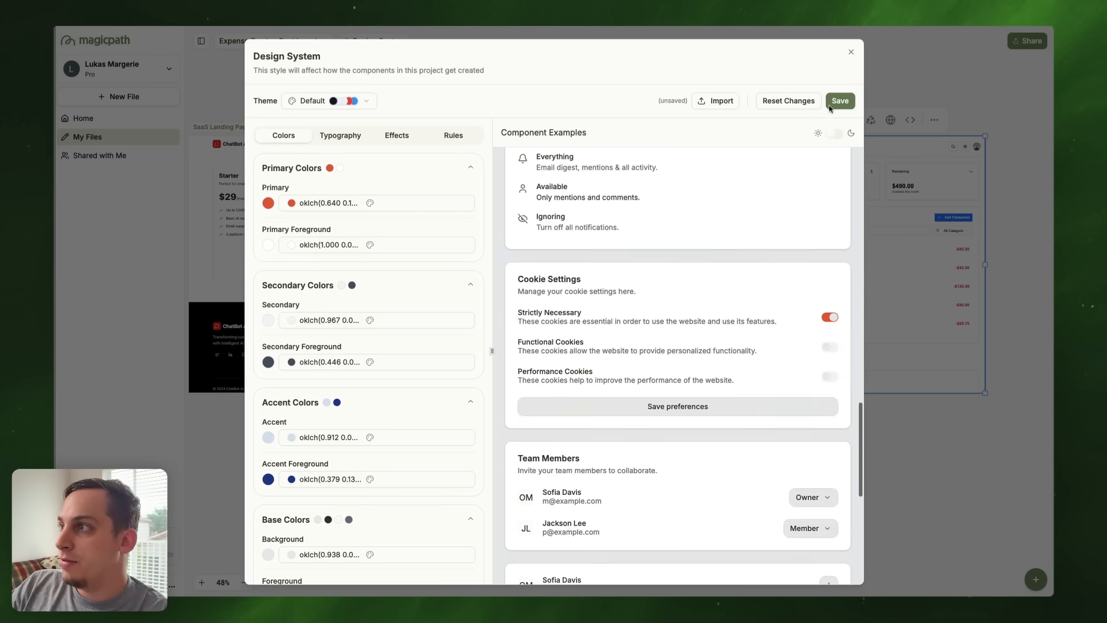
{"action": "left_click", "coordinate": [851, 51]}
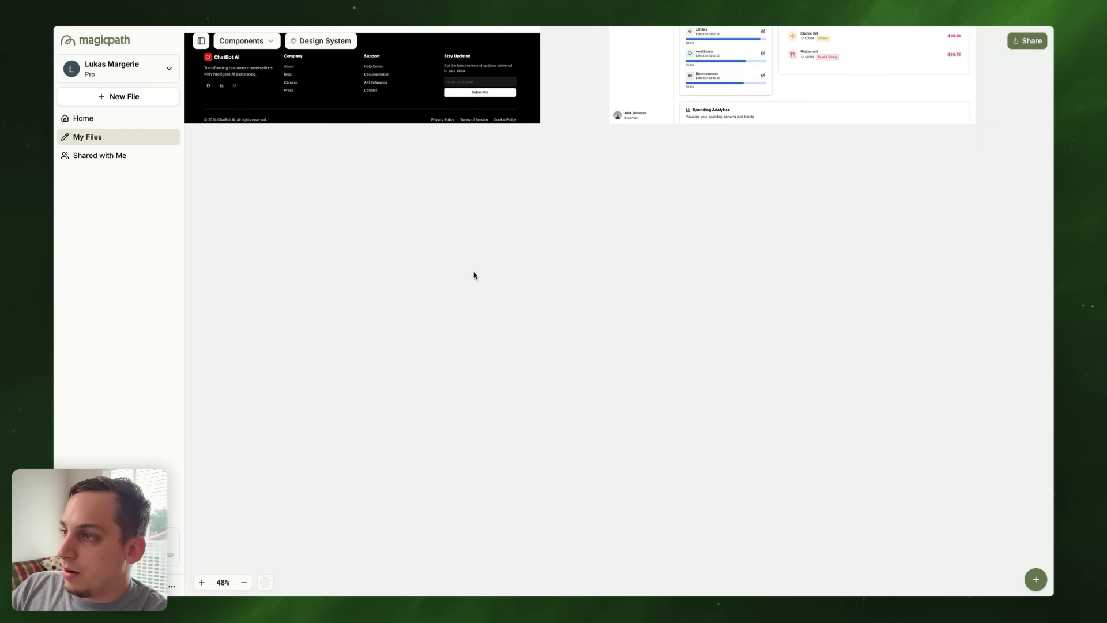
Step: Add a new component styled with Tangerine and submit the dark-mode file upload prompt
{"action": "left_click", "coordinate": [1036, 579]}
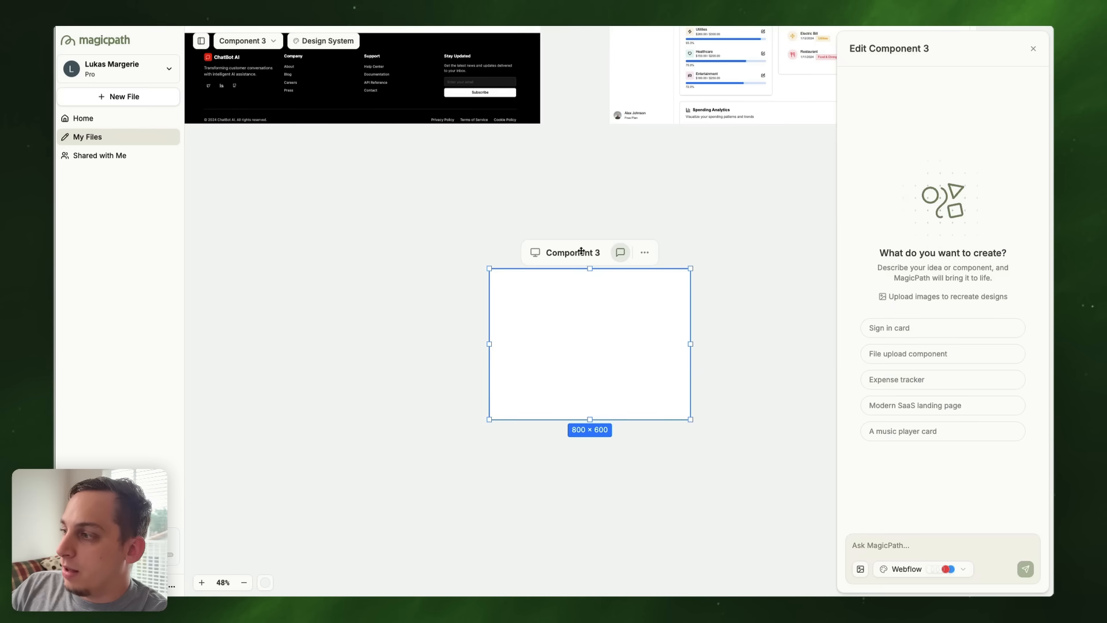
{"action": "left_click", "coordinate": [923, 569]}
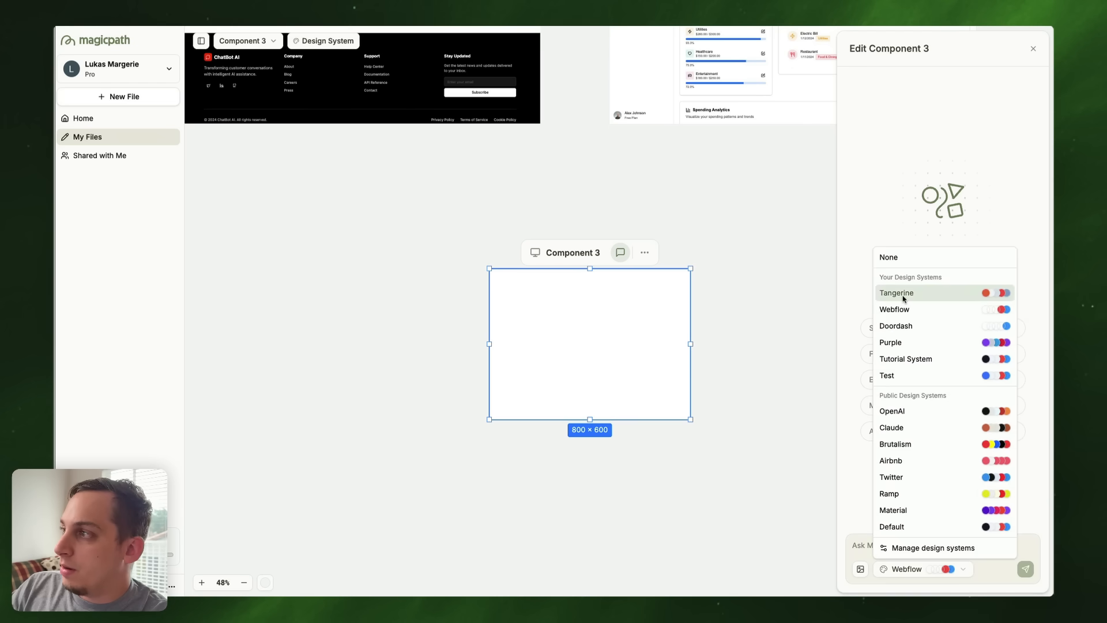
{"action": "left_click", "coordinate": [898, 293]}
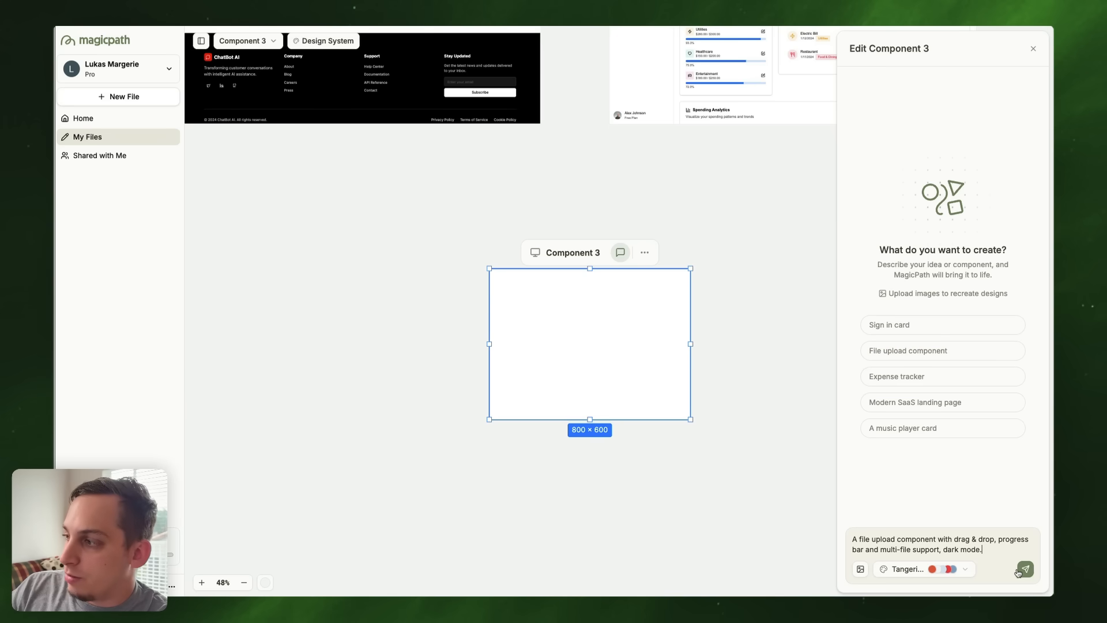
{"action": "left_click", "coordinate": [1025, 570]}
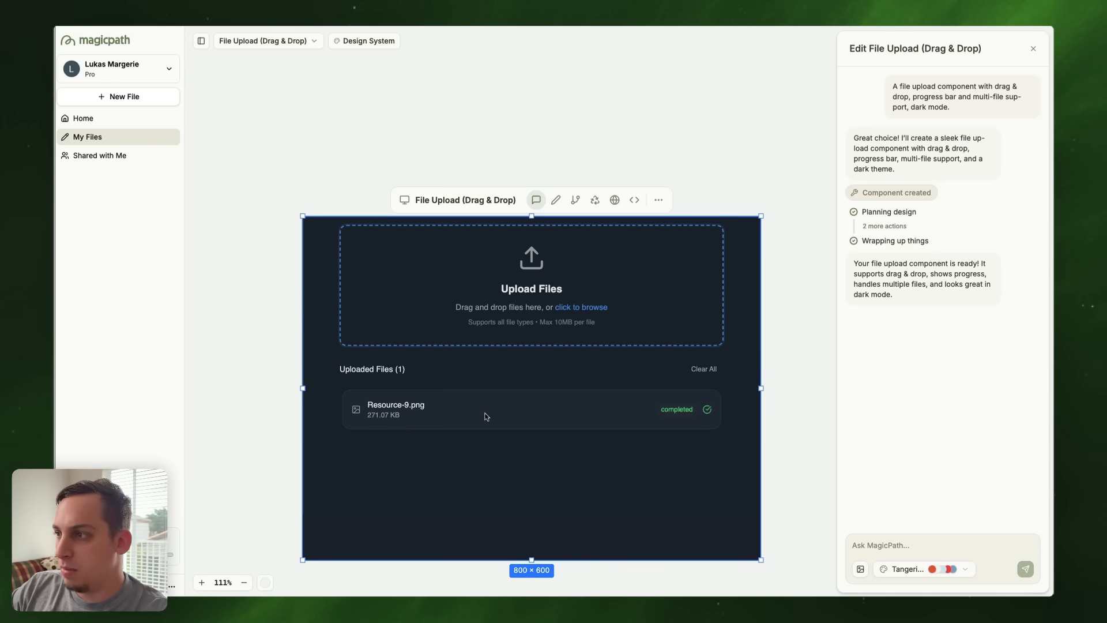
{"action": "left_click", "coordinate": [703, 369]}
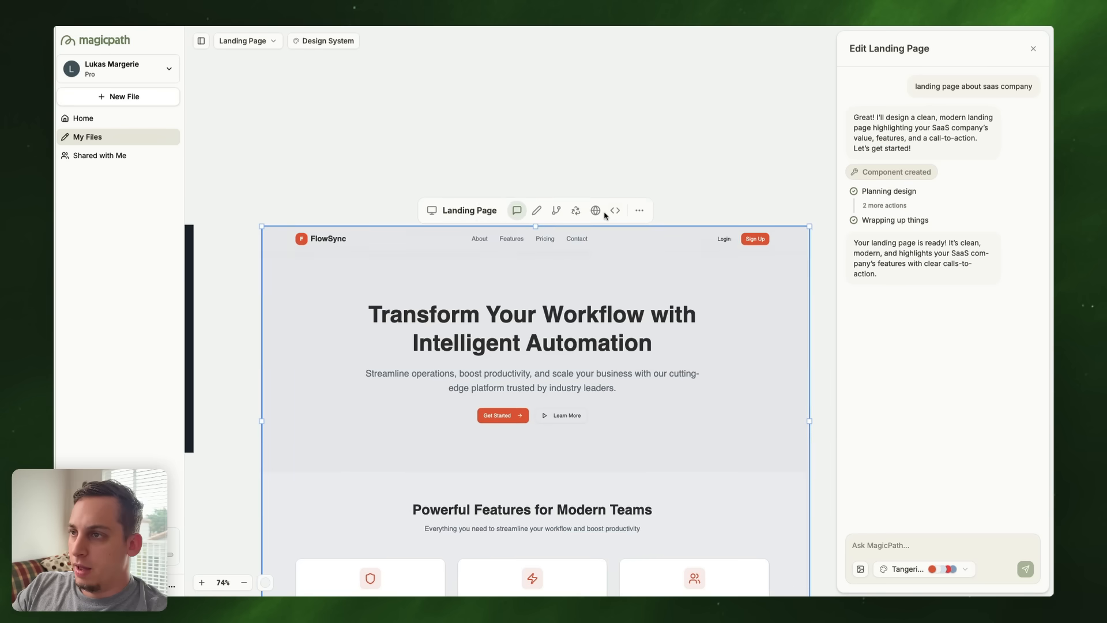
Step: Scroll through the generated FlowSync landing page's features, testimonials and footer
{"action": "scroll", "scroll_direction": "down", "scroll_amount": 3}
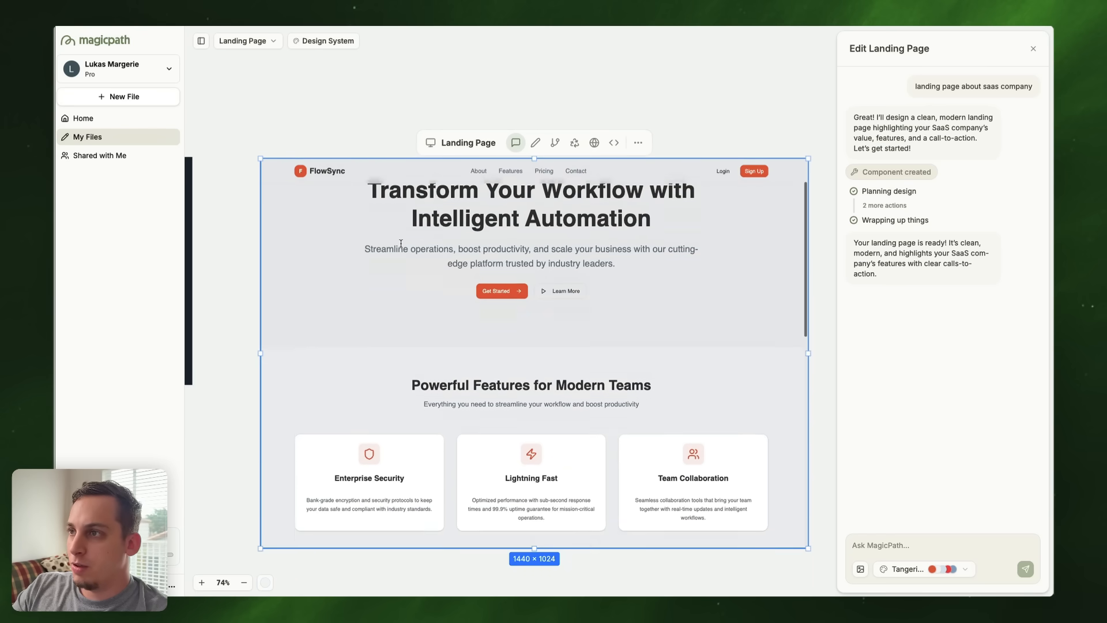
{"action": "scroll", "scroll_direction": "down", "scroll_amount": 3}
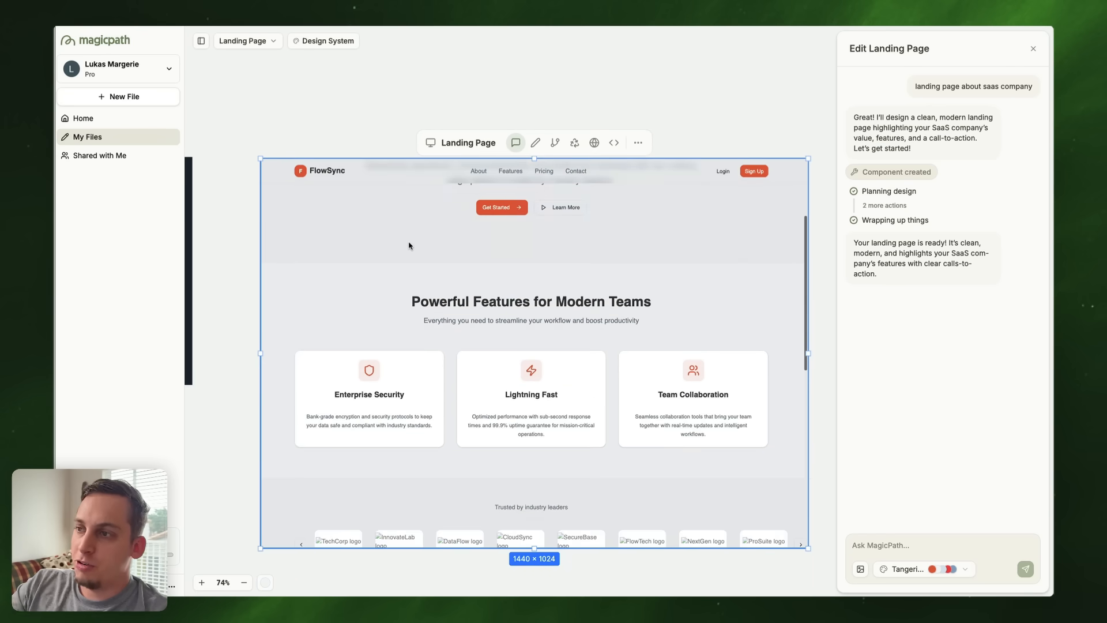
{"action": "scroll", "scroll_direction": "down", "scroll_amount": 3}
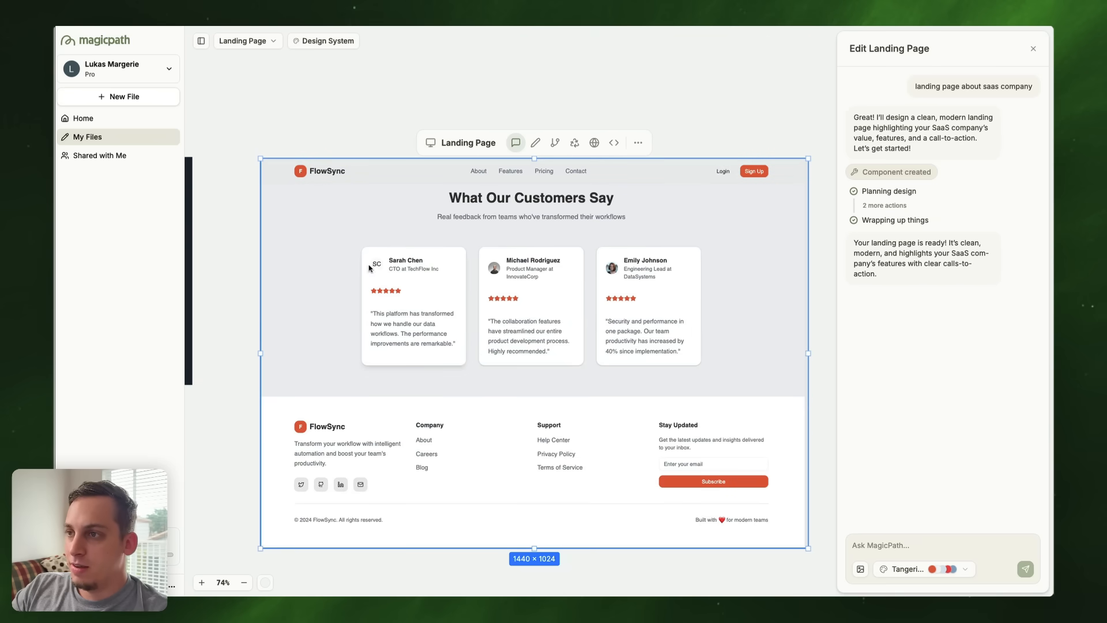
{"action": "mouse_move", "coordinate": [447, 337]}
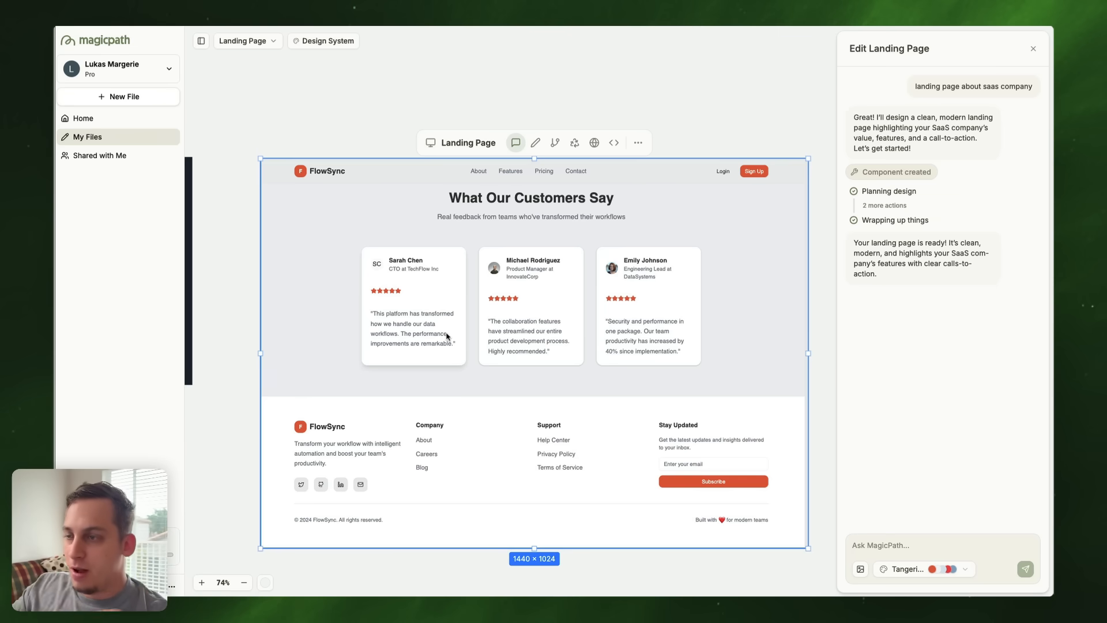
{"action": "mouse_move", "coordinate": [667, 503]}
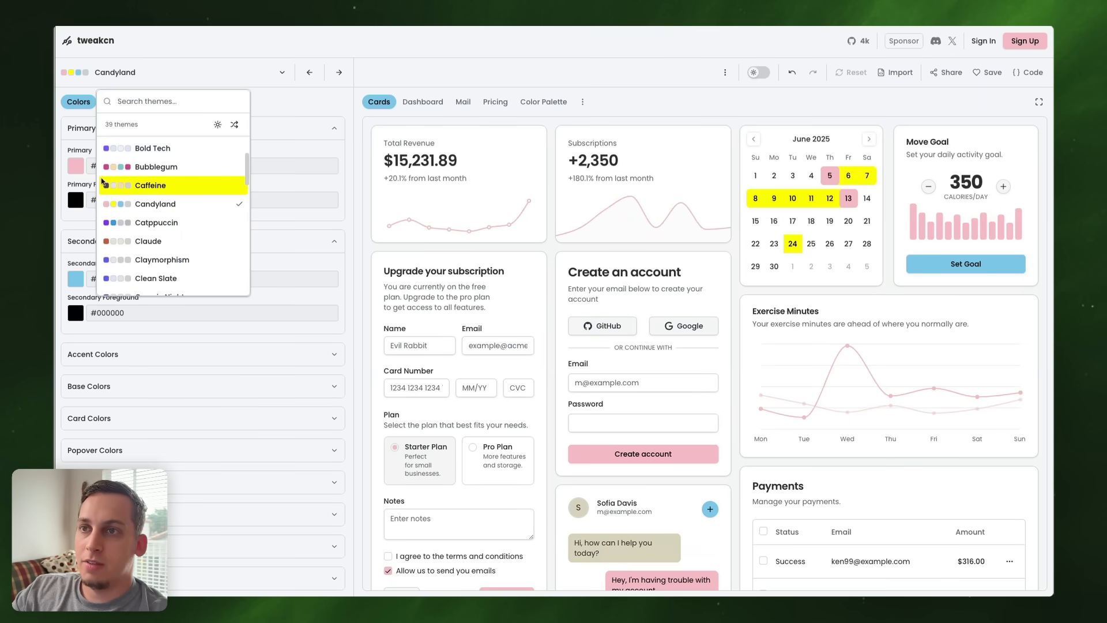
Step: Set Candyland's primary colour to #ff143c in the colour picker
{"action": "left_click", "coordinate": [76, 166]}
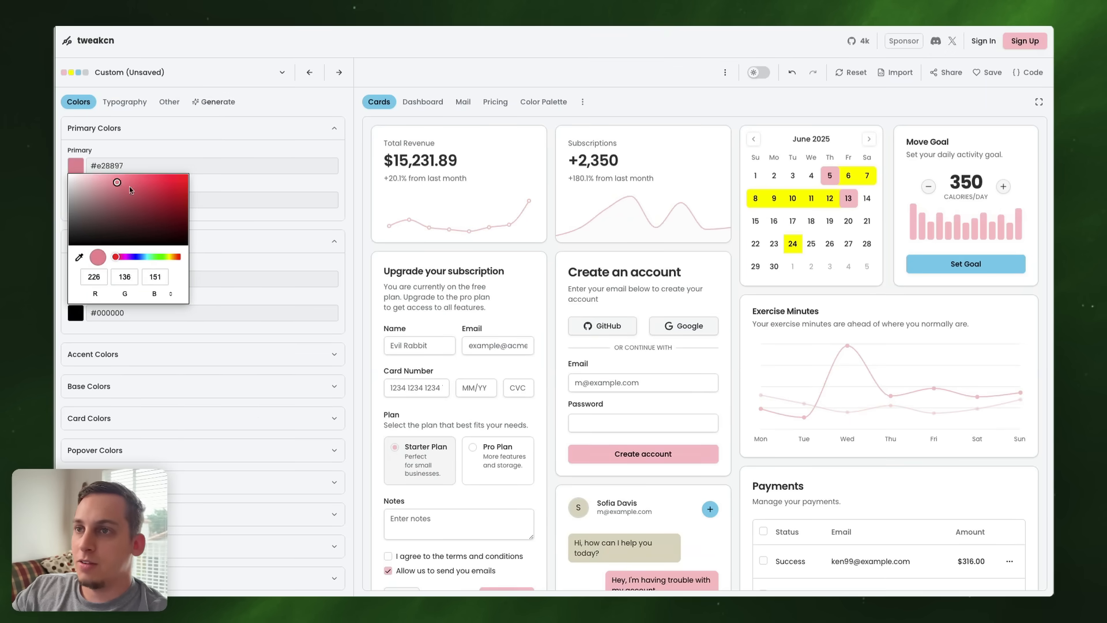
{"action": "left_click_drag", "start_coordinate": [117, 183], "coordinate": [147, 175]}
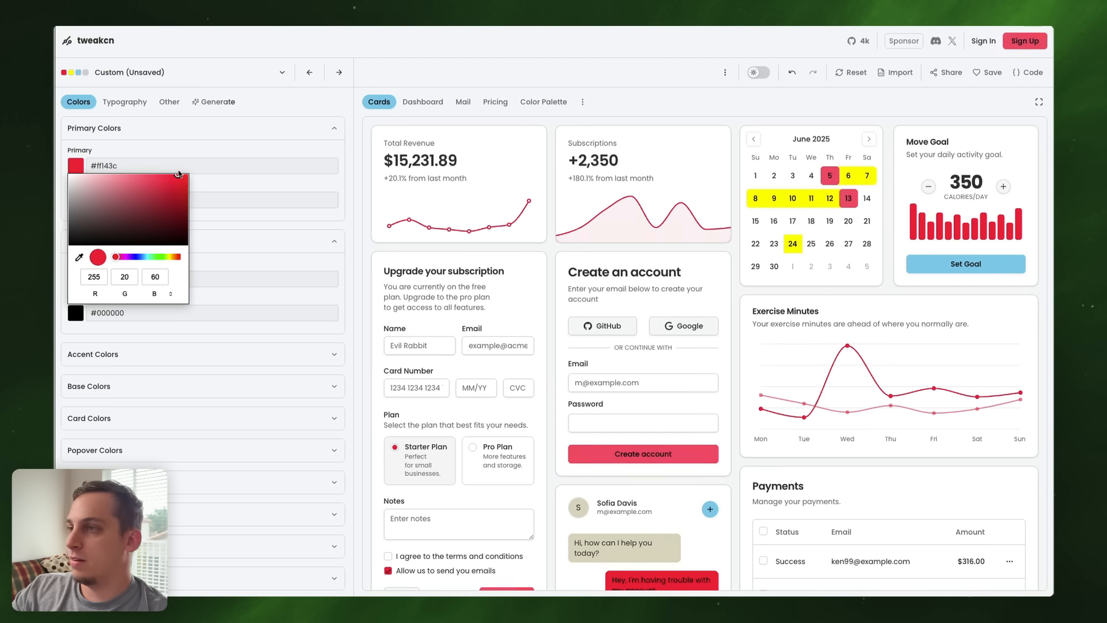
{"action": "left_click", "coordinate": [213, 166]}
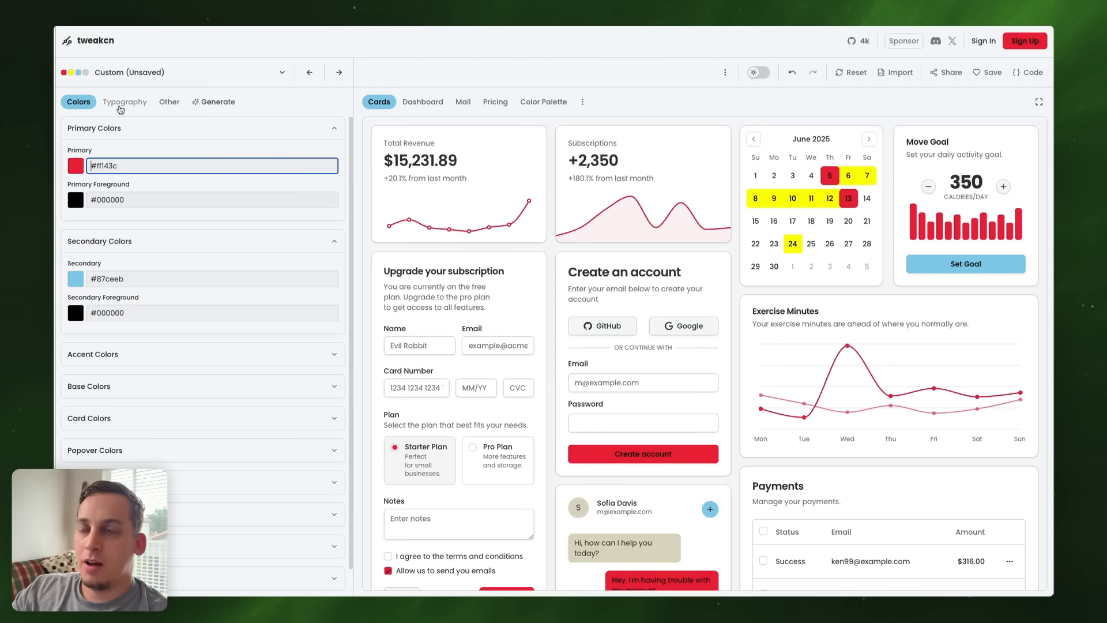
{"action": "left_click", "coordinate": [125, 102]}
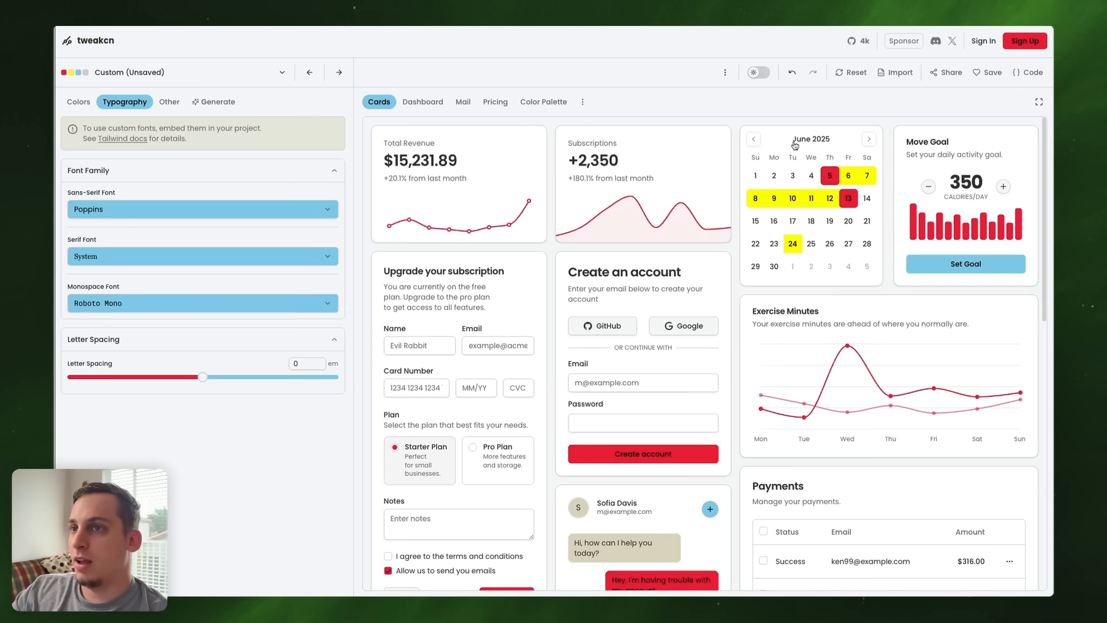